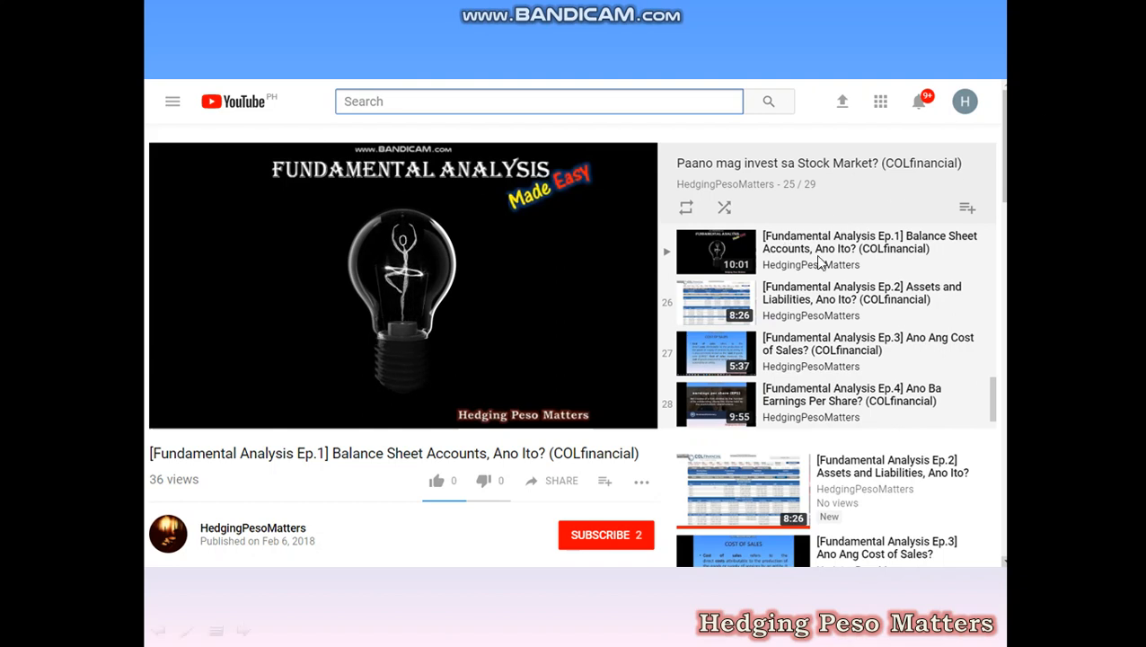
mouse_move(758, 338)
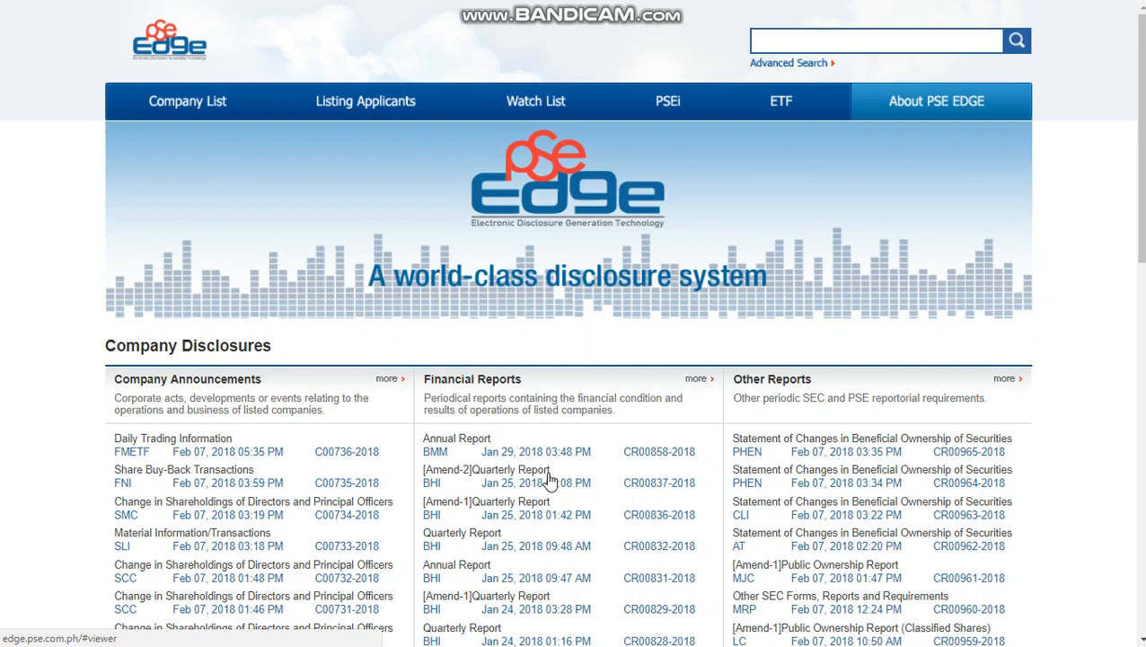
mouse_move(679, 474)
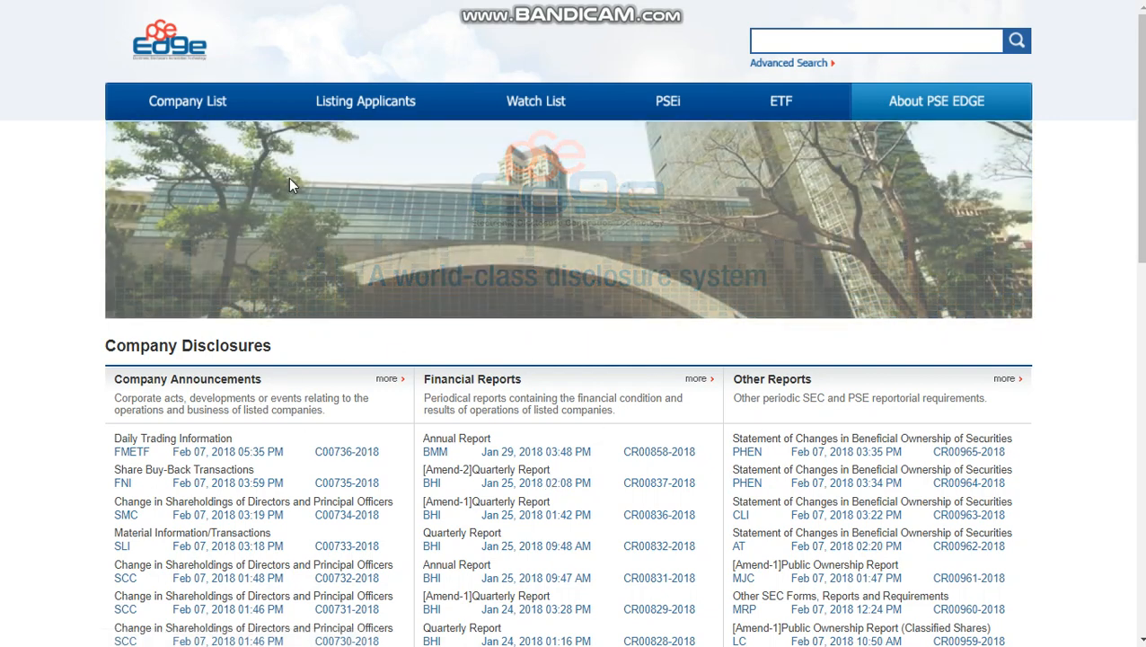
Go to the Company List page with its company name, sector and subsector search form
left_click(187, 101)
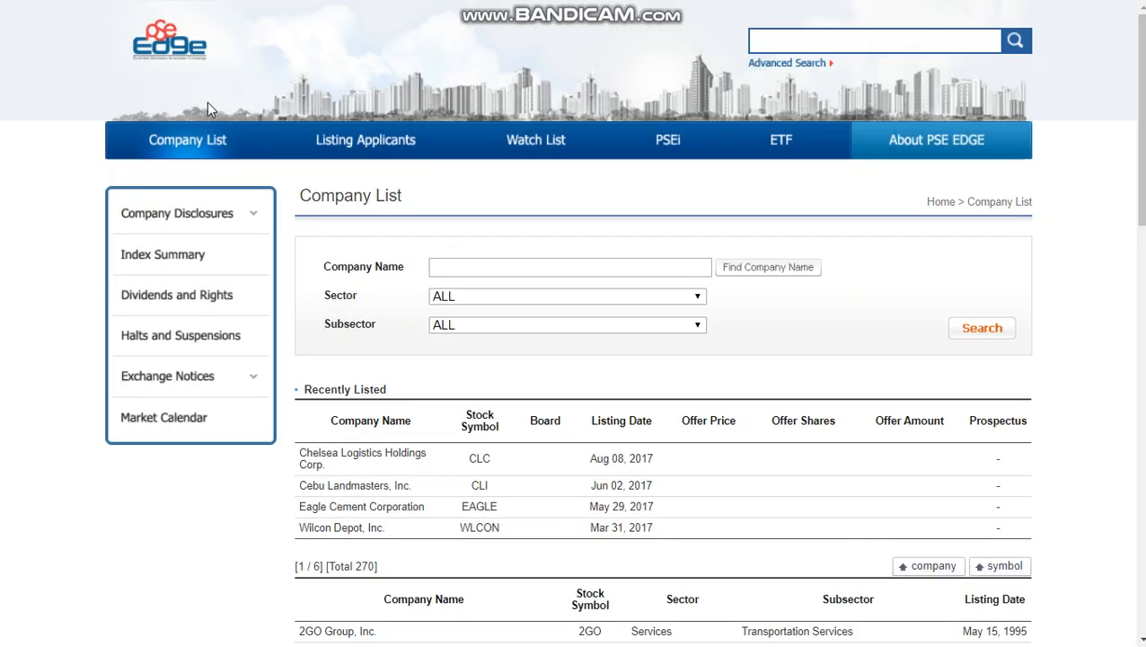
mouse_move(444, 248)
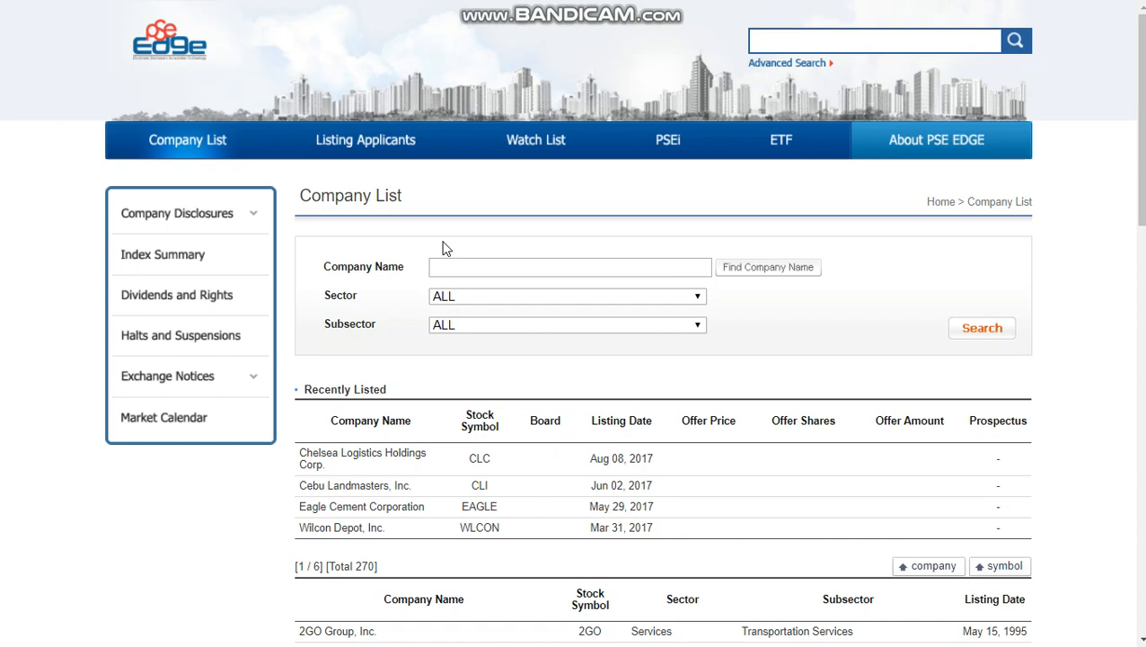
Search the company list for 'tel' and select PLDT Inc. as the company name
left_click(568, 265)
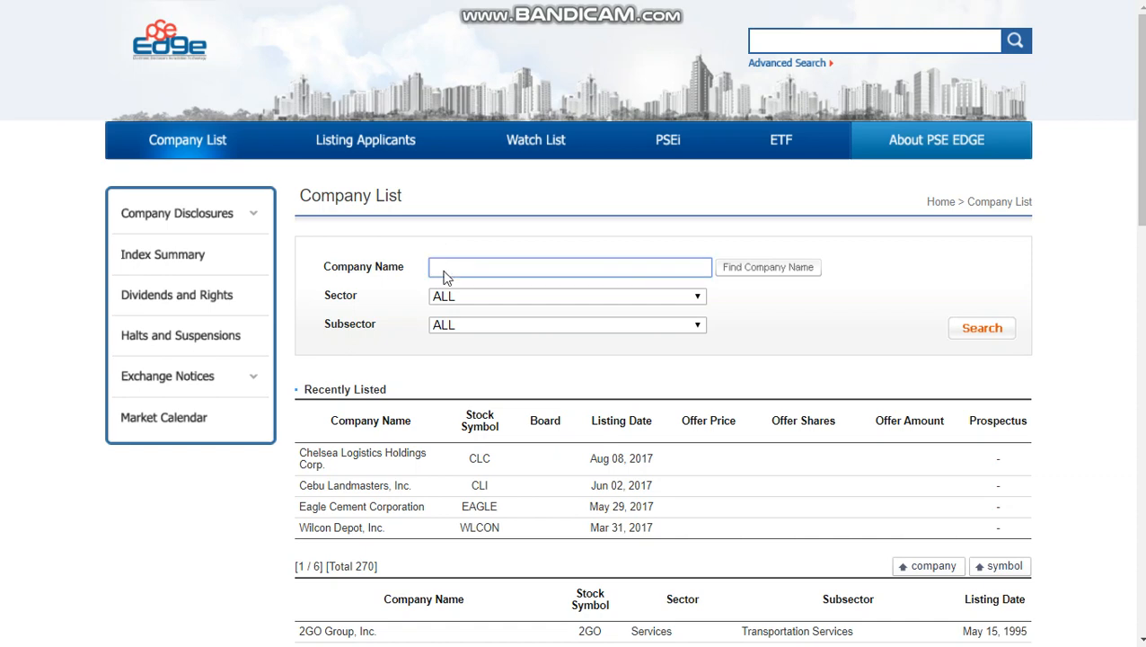
left_click(569, 266)
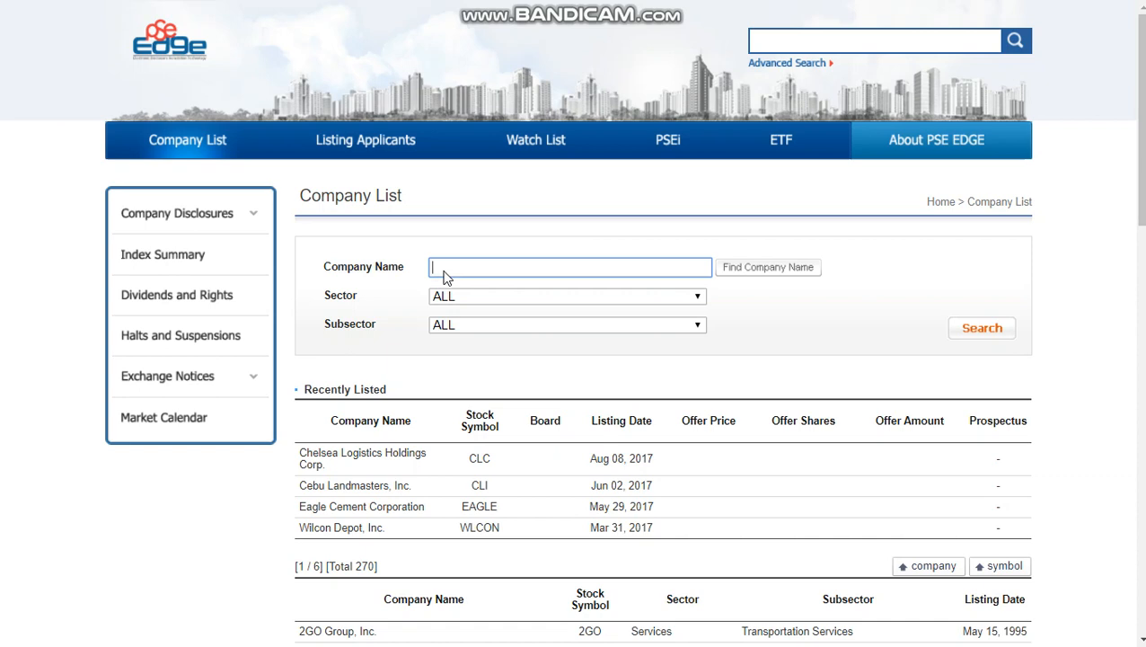
type("tel")
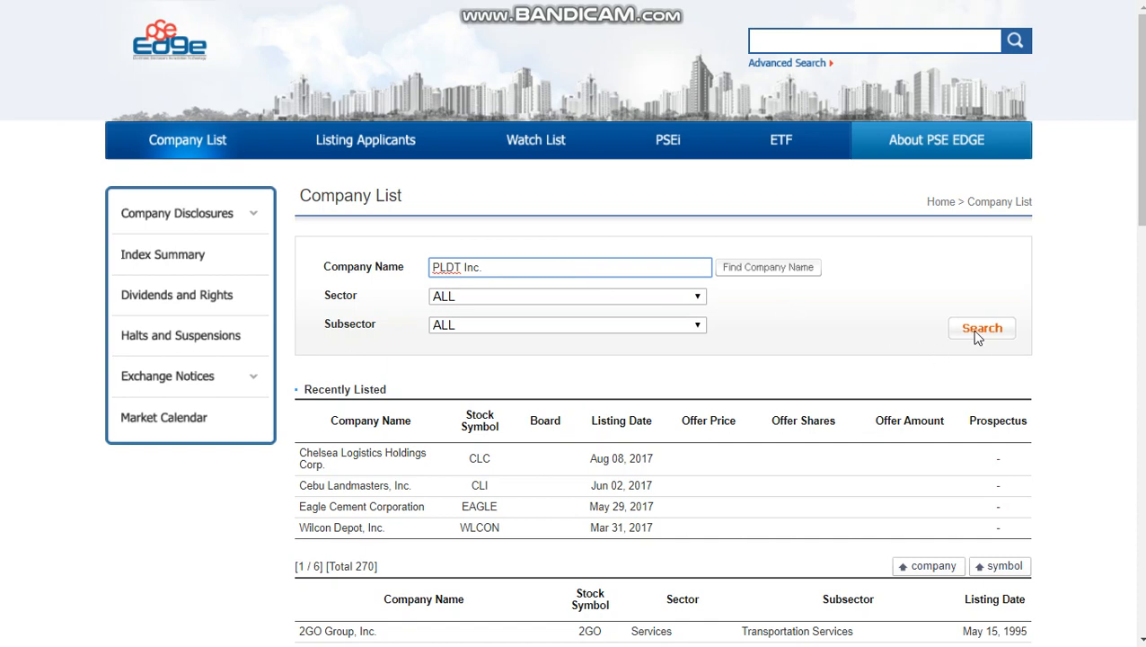
left_click(981, 328)
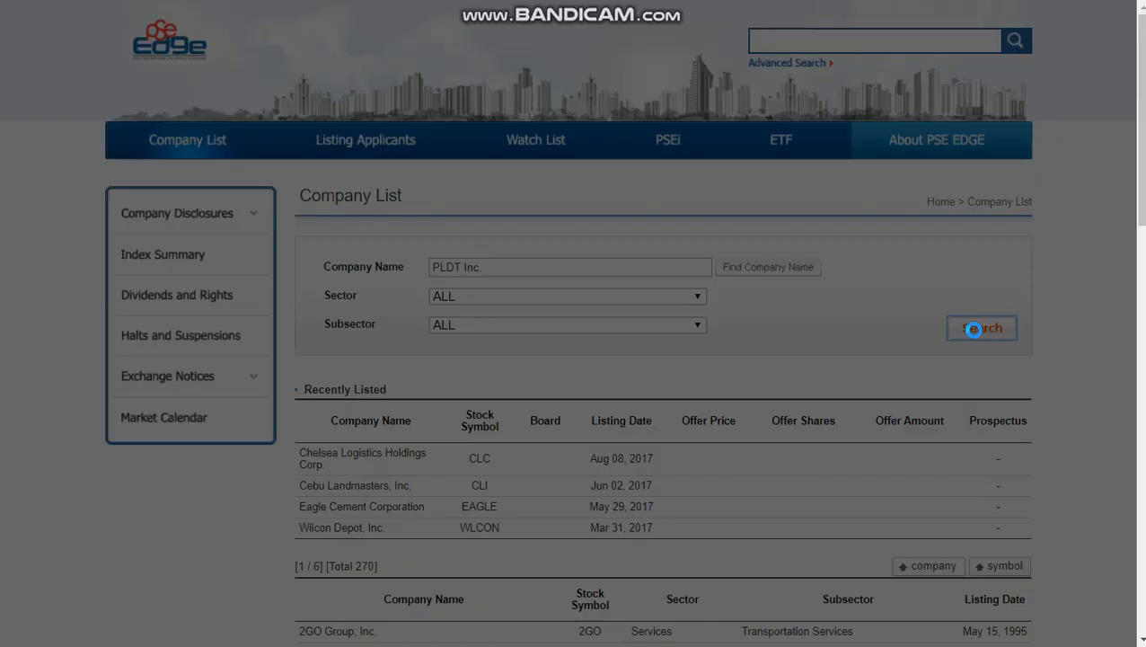
Bring up PLDT Inc.'s Stock Data page with market capitalization, shares and price figures
left_click(981, 327)
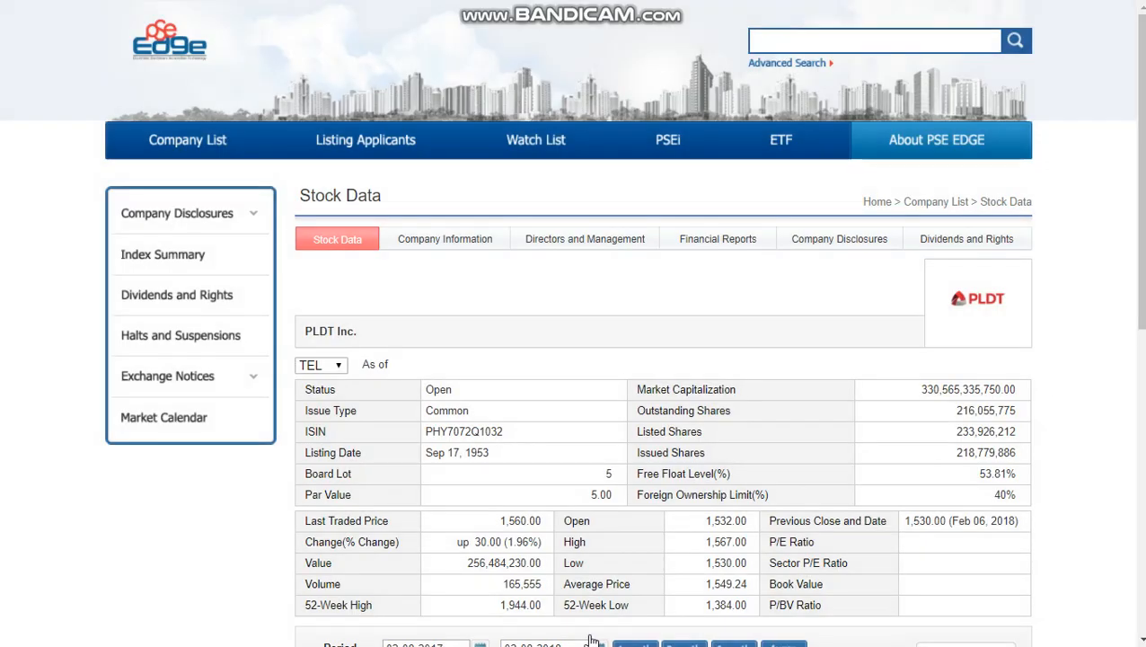
mouse_move(460, 417)
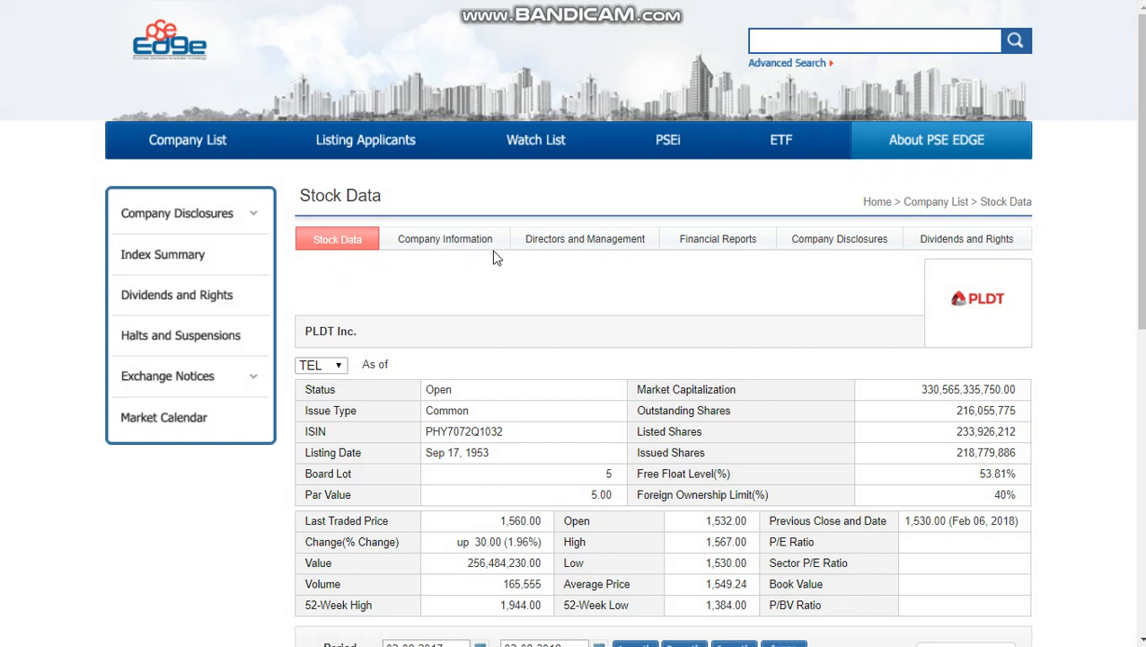
mouse_move(719, 239)
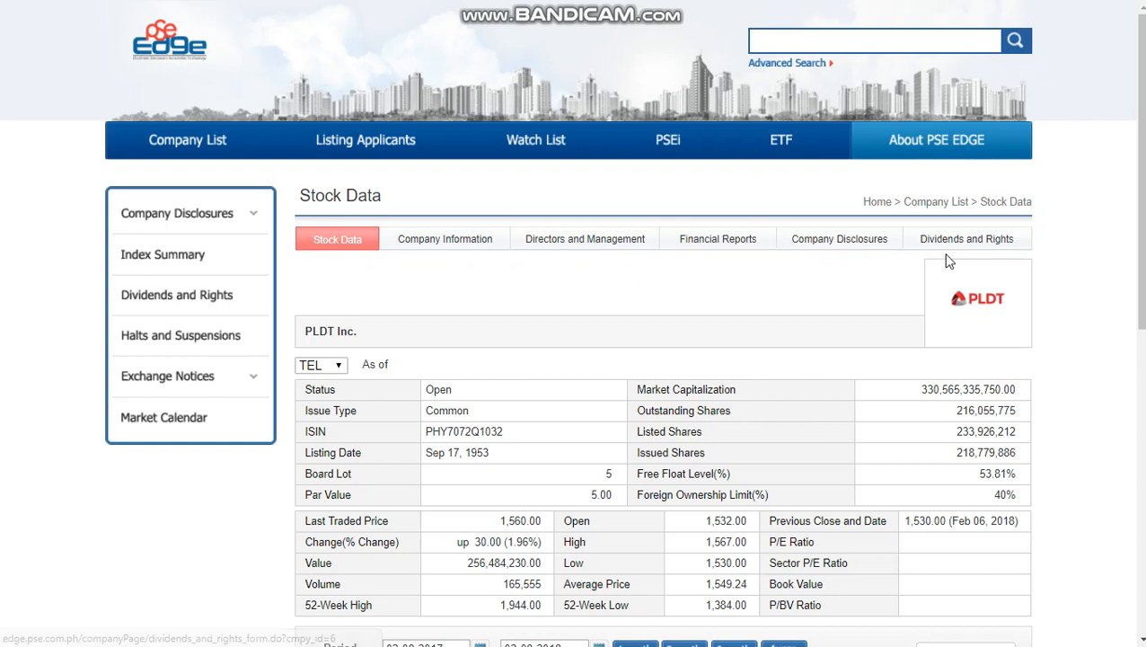
mouse_move(840, 237)
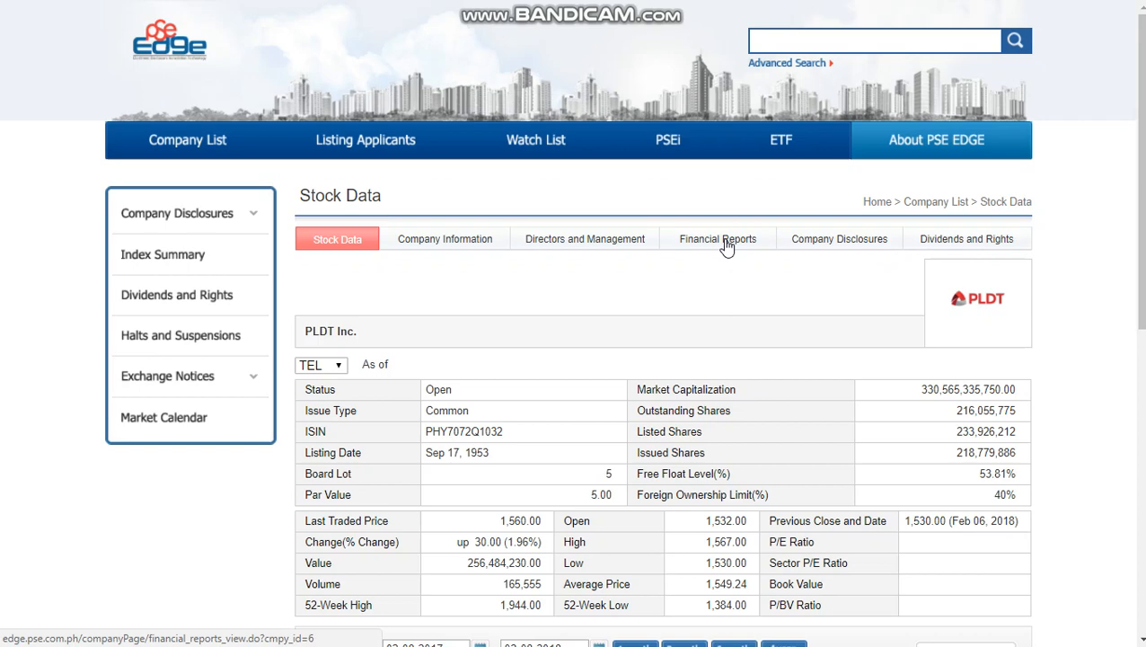
View PLDT Inc.'s 2016 annual balance sheet and income statement in Financial Reports
left_click(718, 239)
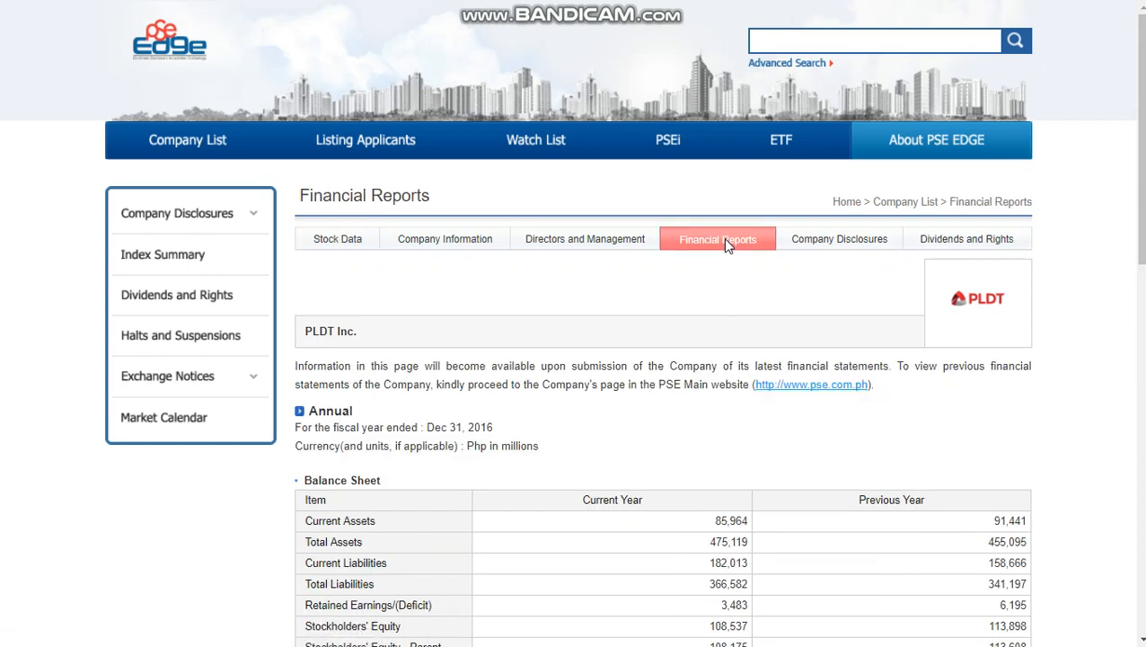
scroll("down", 3)
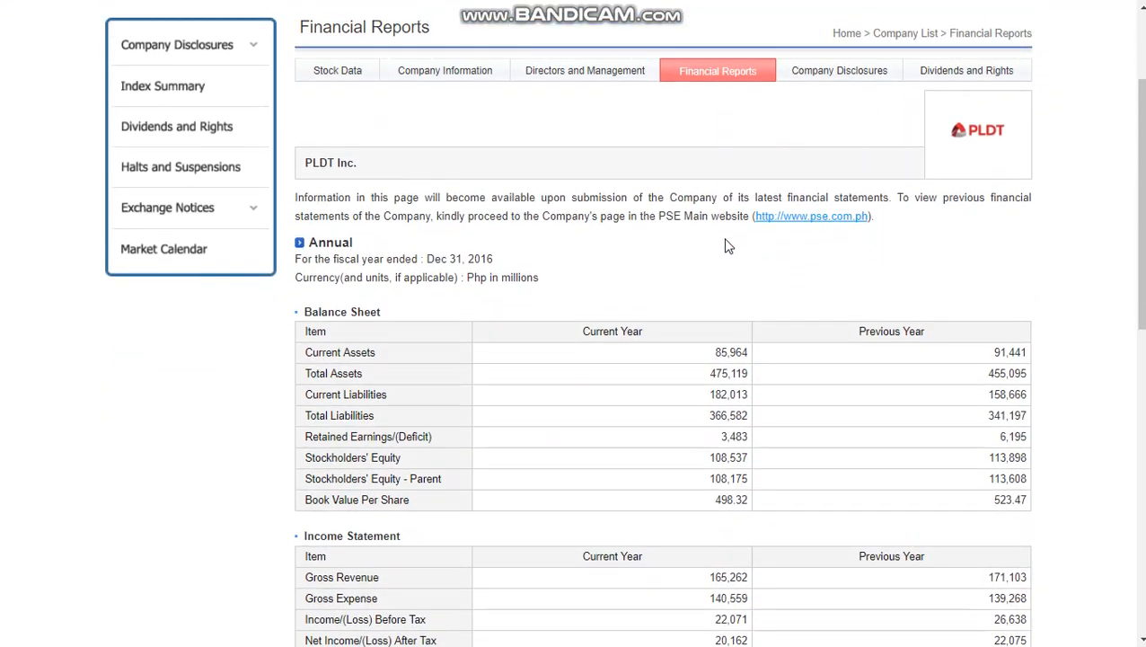
mouse_move(557, 367)
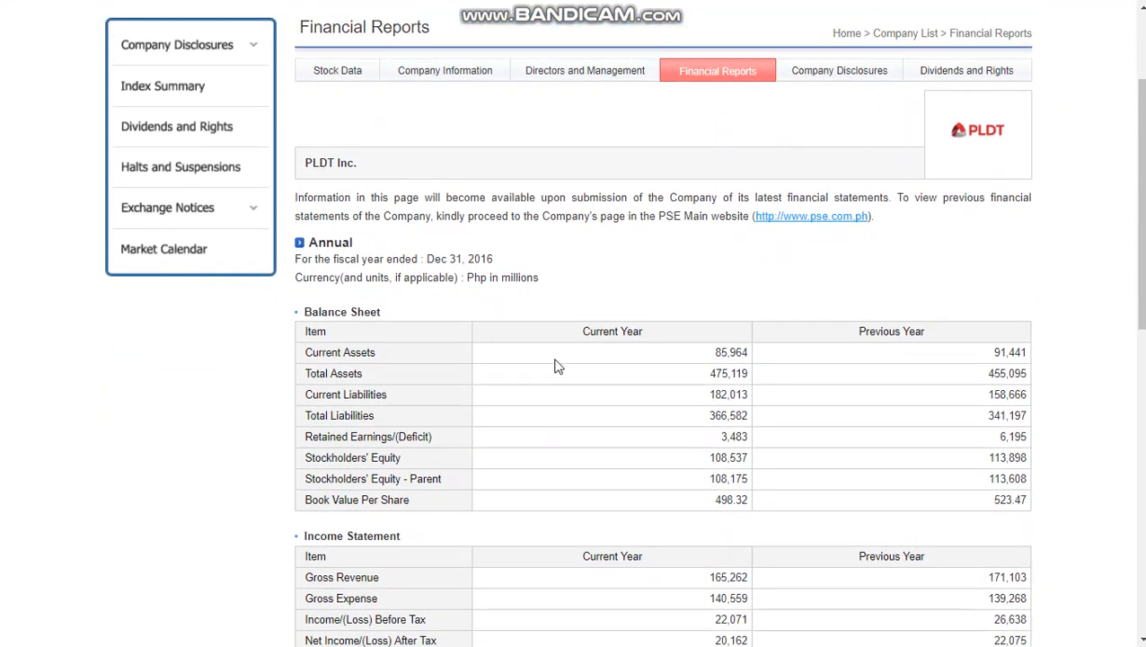
mouse_move(726, 446)
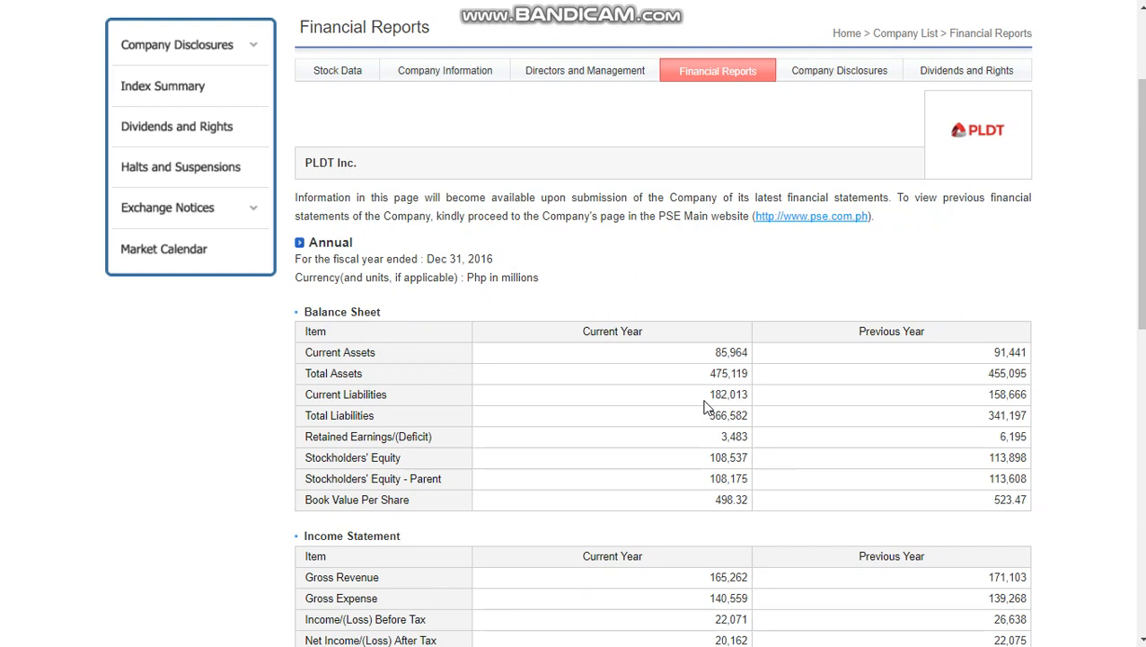
mouse_move(711, 372)
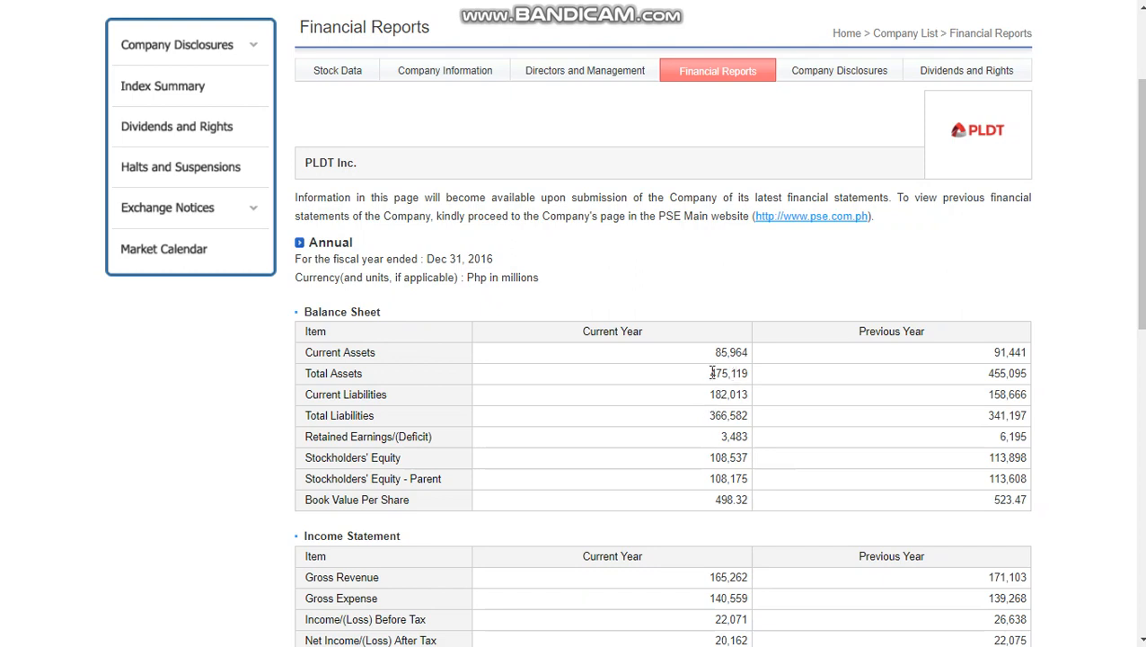
mouse_move(723, 378)
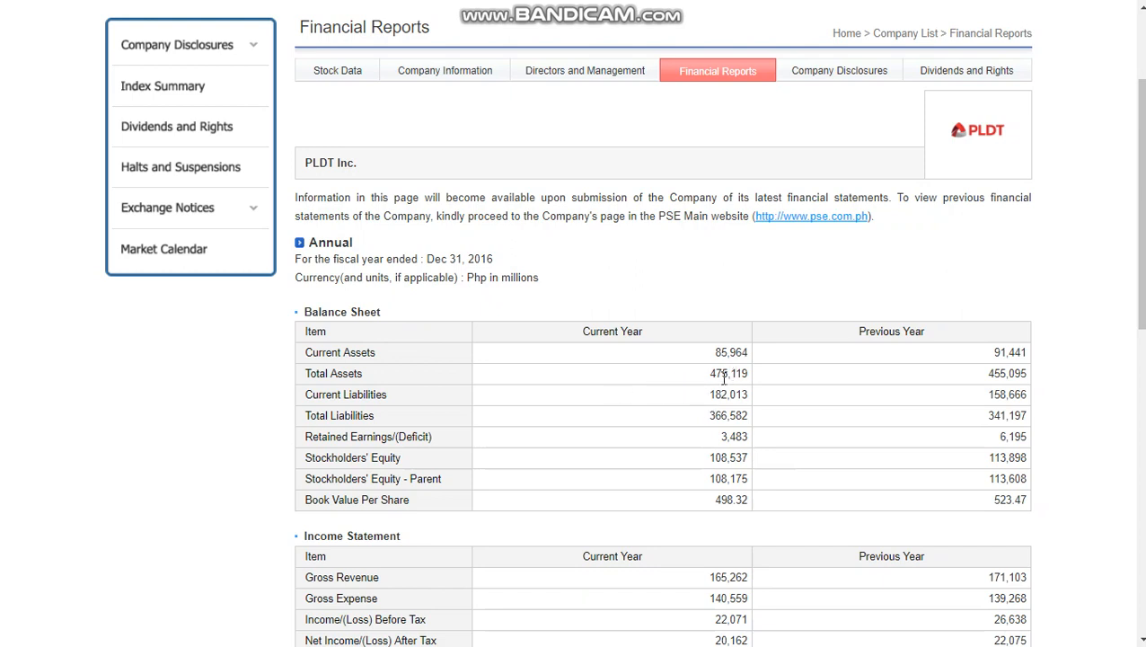
mouse_move(701, 384)
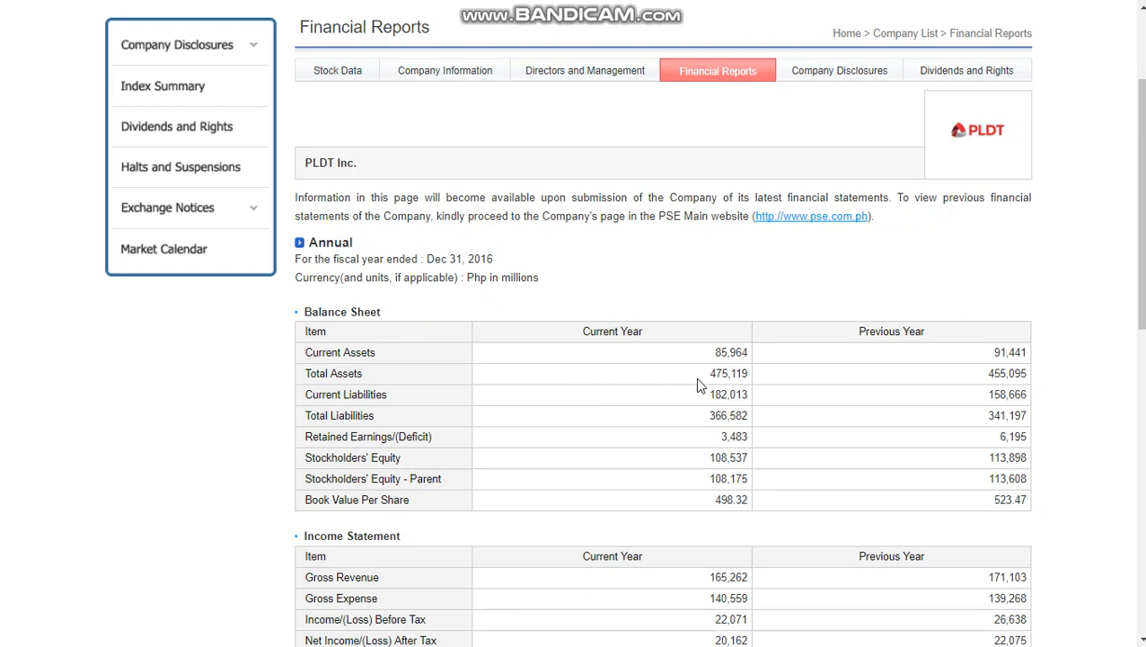
mouse_move(722, 378)
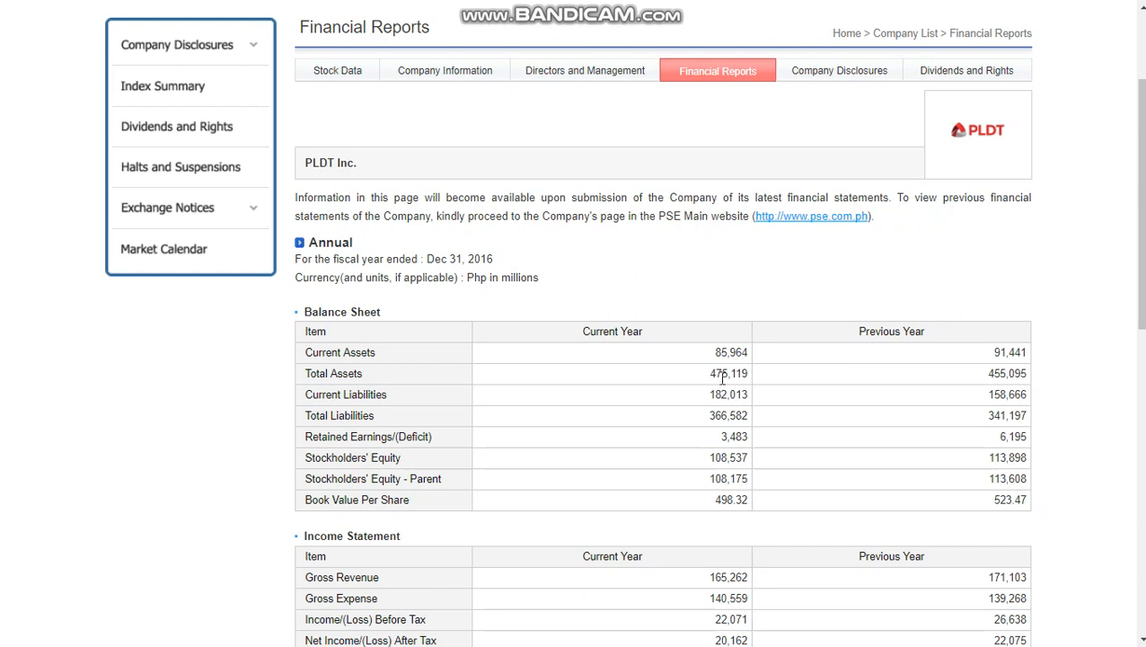
mouse_move(712, 385)
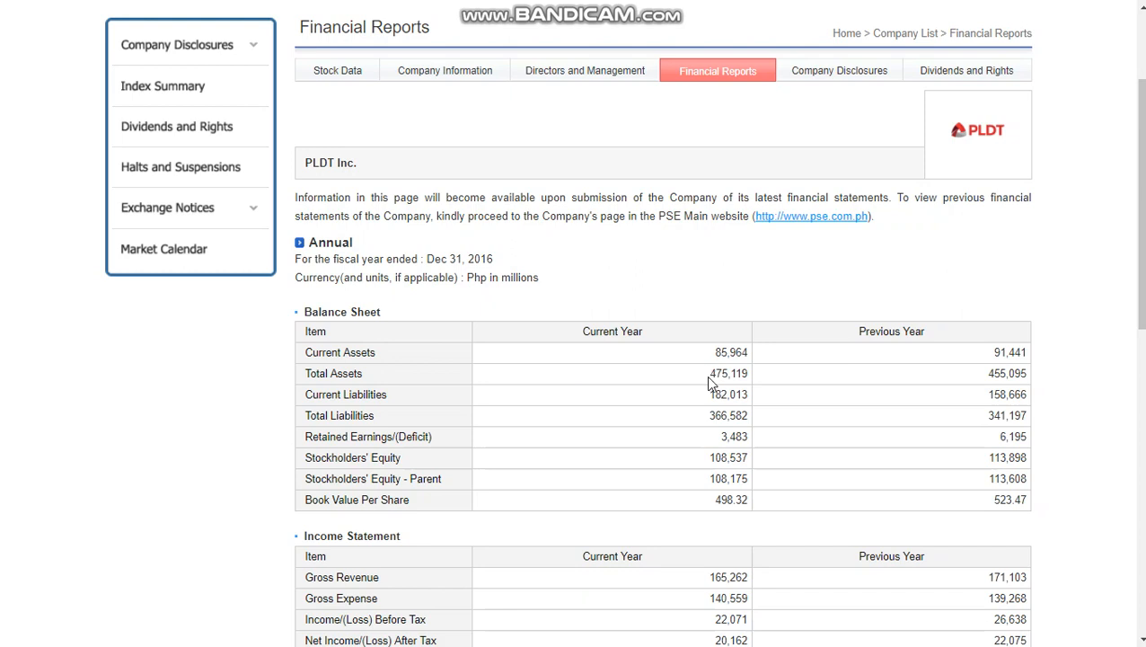
mouse_move(714, 376)
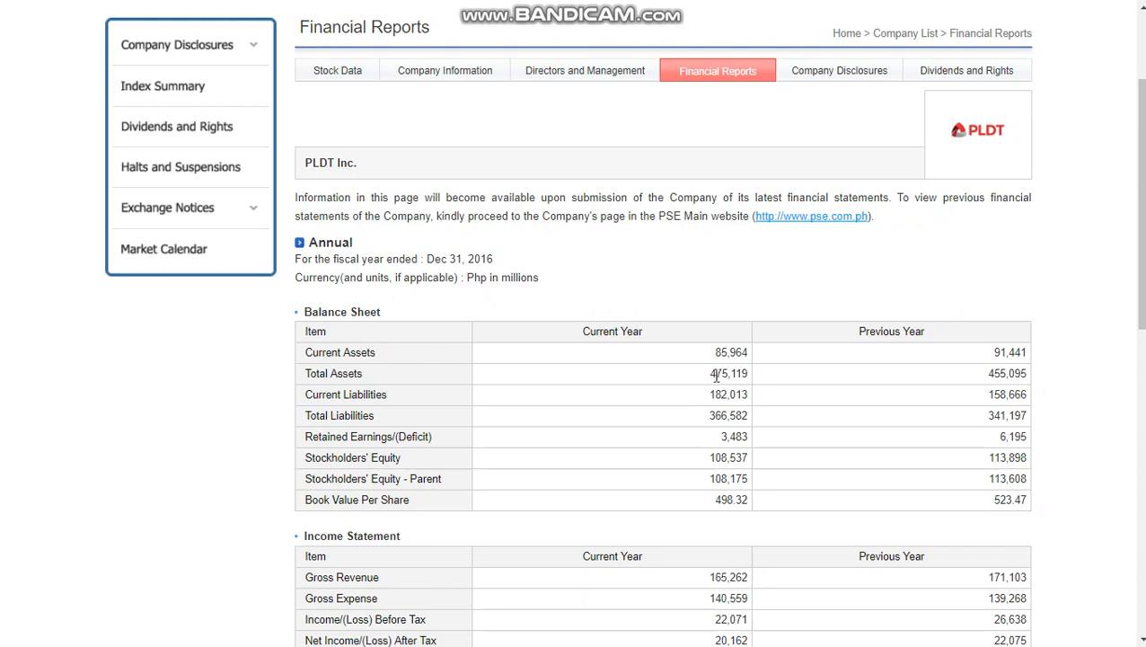
mouse_move(486, 278)
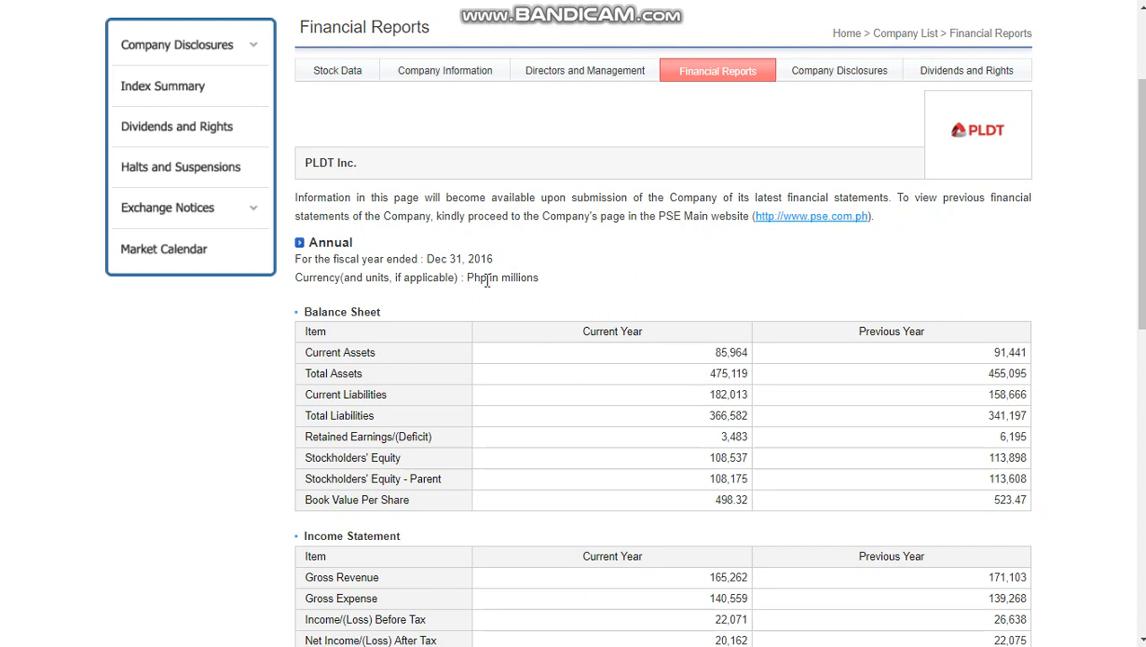
mouse_move(517, 280)
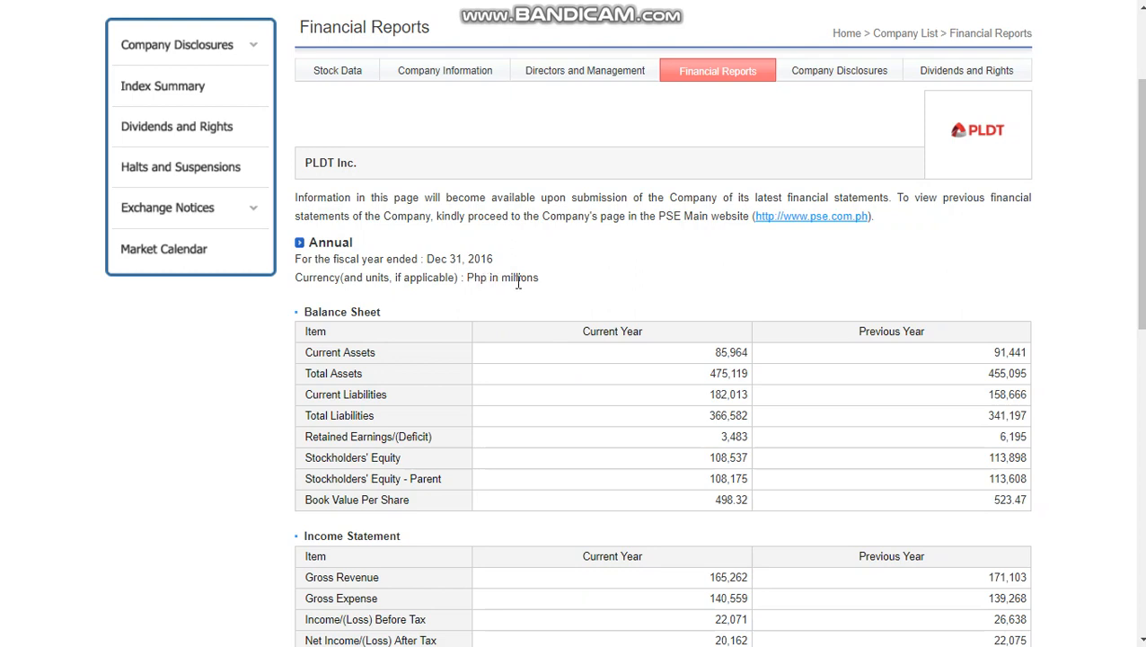
mouse_move(712, 370)
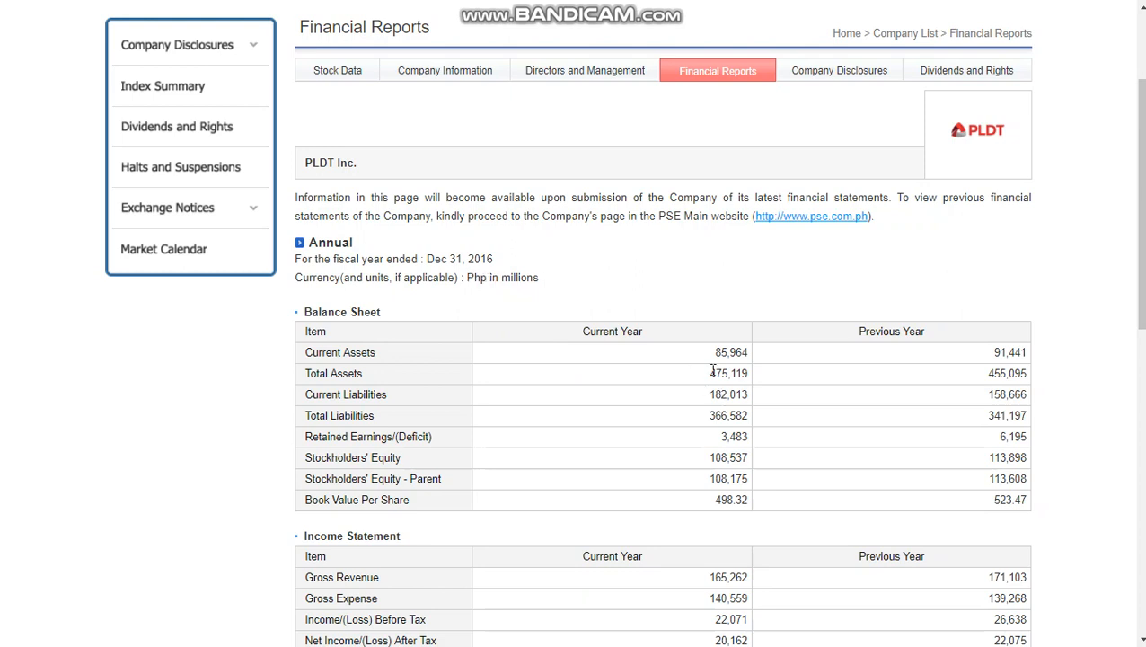
mouse_move(710, 377)
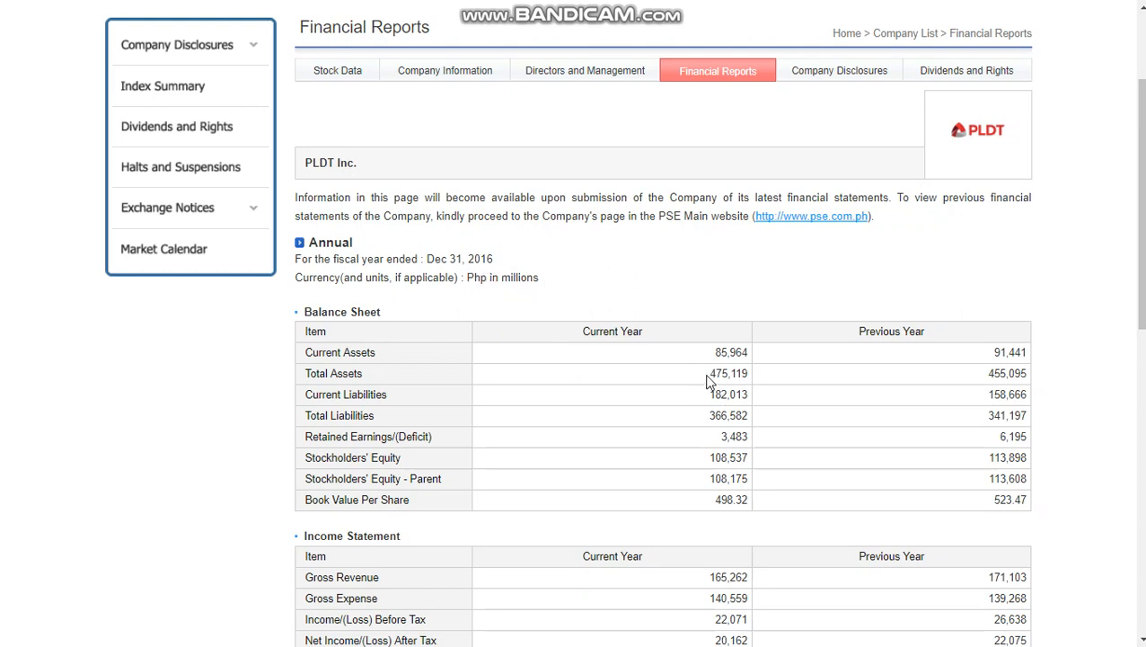
mouse_move(713, 377)
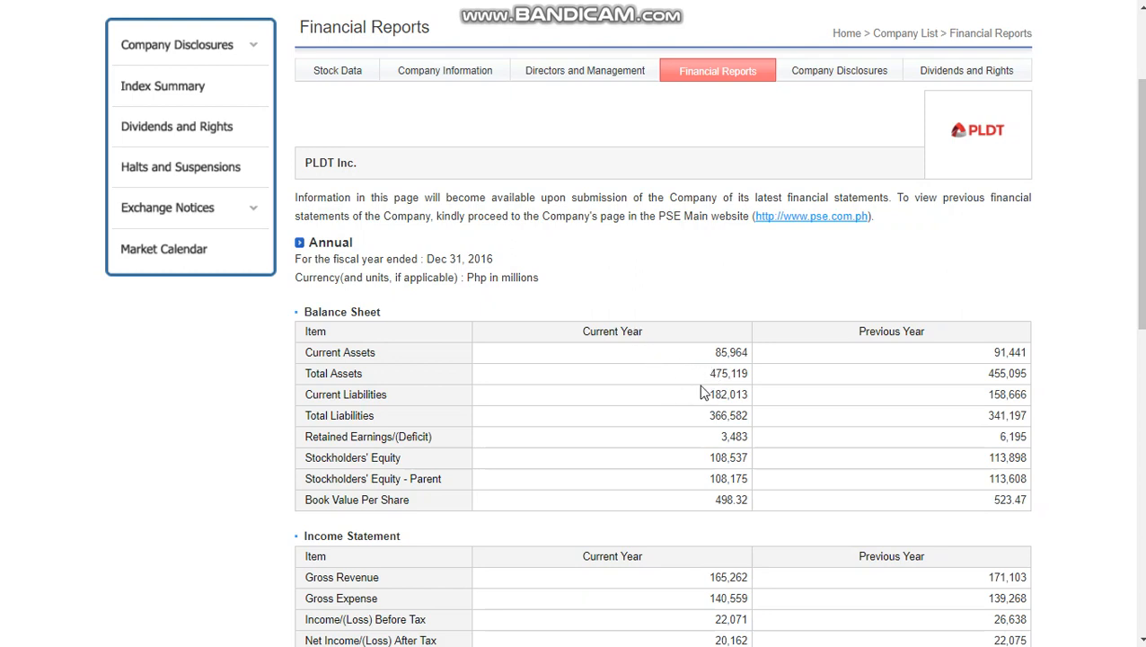
mouse_move(746, 379)
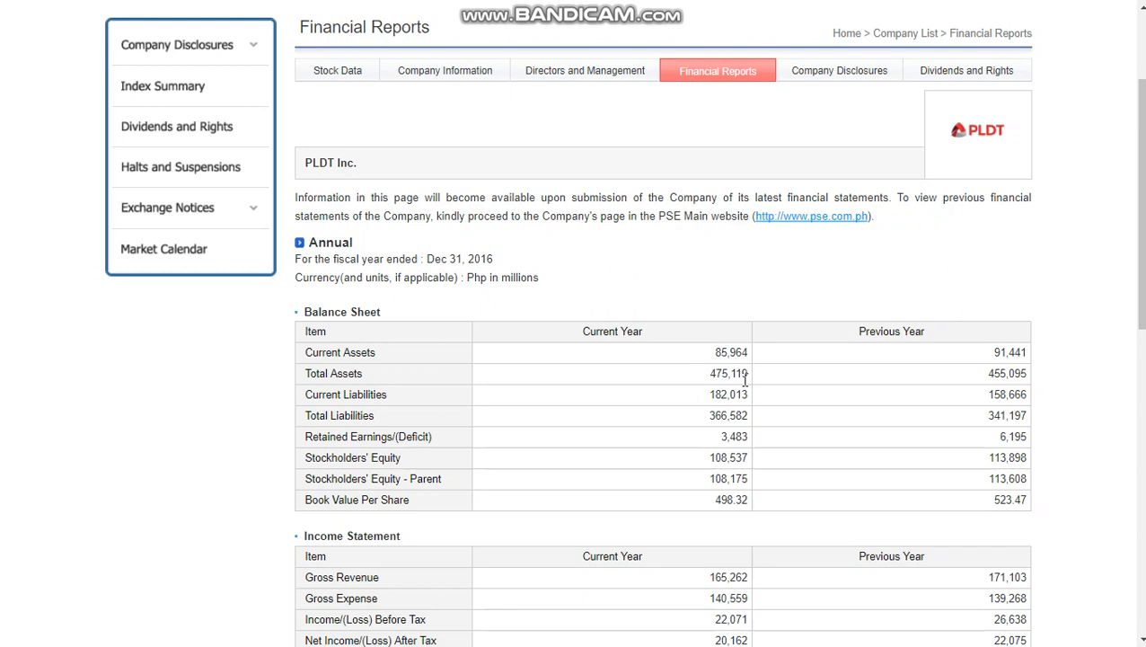
mouse_move(963, 366)
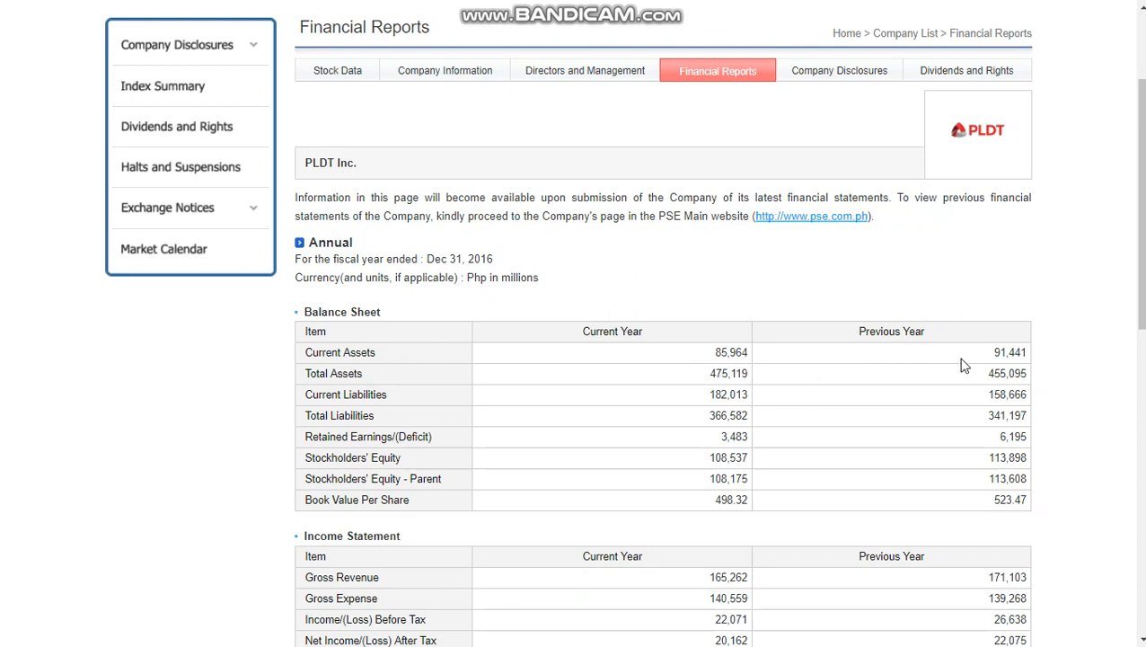
mouse_move(992, 376)
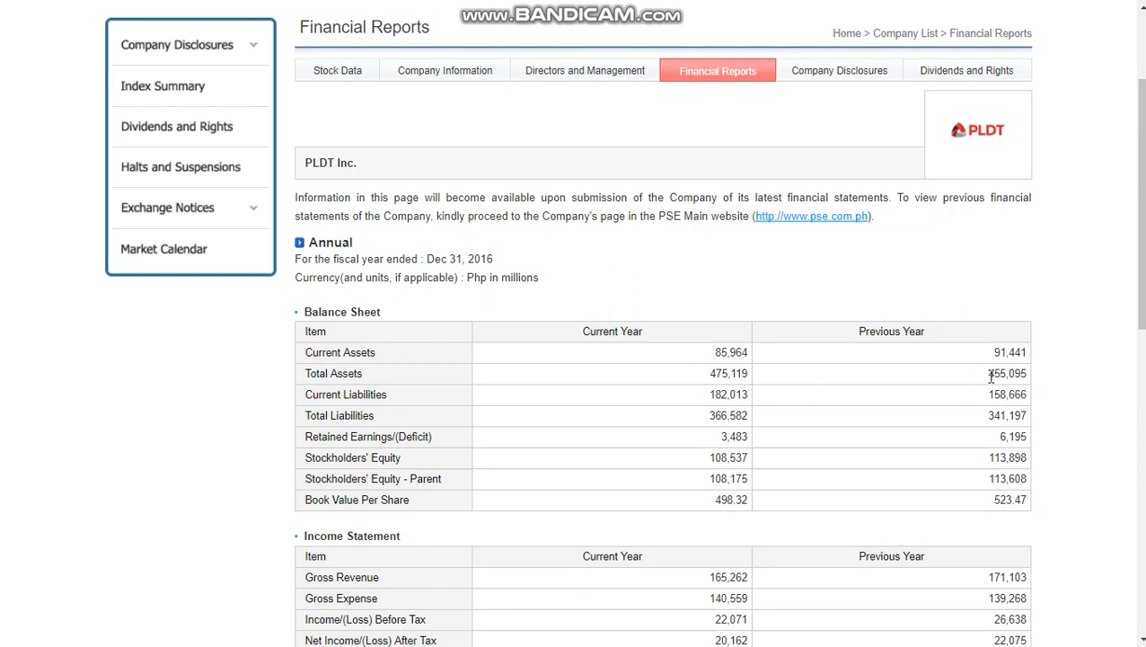
mouse_move(701, 378)
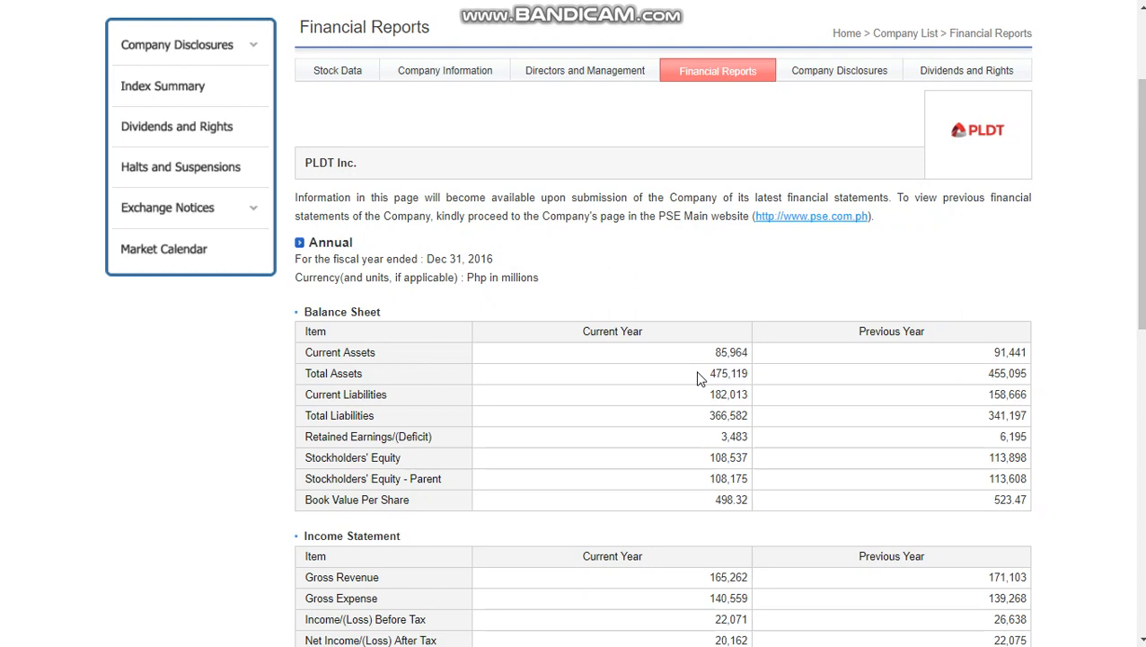
mouse_move(712, 412)
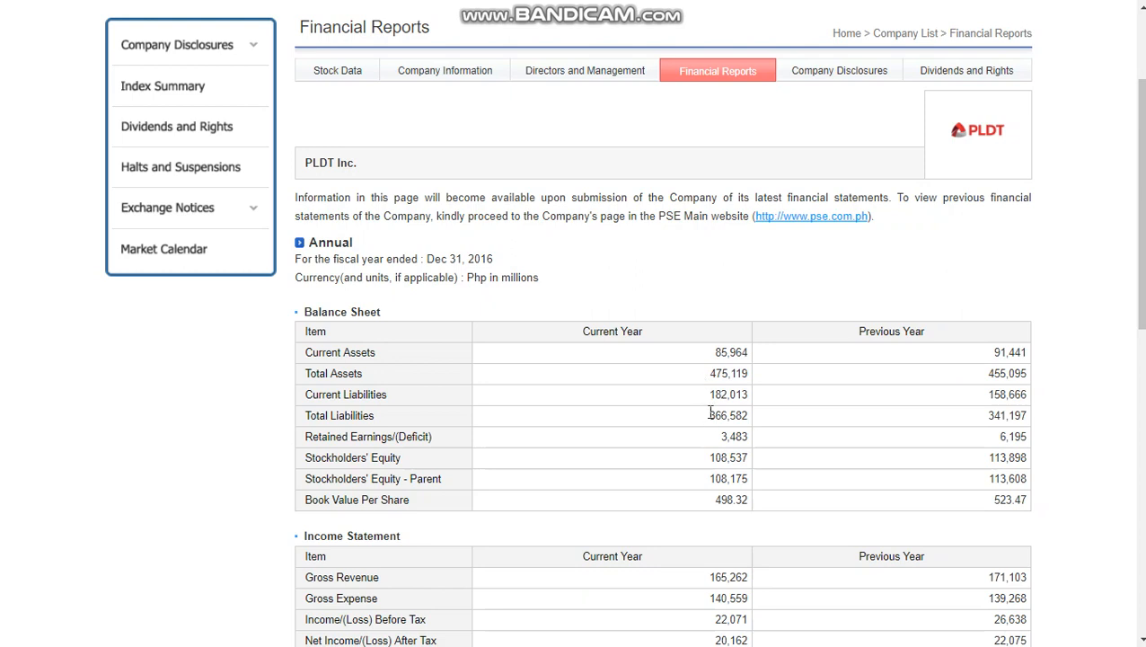
mouse_move(704, 377)
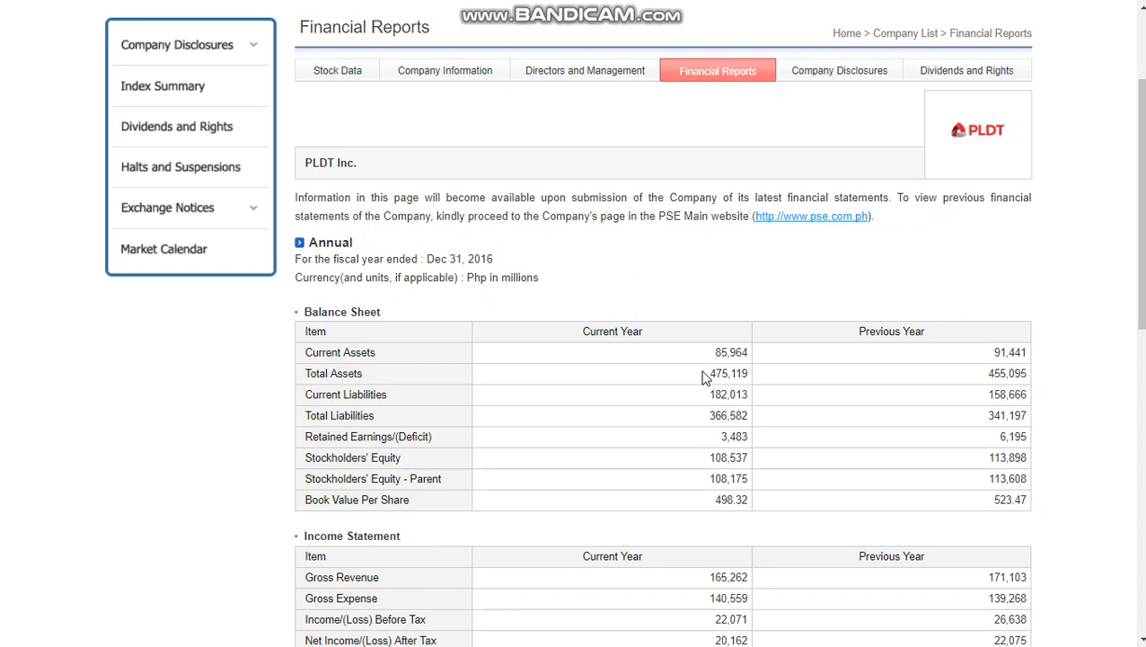
mouse_move(701, 439)
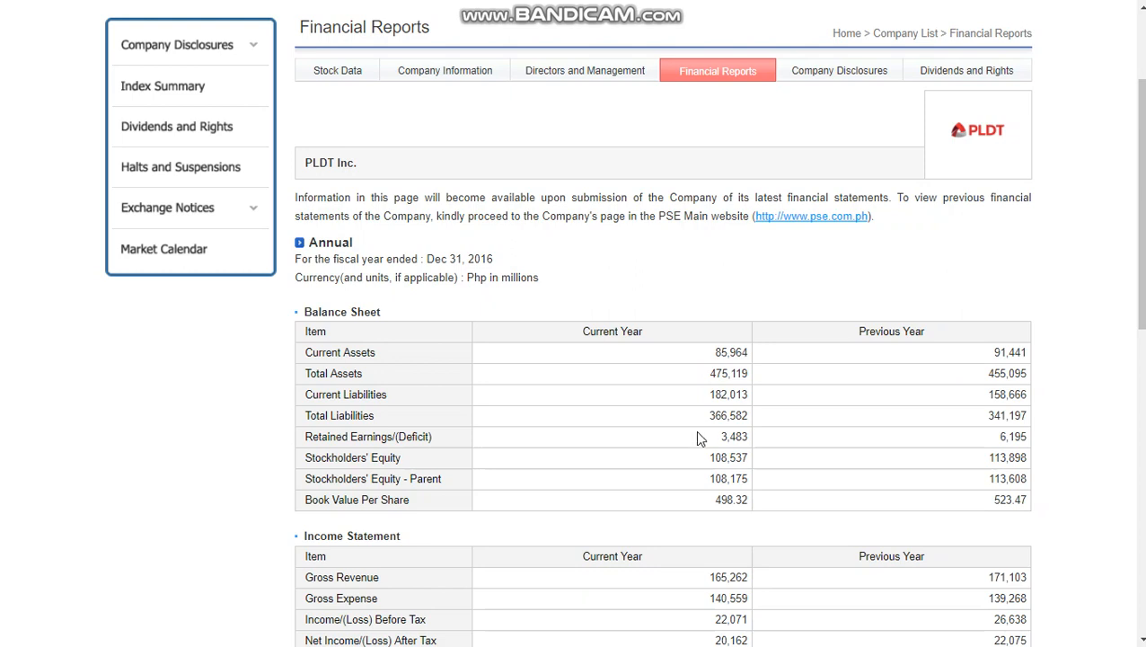
mouse_move(705, 420)
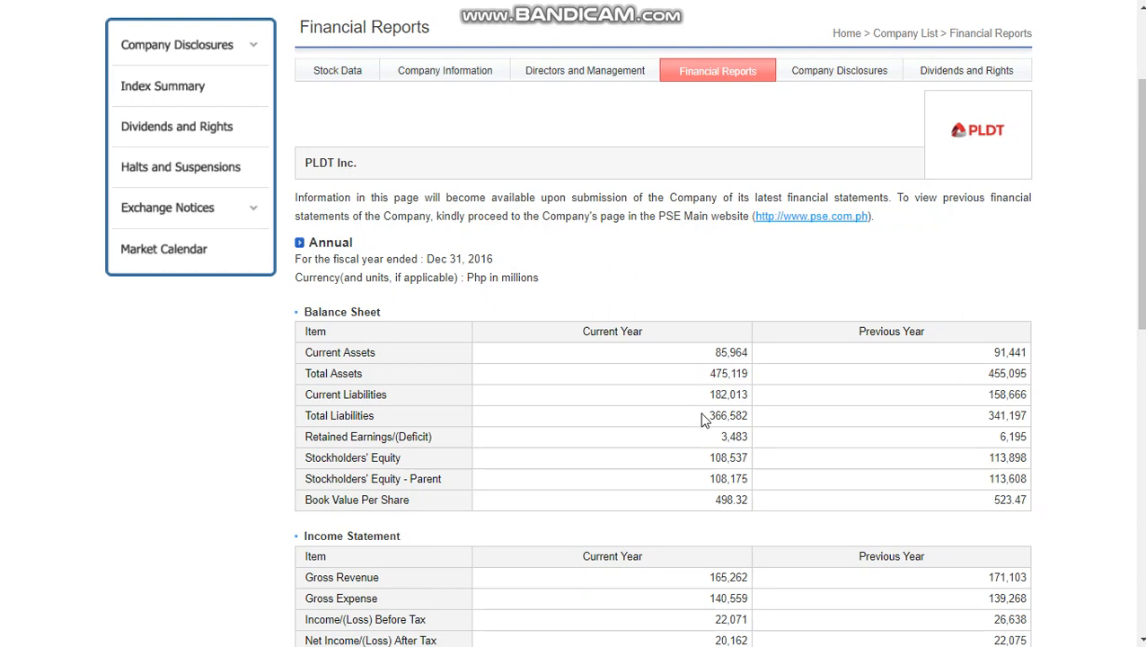
mouse_move(705, 372)
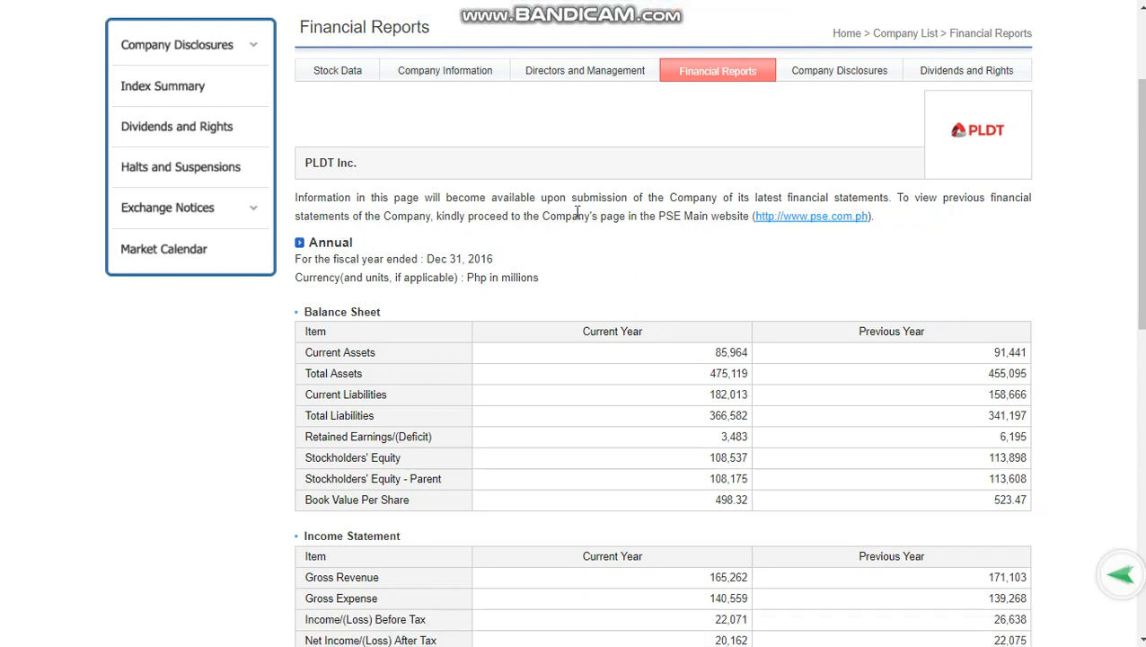
mouse_move(607, 248)
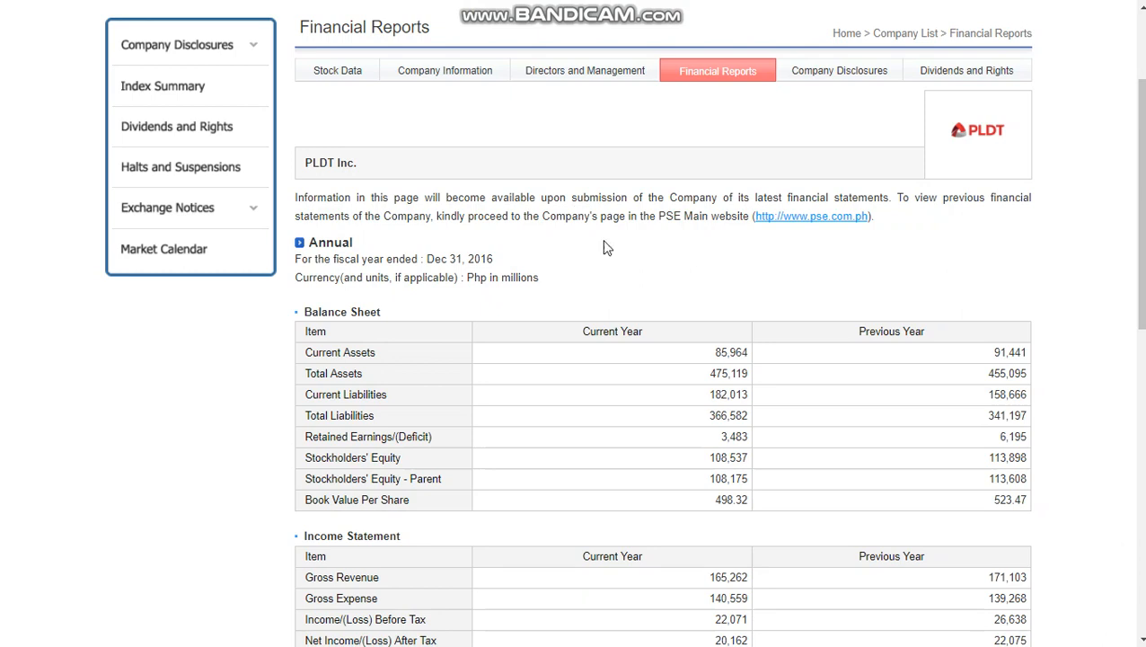
mouse_move(683, 381)
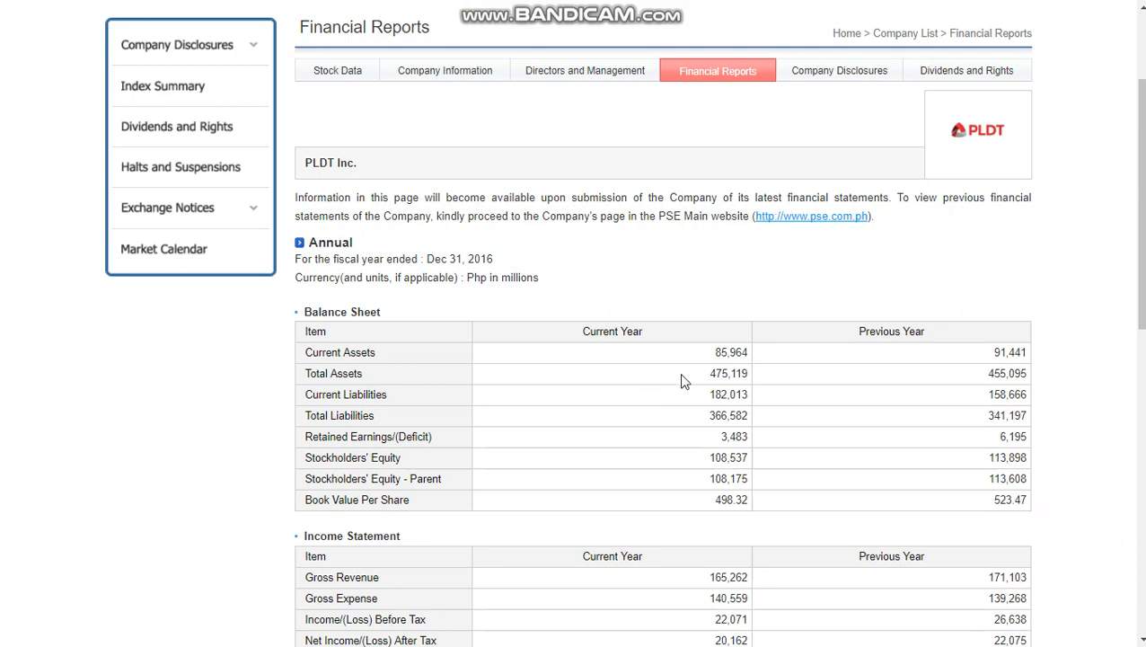
mouse_move(683, 411)
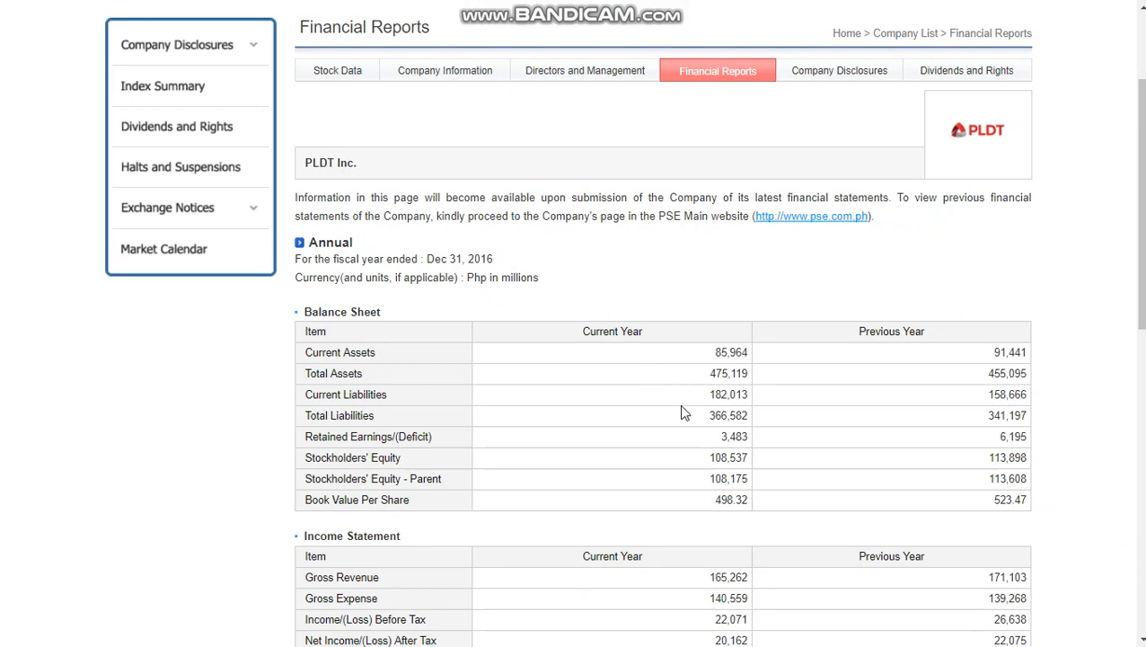
mouse_move(525, 442)
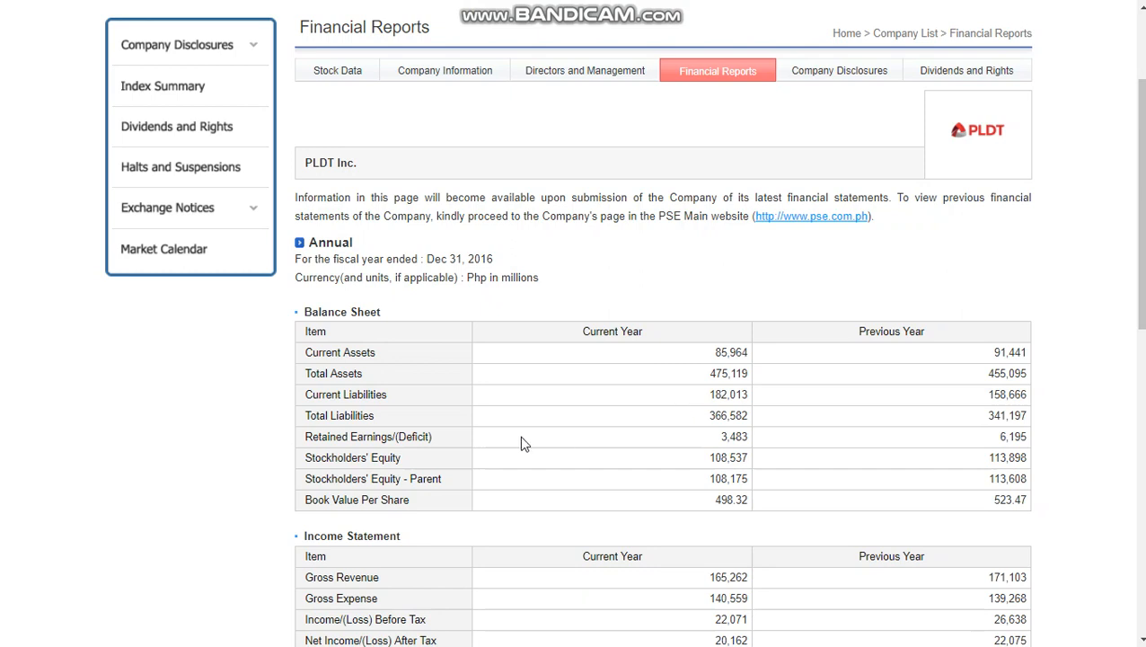
mouse_move(722, 453)
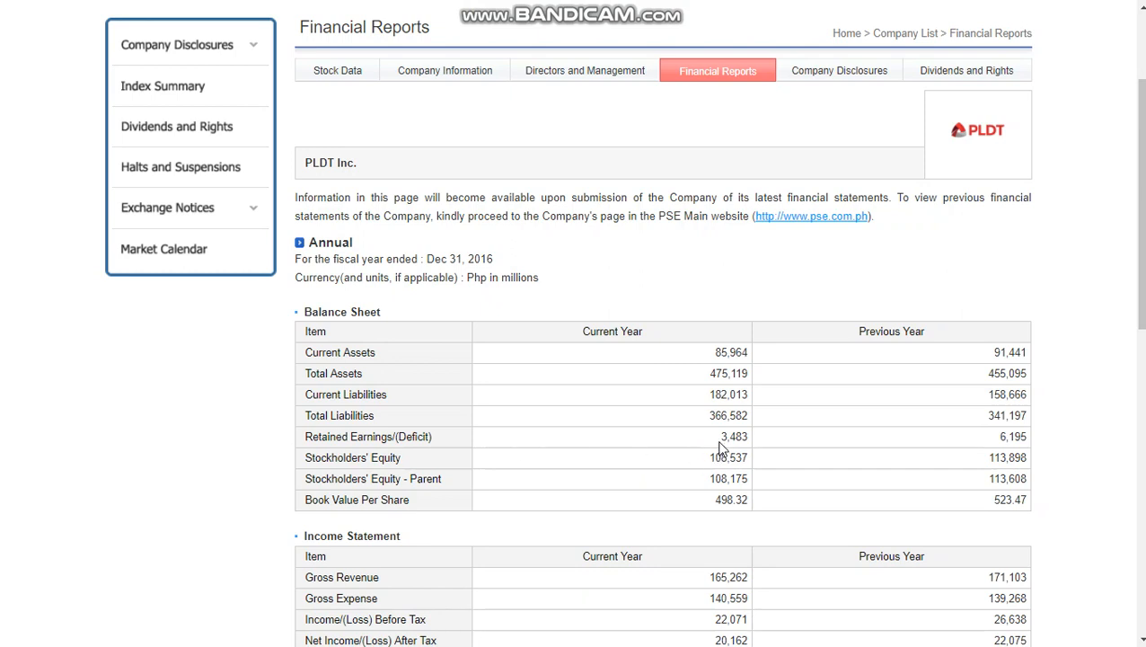
mouse_move(367, 433)
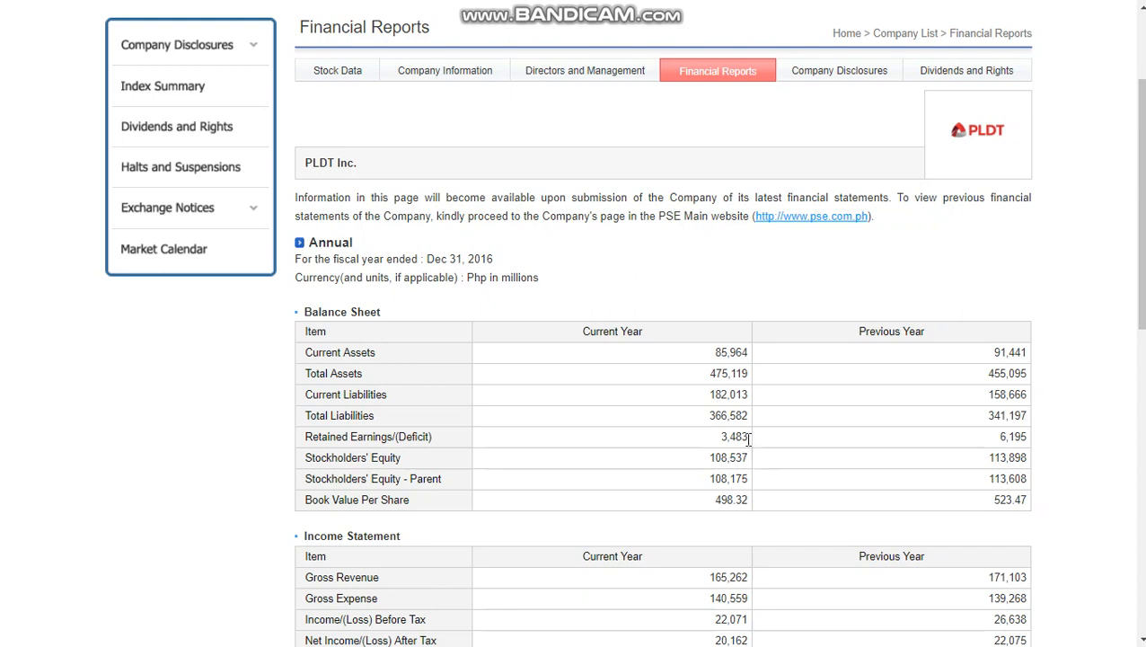
mouse_move(687, 445)
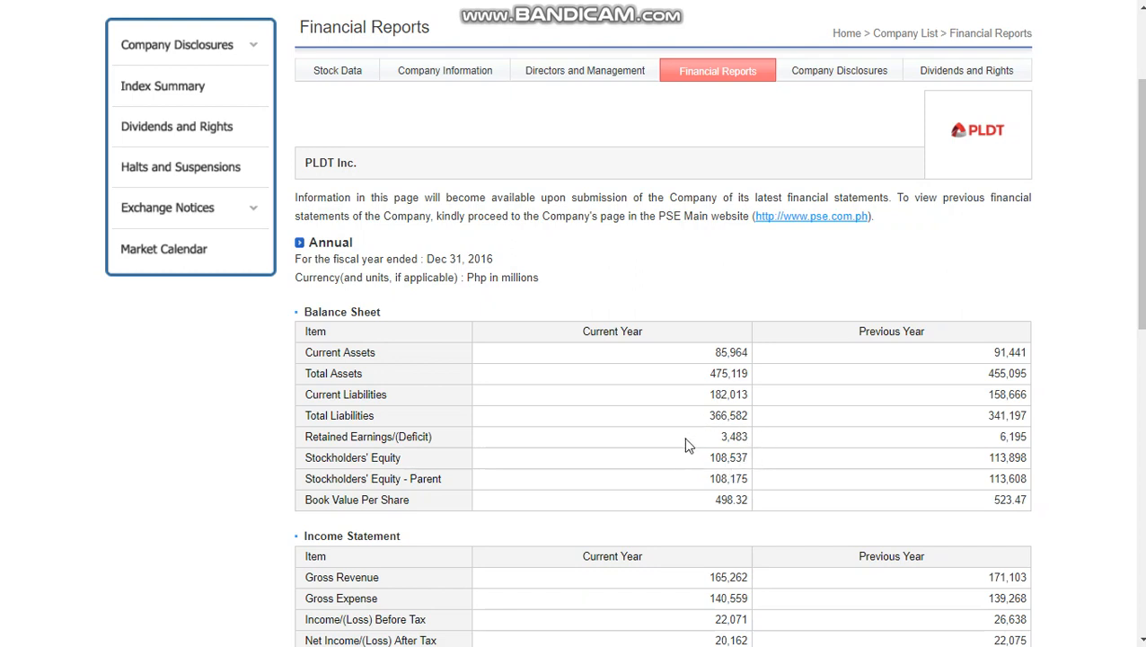
mouse_move(568, 518)
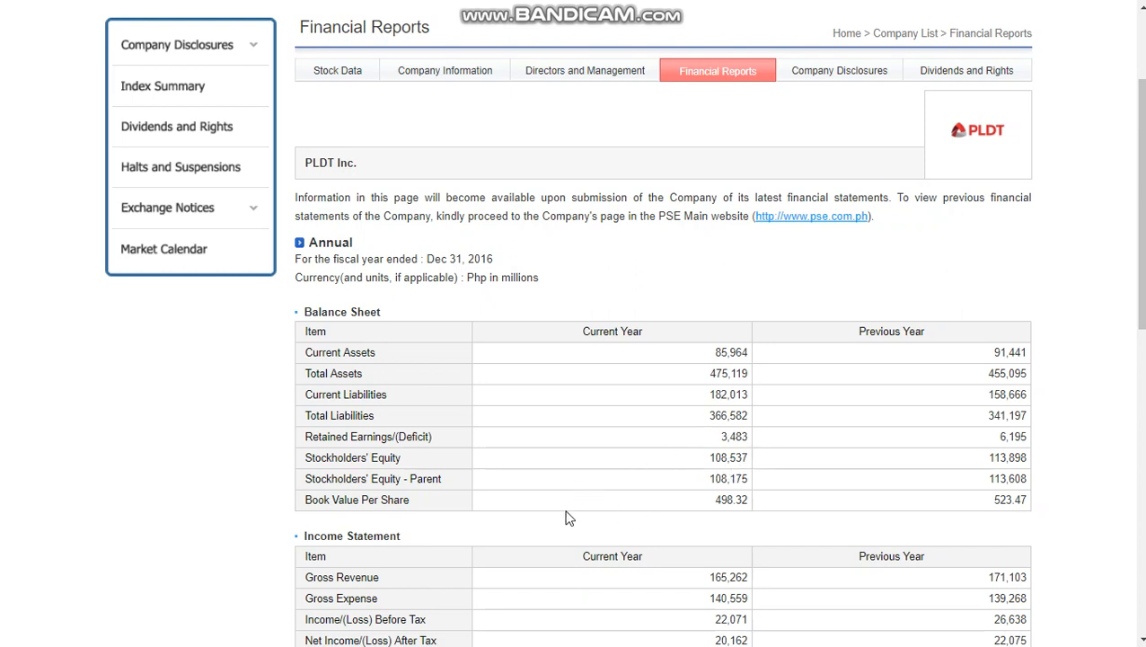
mouse_move(681, 526)
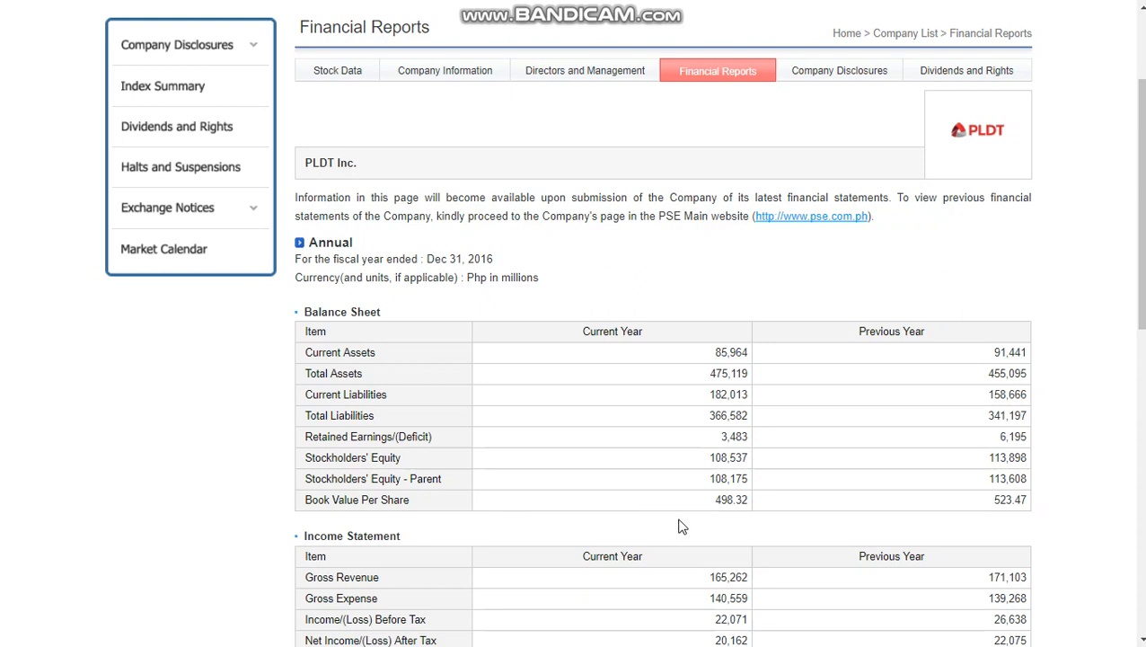
mouse_move(697, 524)
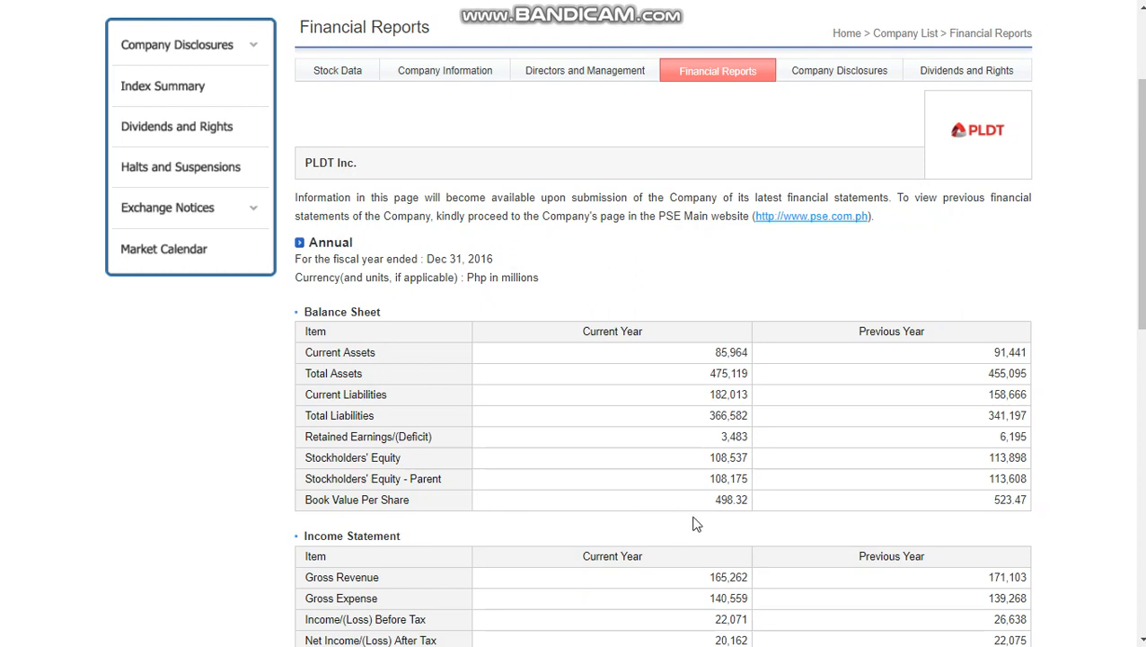
mouse_move(718, 542)
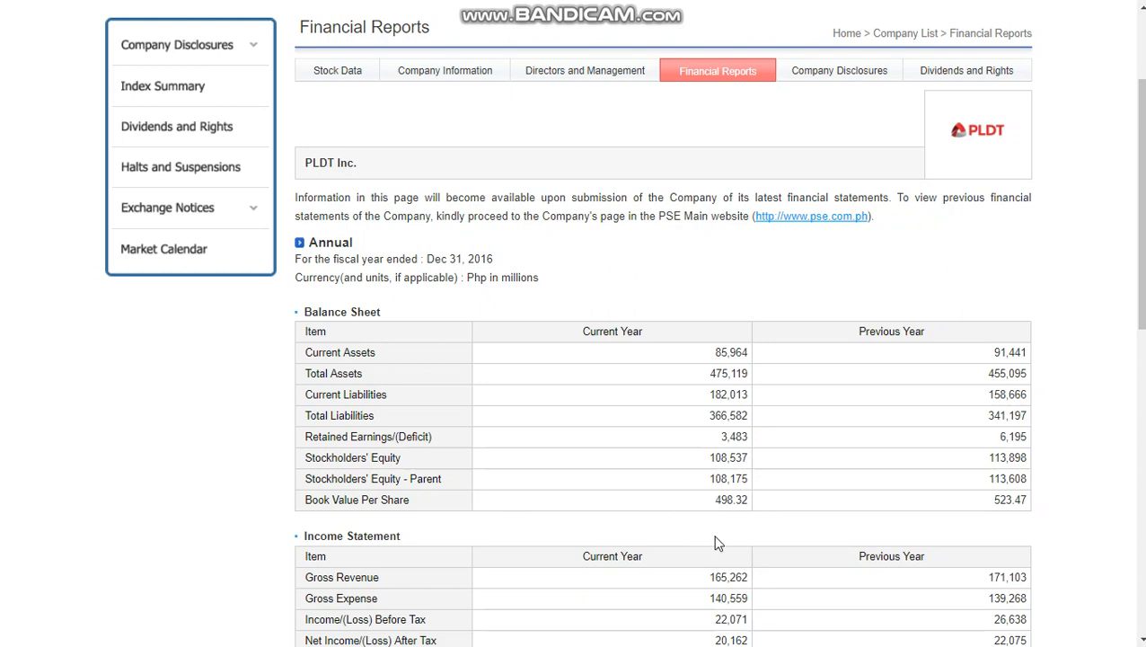
mouse_move(761, 503)
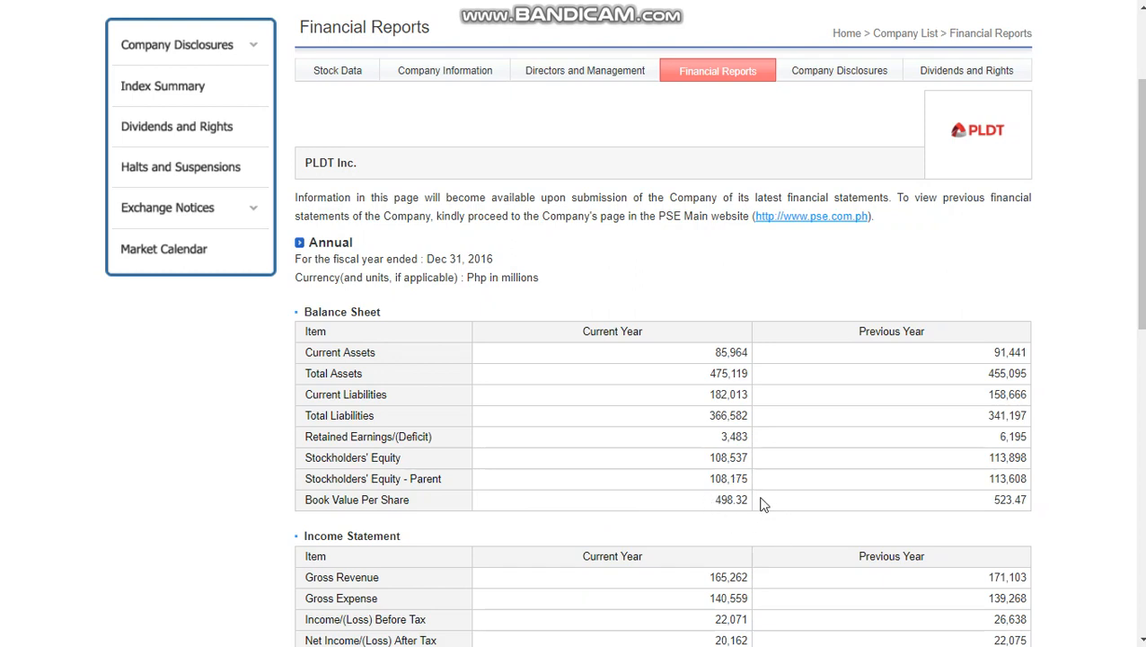
mouse_move(686, 458)
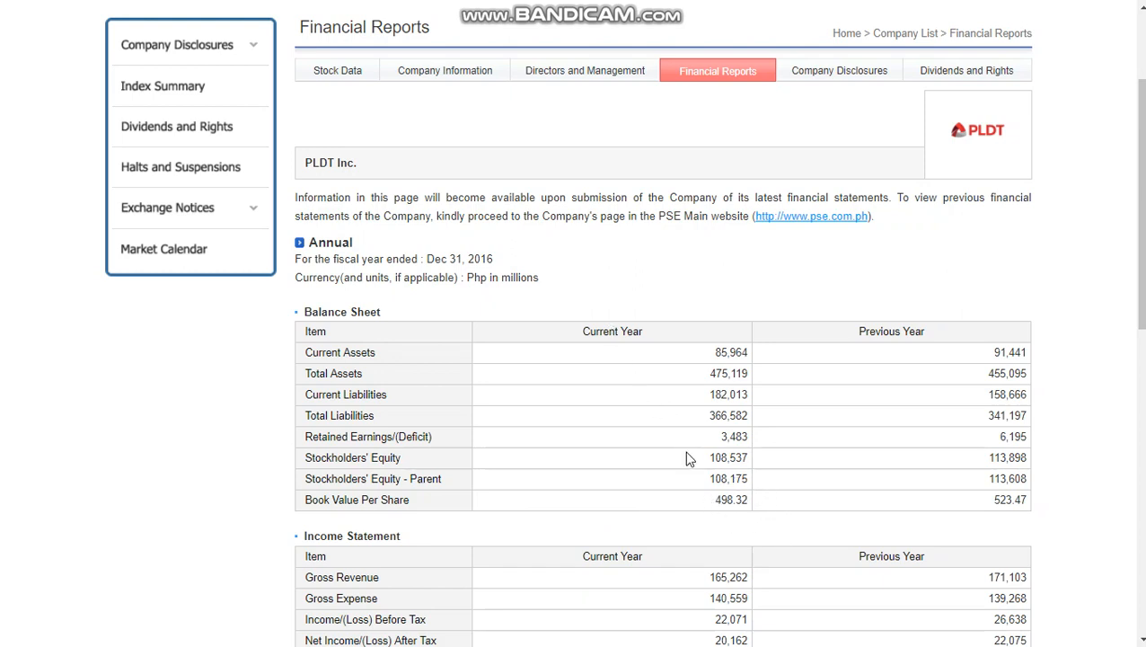
mouse_move(726, 521)
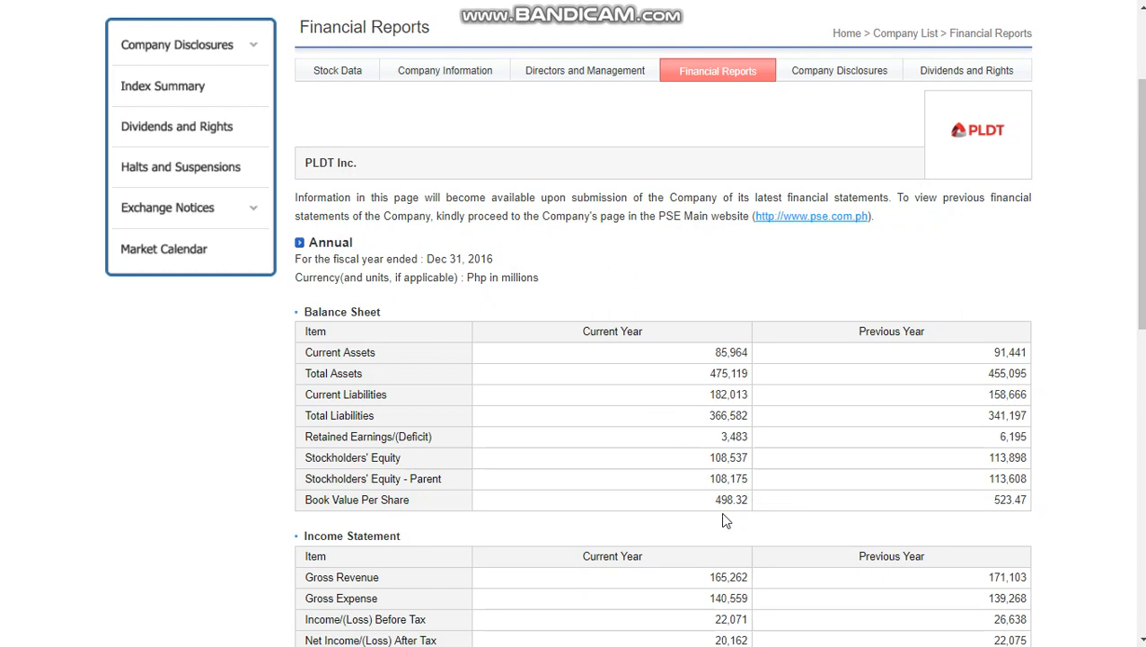
mouse_move(880, 358)
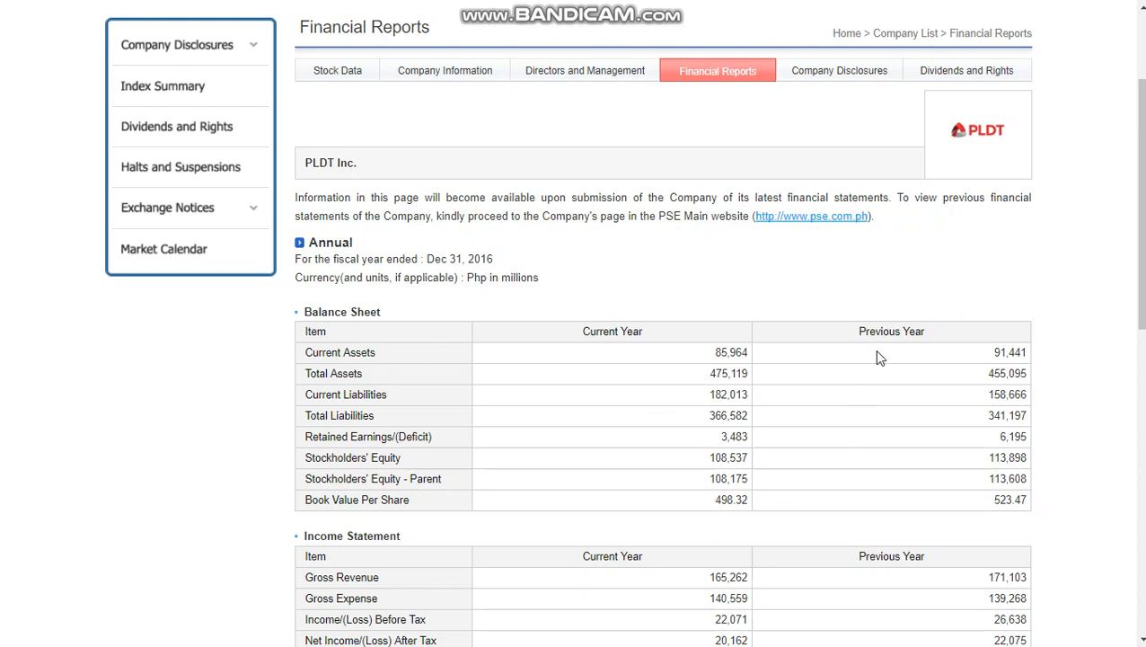
mouse_move(1017, 514)
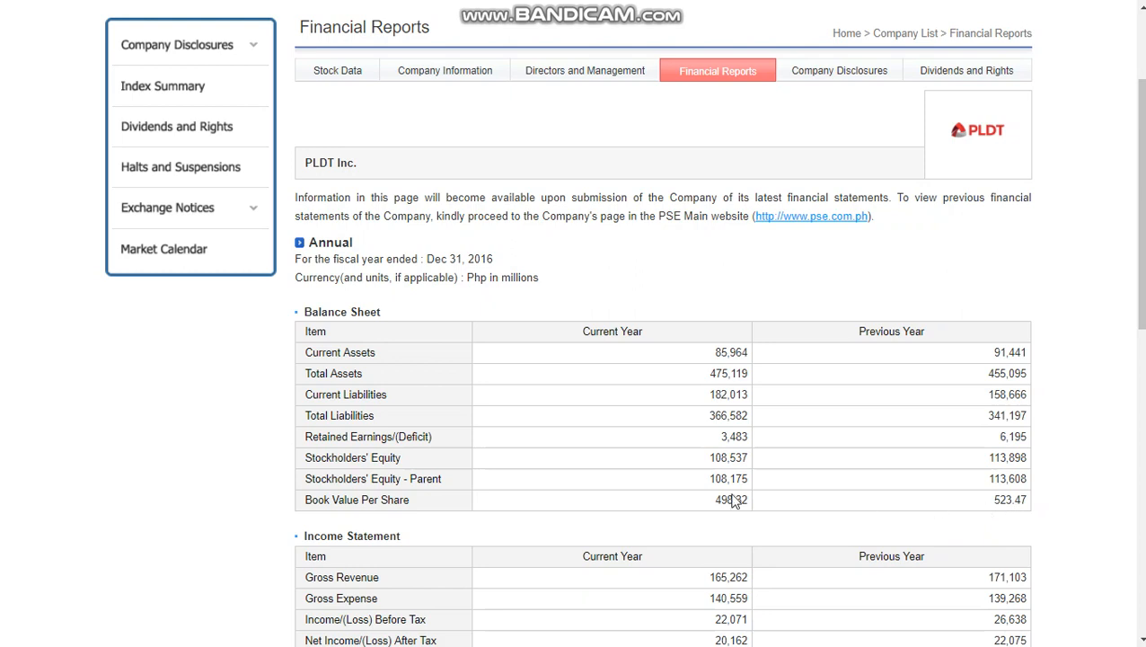
mouse_move(731, 499)
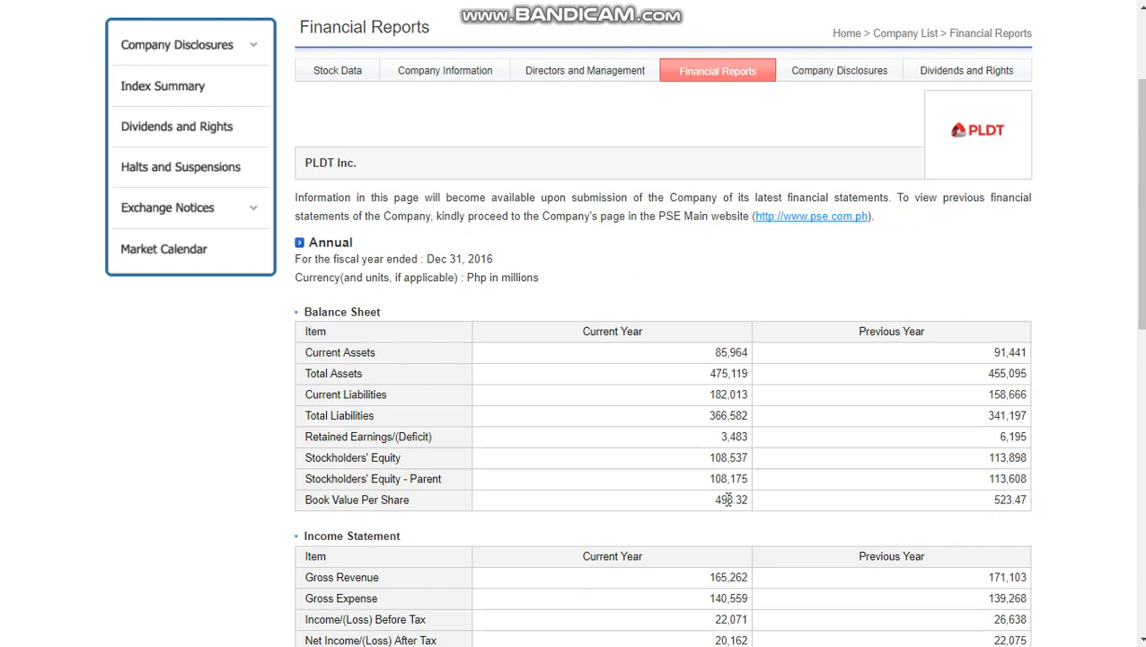
mouse_move(589, 320)
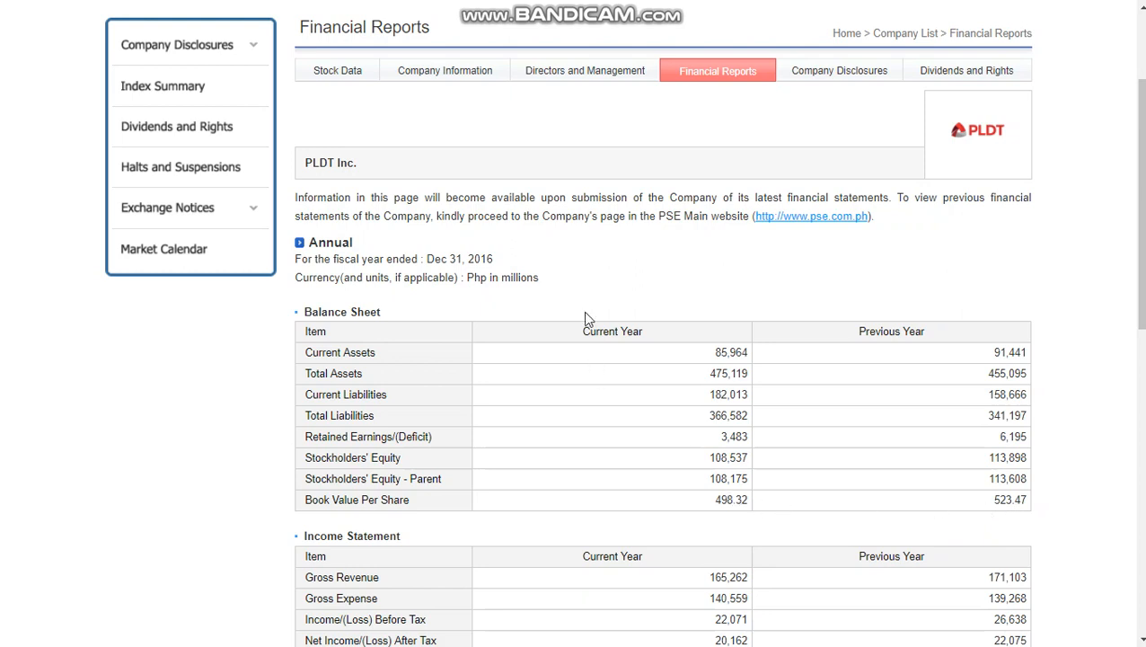
mouse_move(600, 288)
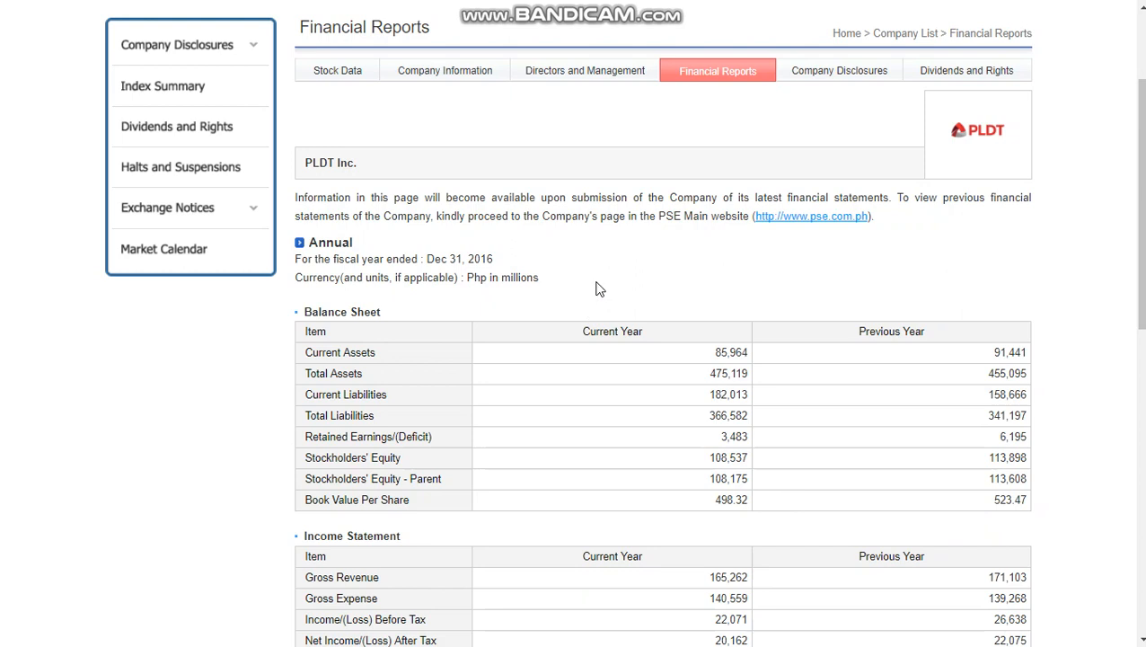
mouse_move(855, 251)
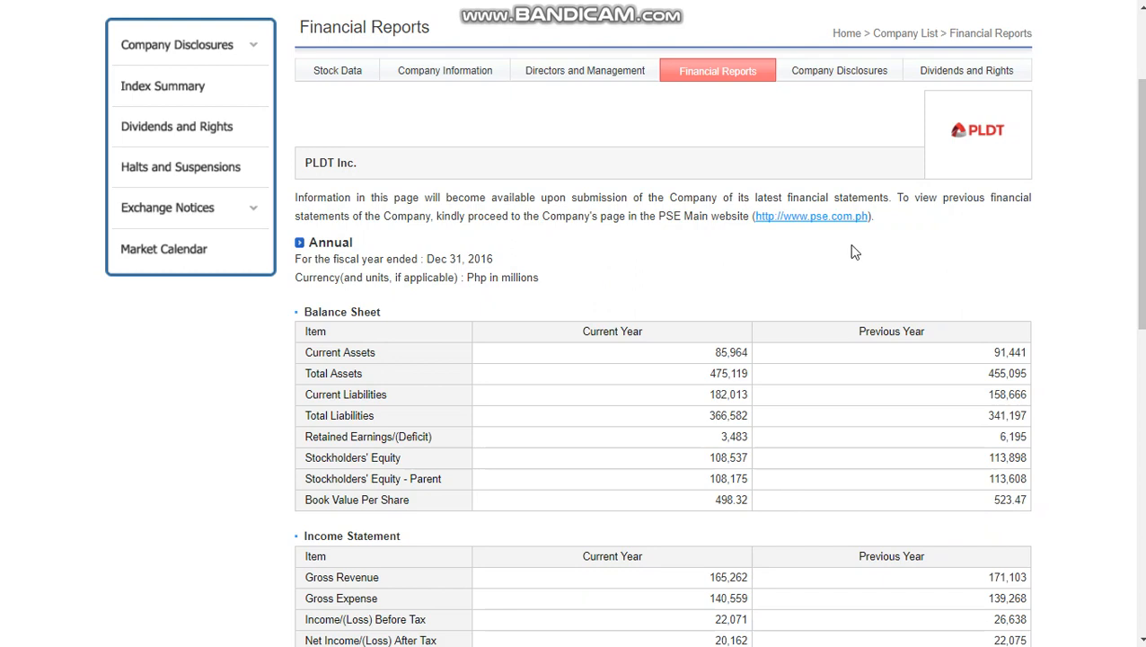
mouse_move(693, 417)
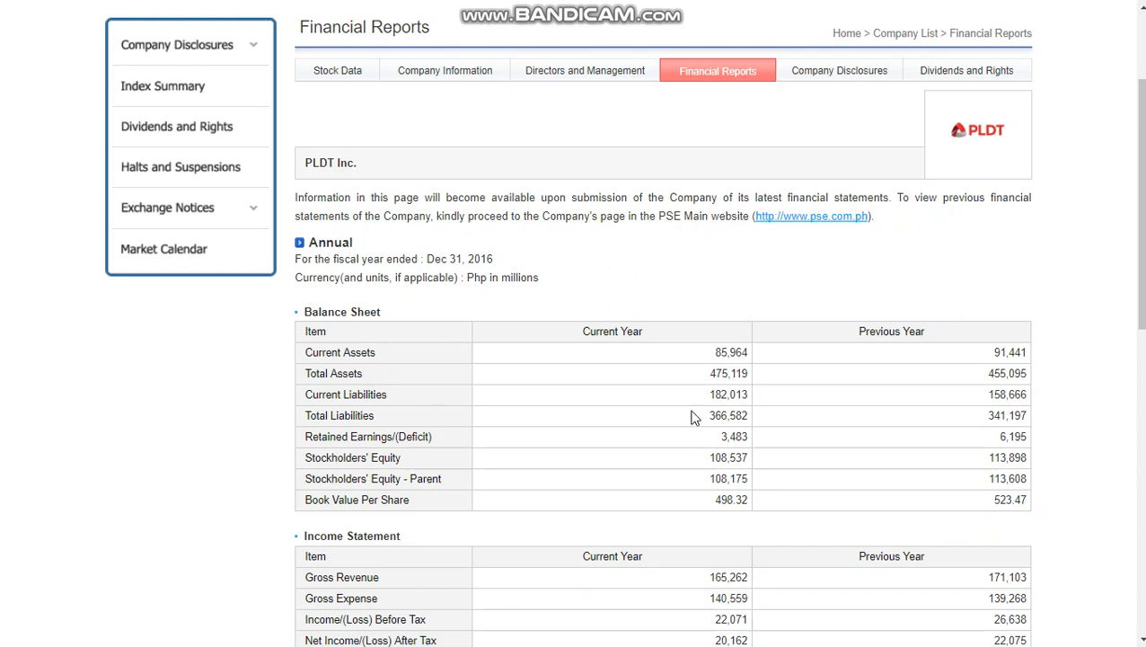
mouse_move(596, 356)
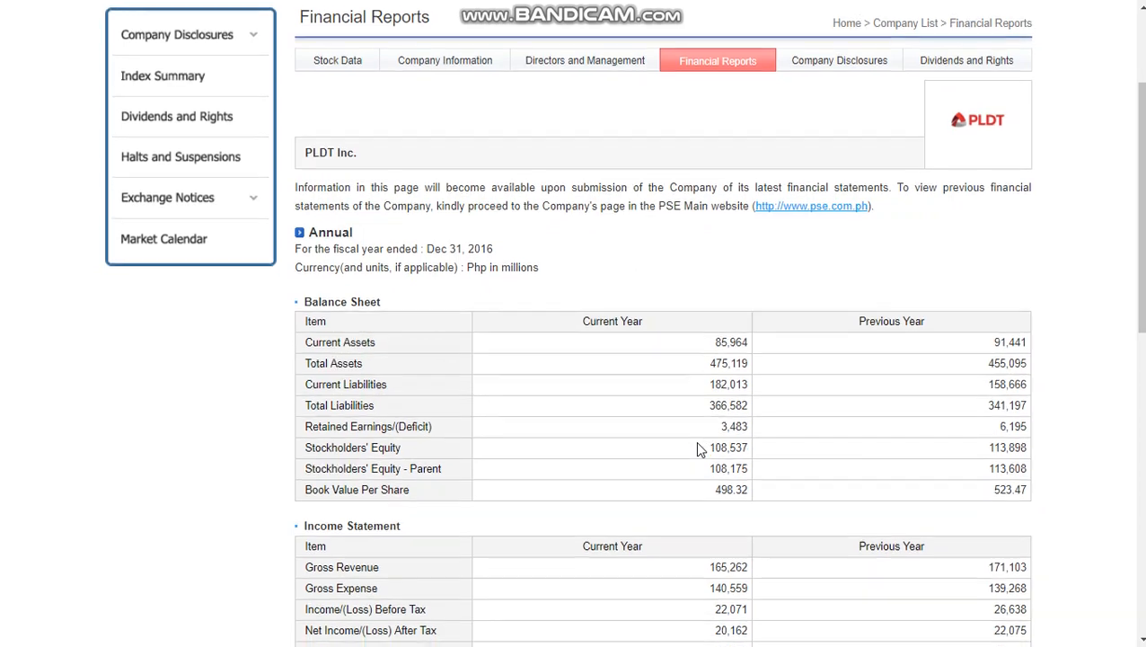
Scroll to PLDT's full 2016 income statement down to diluted EPS of 92.33
scroll("down", 3)
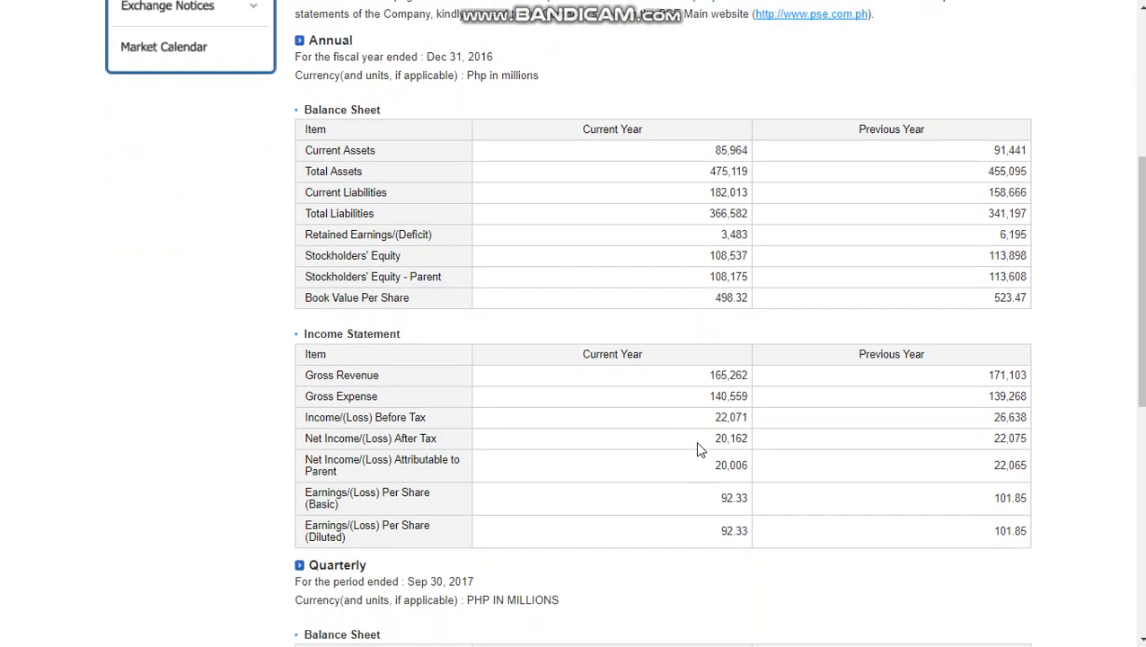
mouse_move(579, 417)
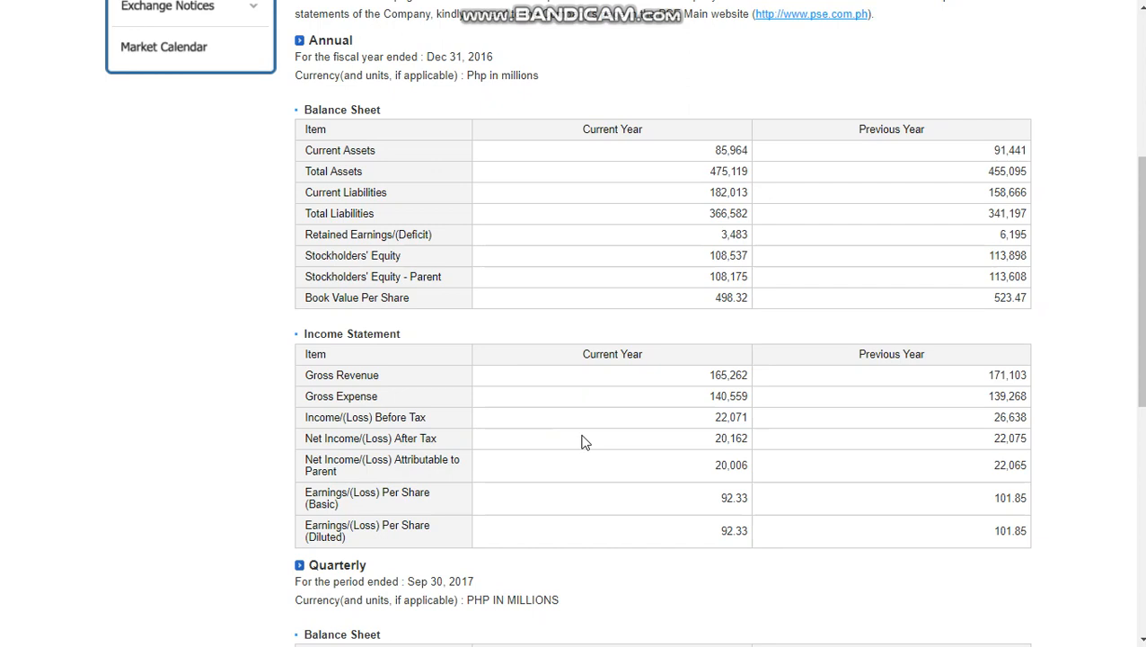
mouse_move(600, 442)
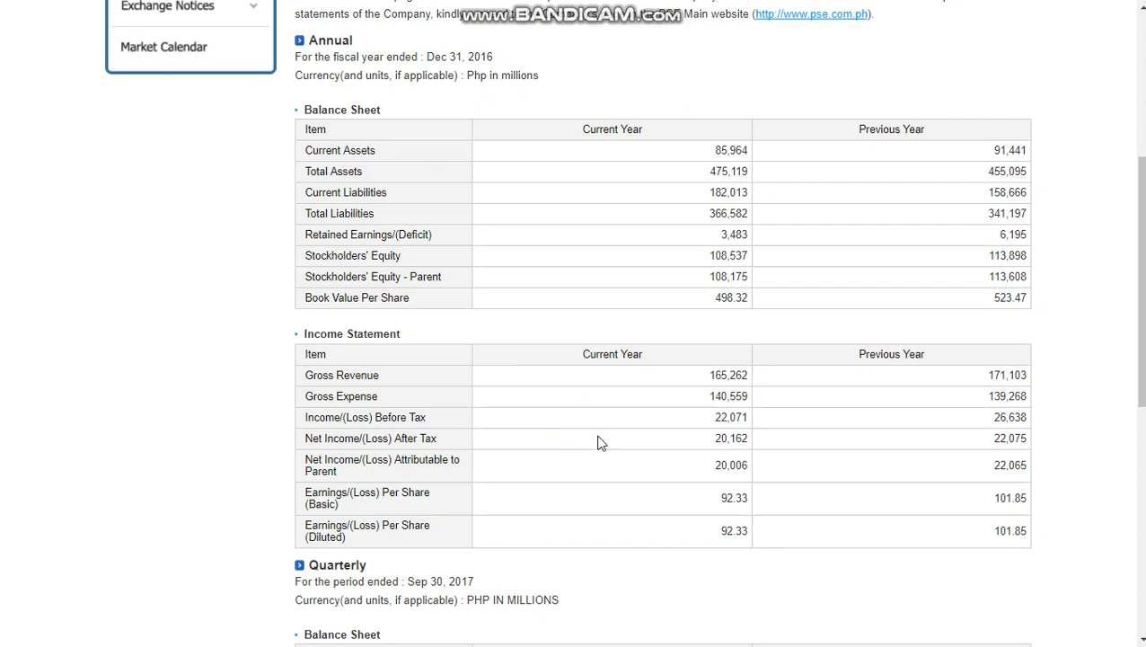
mouse_move(715, 448)
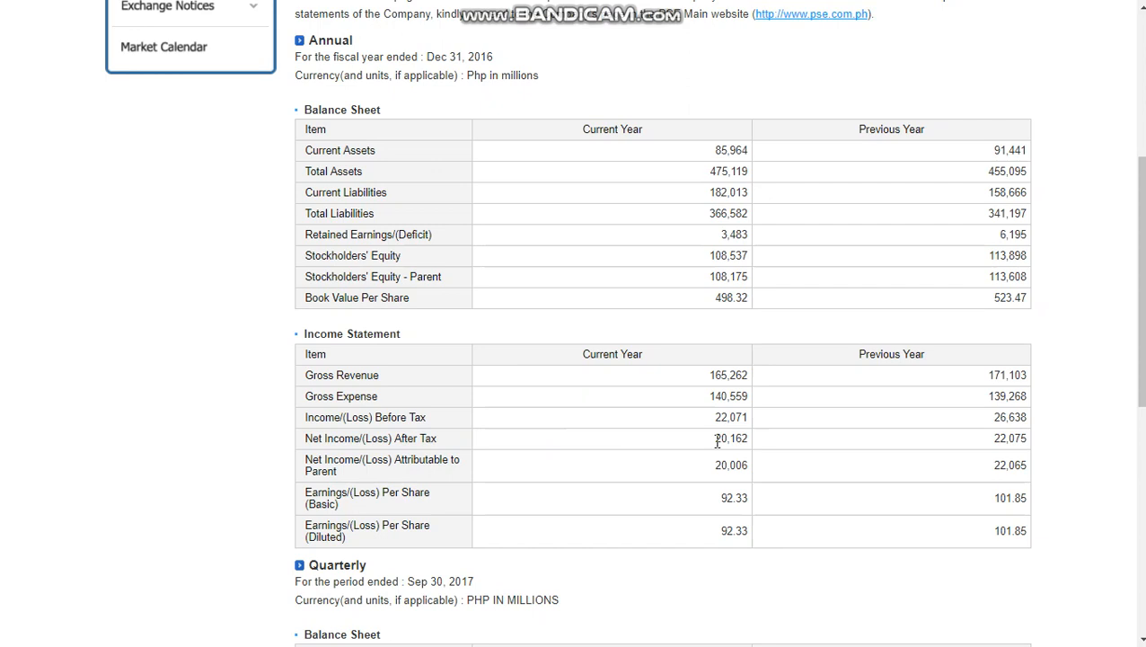
mouse_move(704, 442)
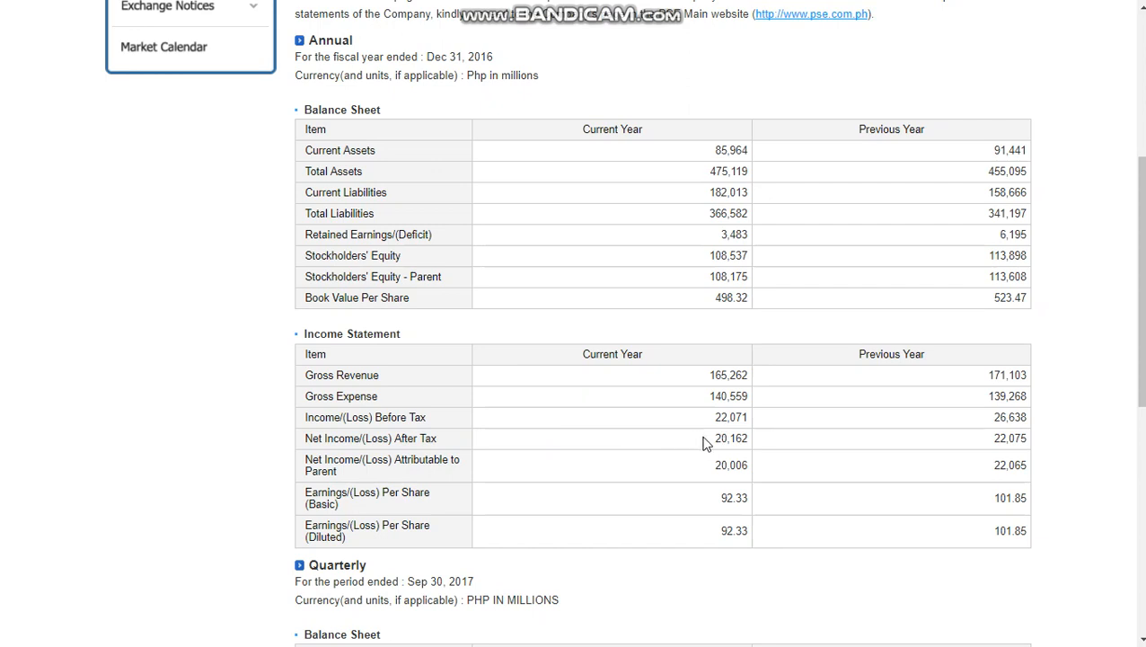
mouse_move(977, 453)
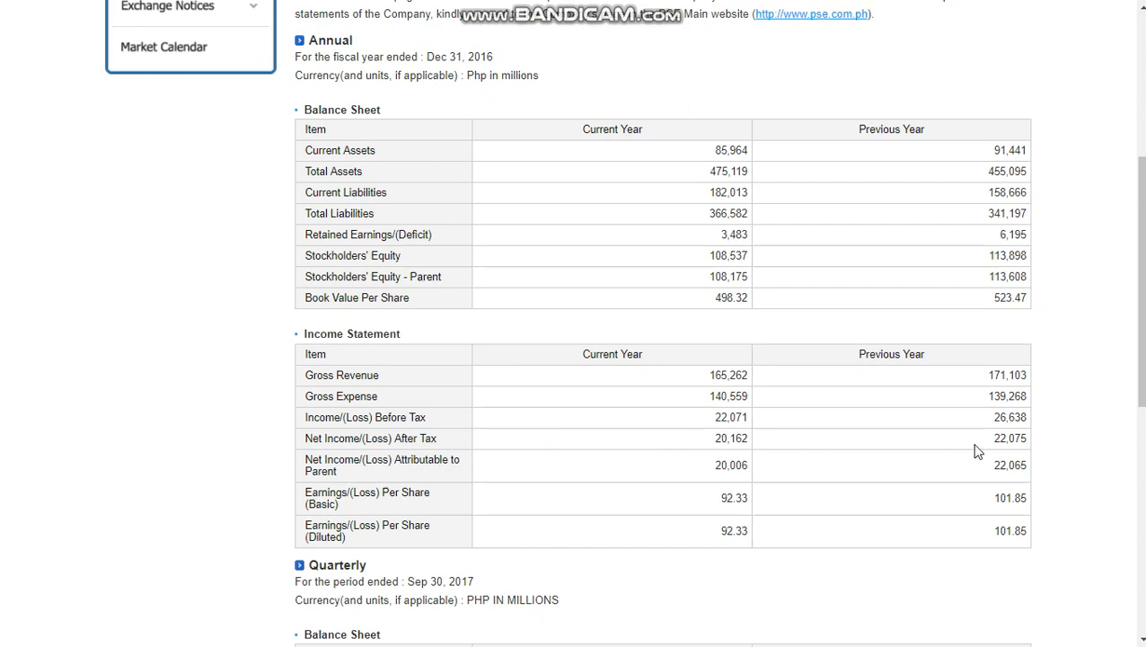
mouse_move(997, 442)
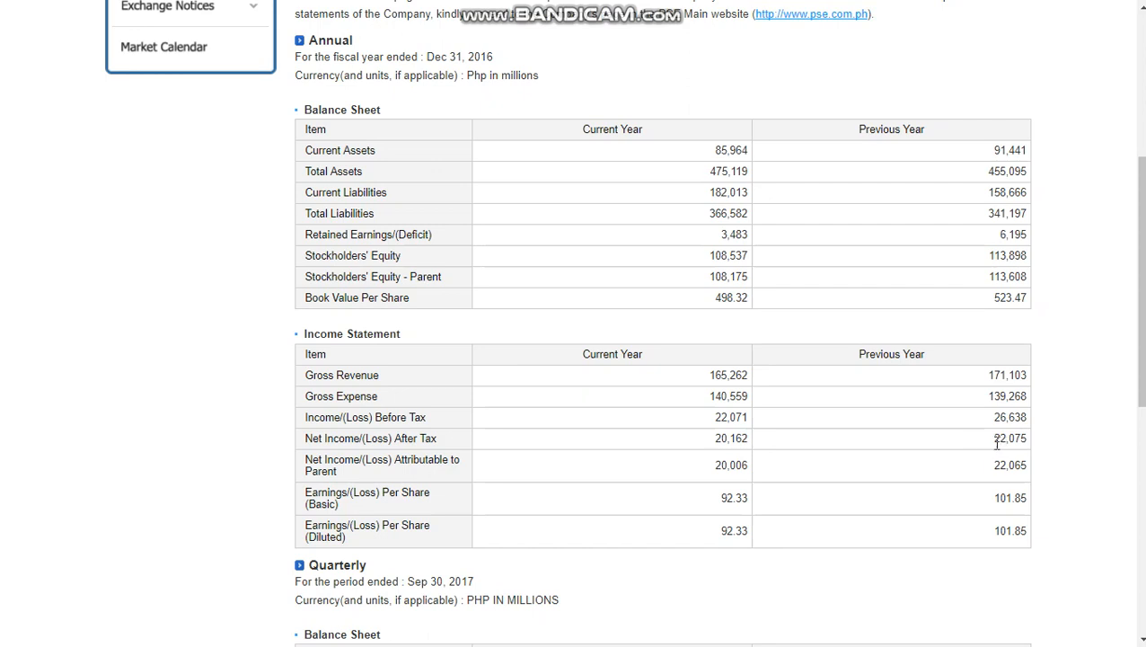
mouse_move(724, 438)
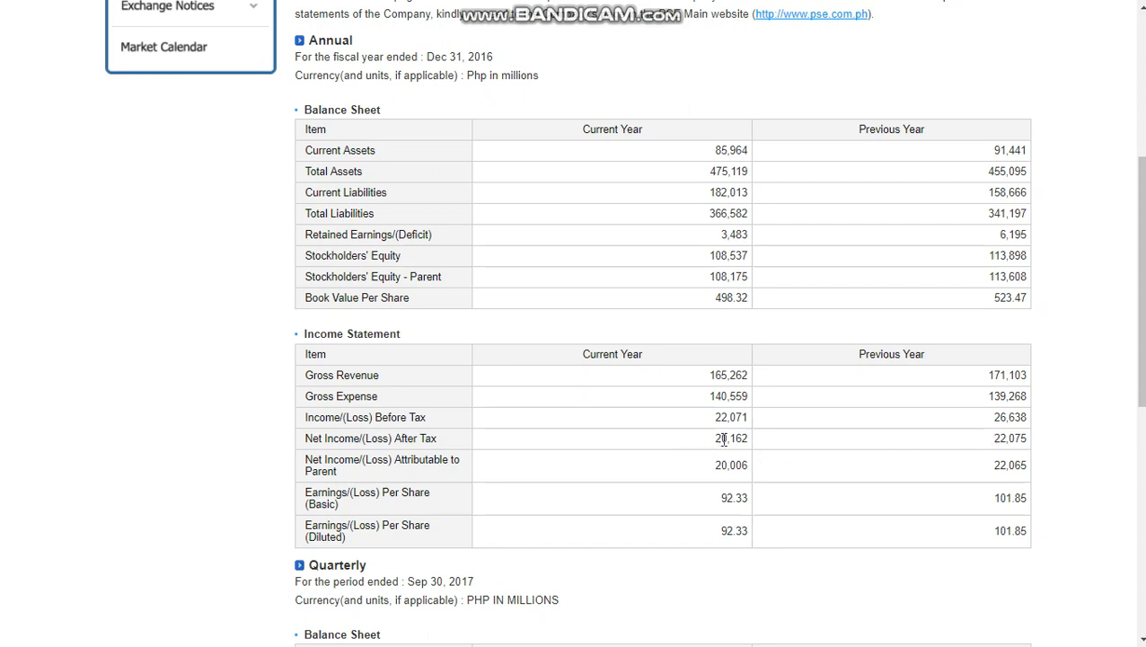
mouse_move(706, 447)
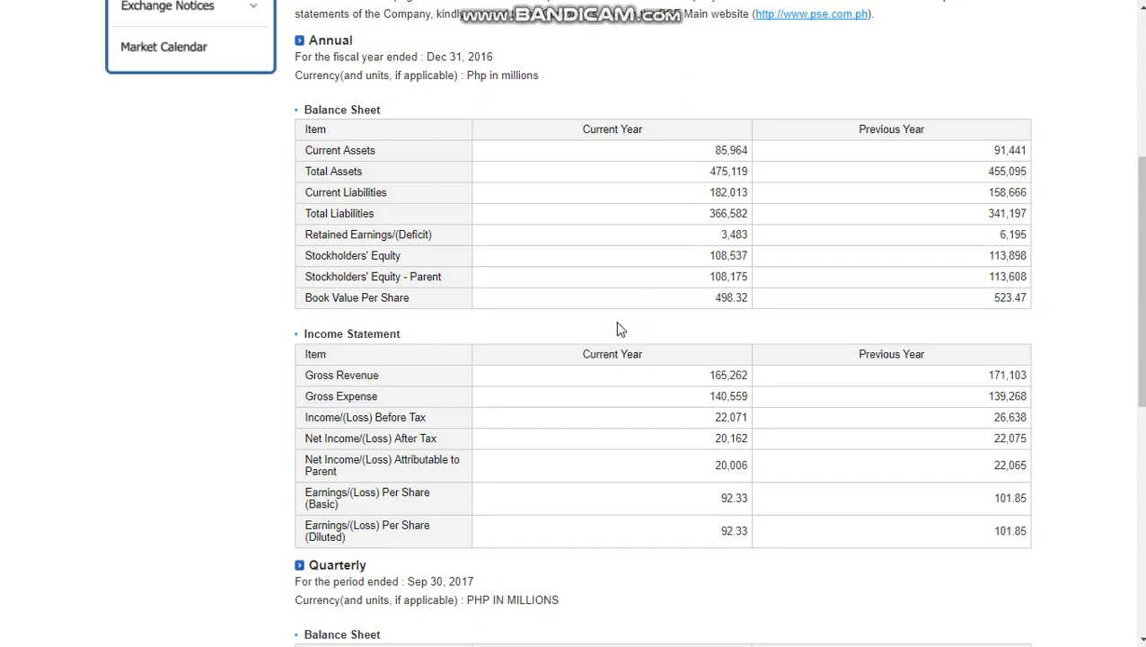
scroll("down", 3)
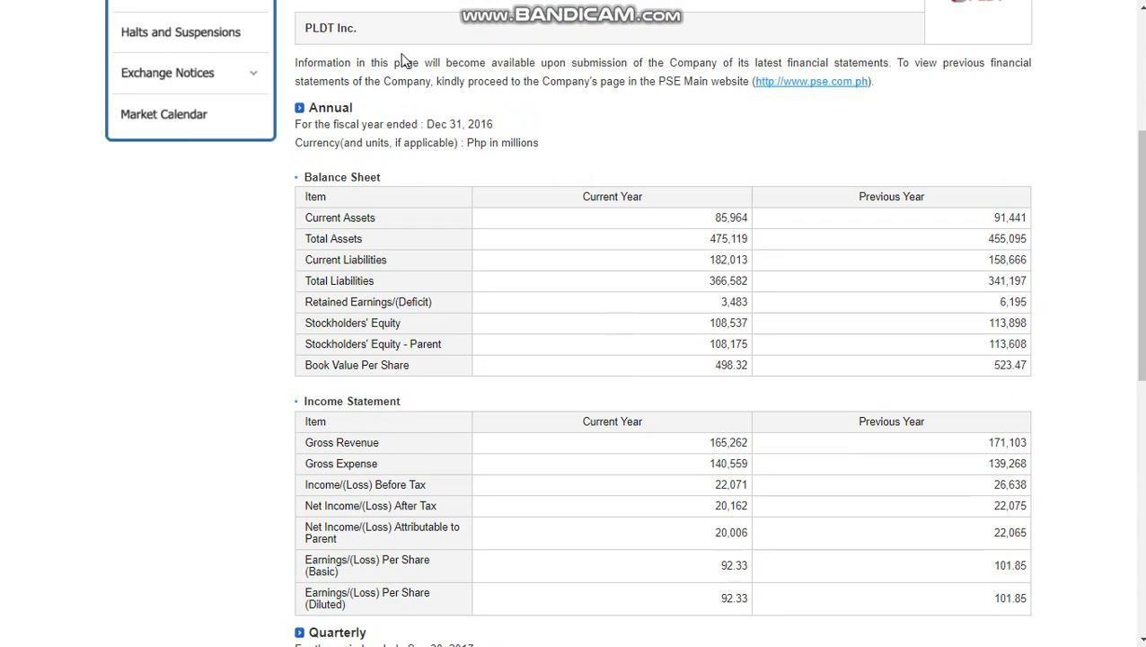
mouse_move(511, 7)
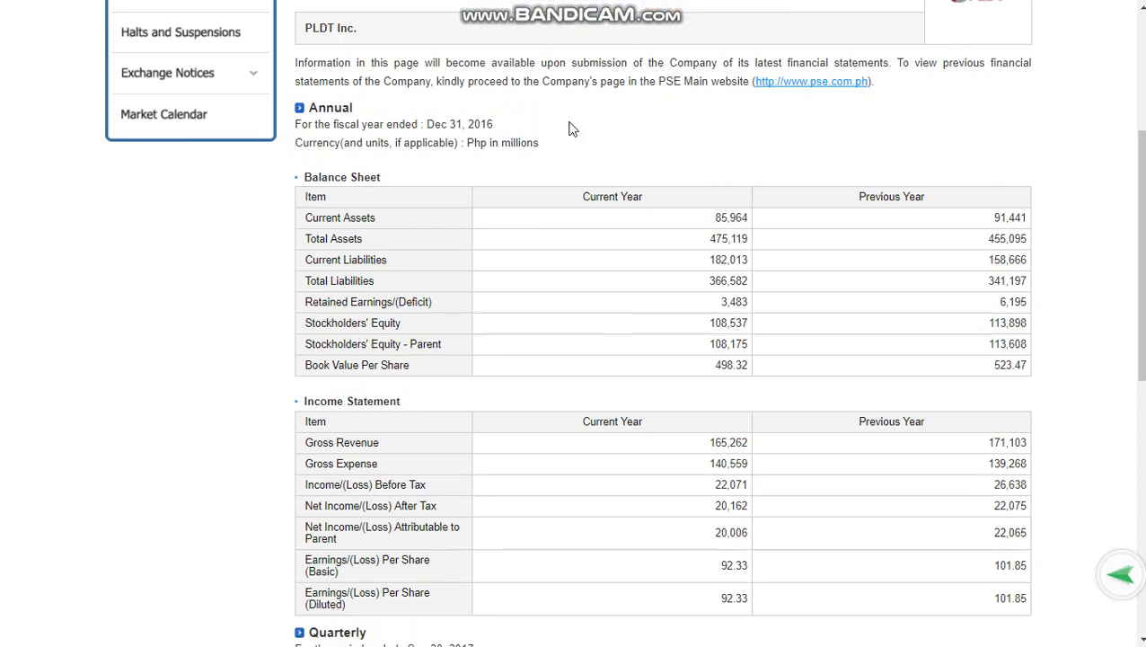
mouse_move(409, 81)
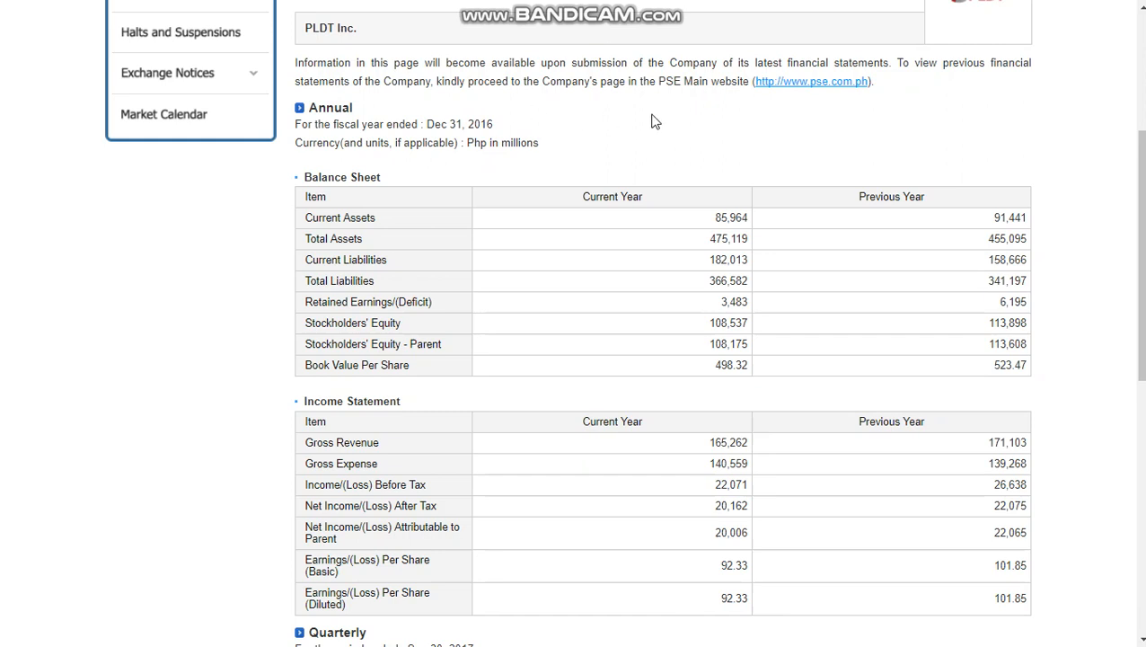
mouse_move(656, 122)
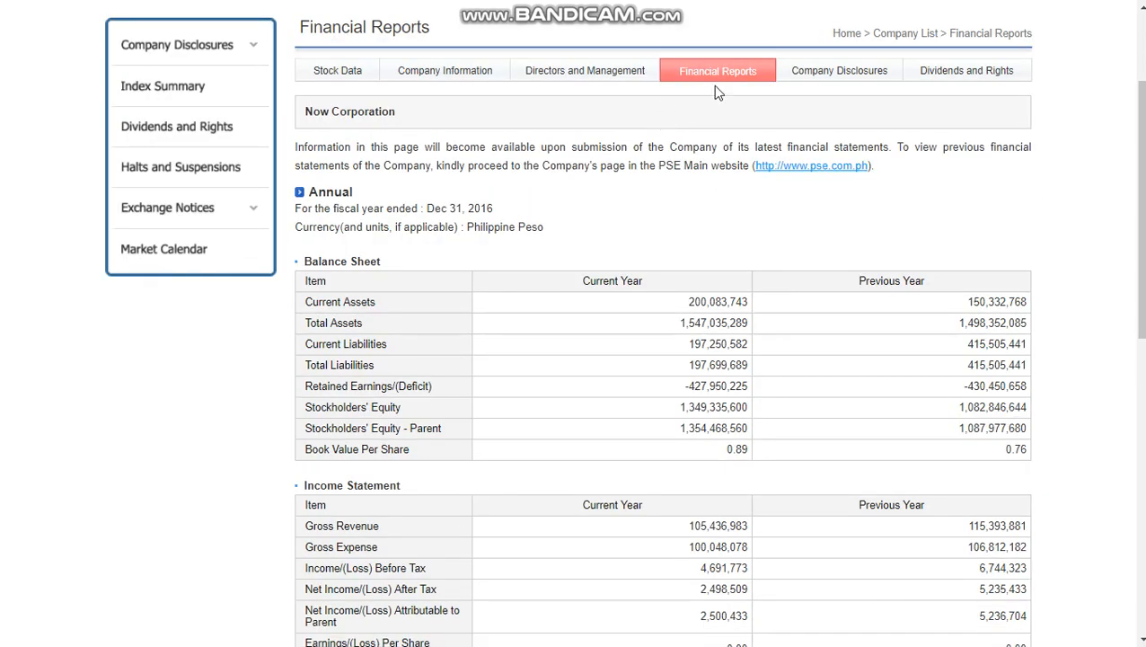
mouse_move(551, 241)
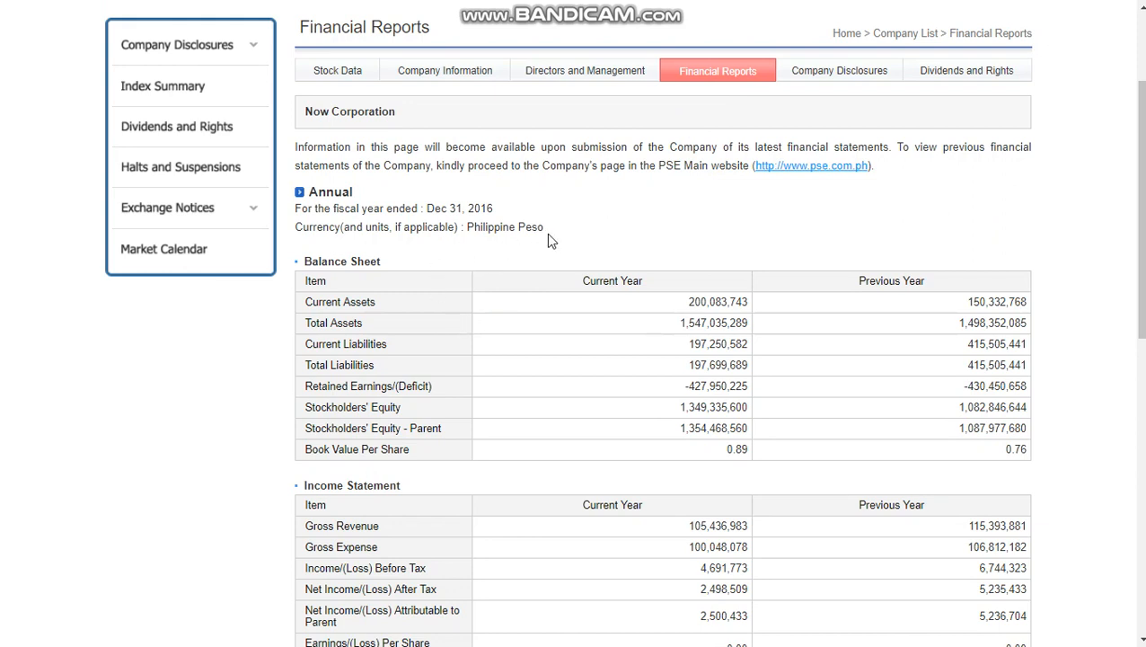
mouse_move(543, 244)
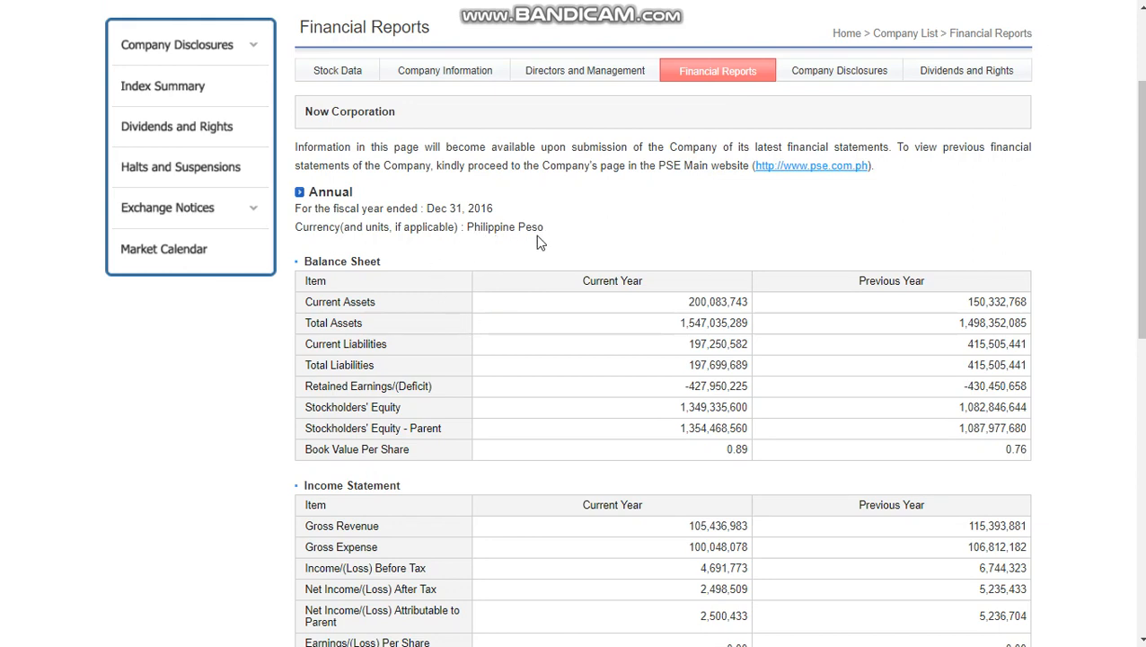
mouse_move(508, 244)
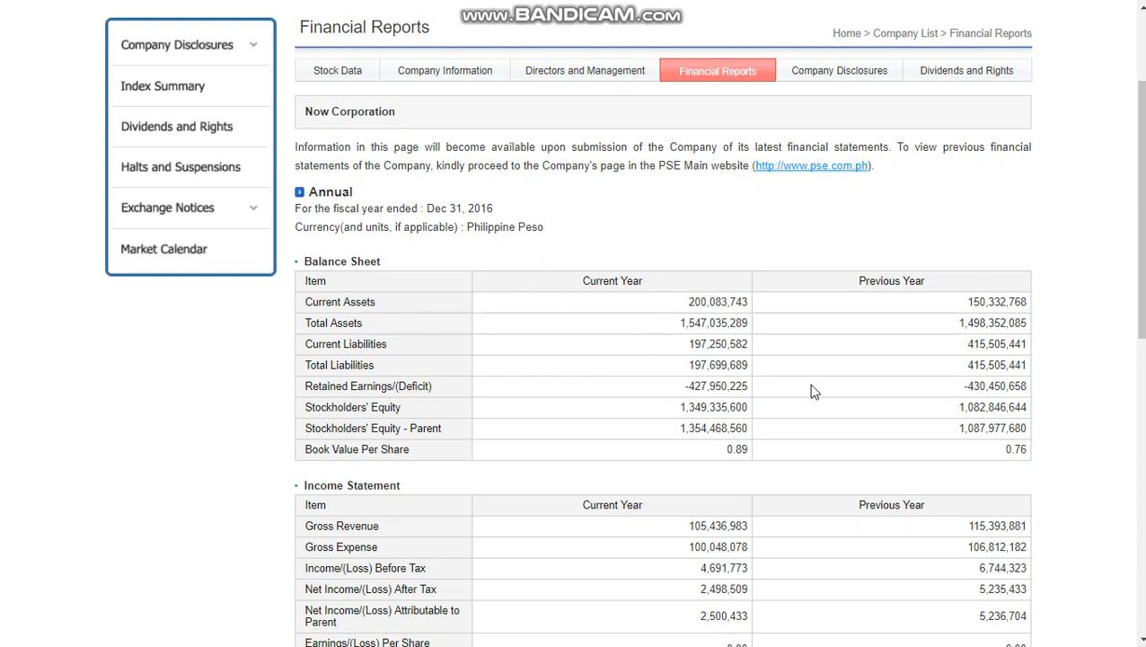
mouse_move(663, 350)
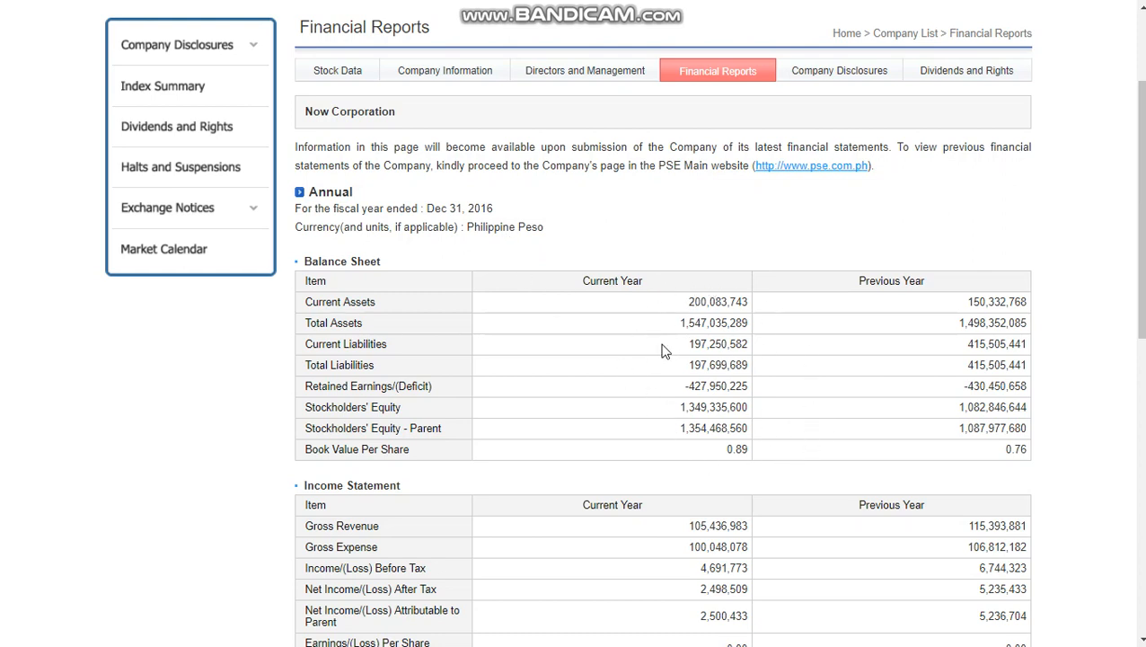
mouse_move(678, 332)
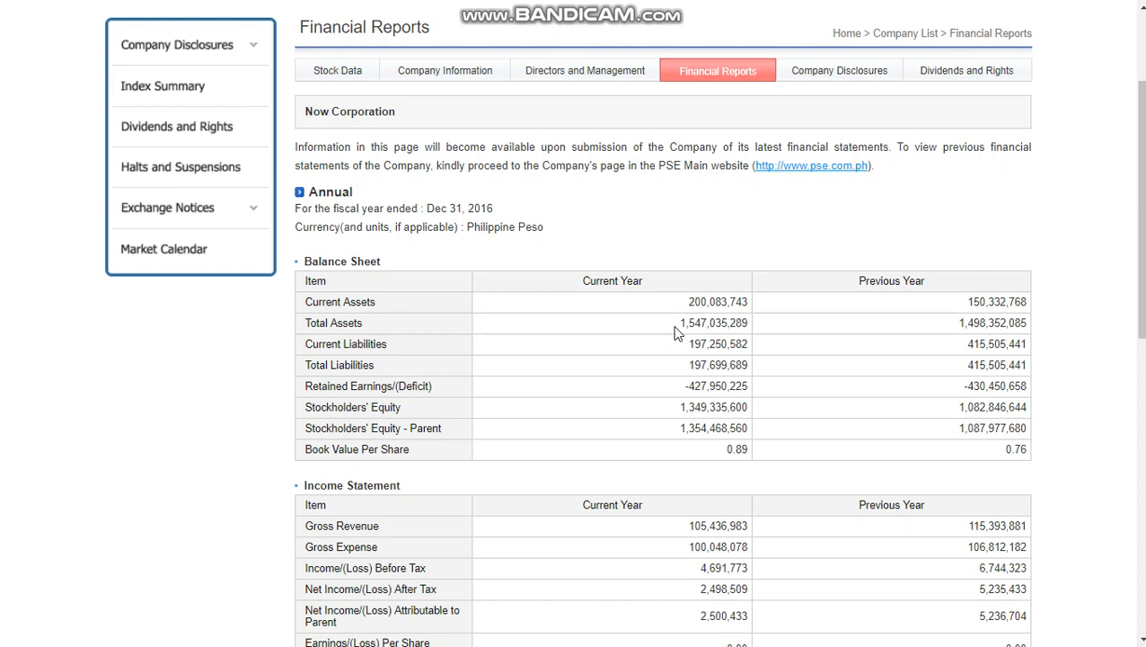
mouse_move(677, 332)
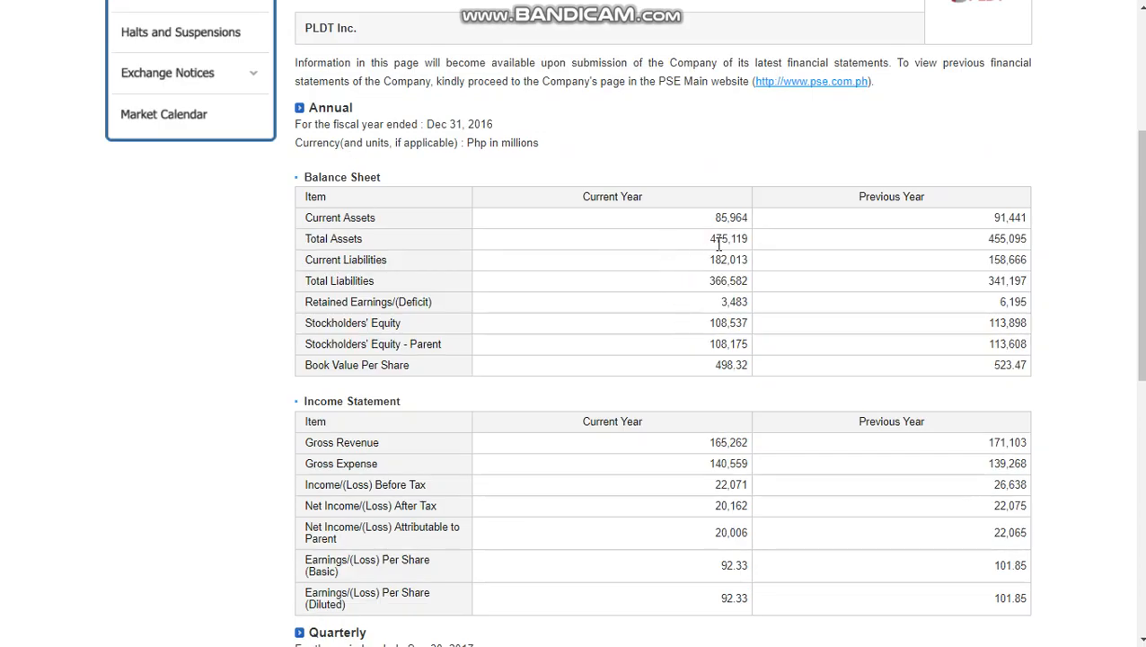
mouse_move(691, 249)
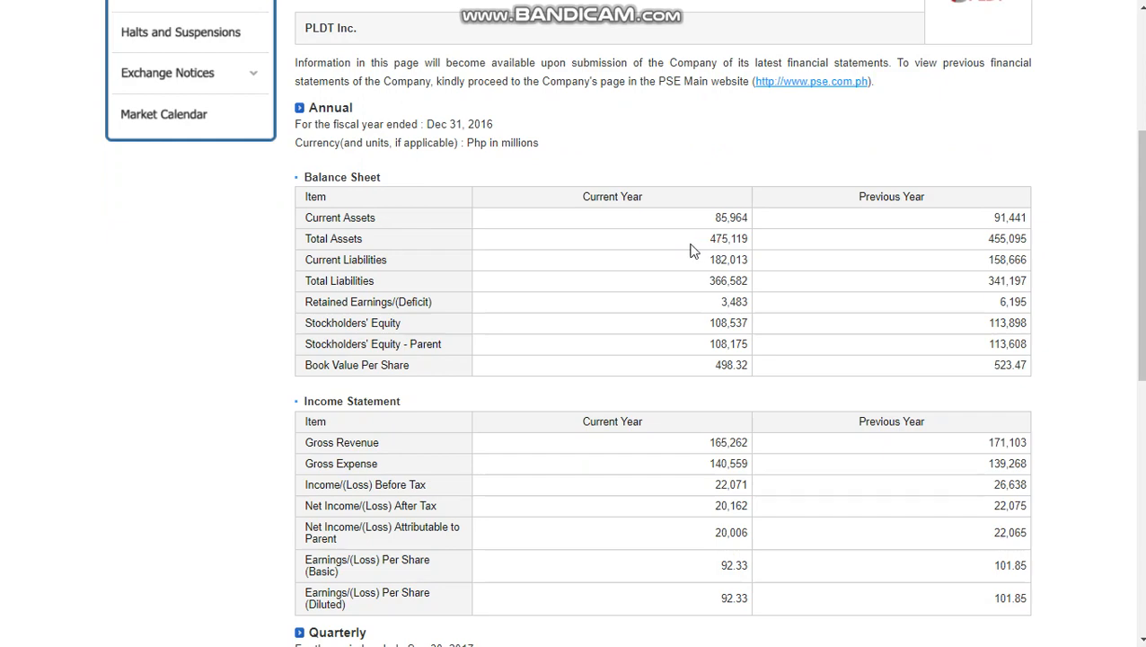
mouse_move(736, 286)
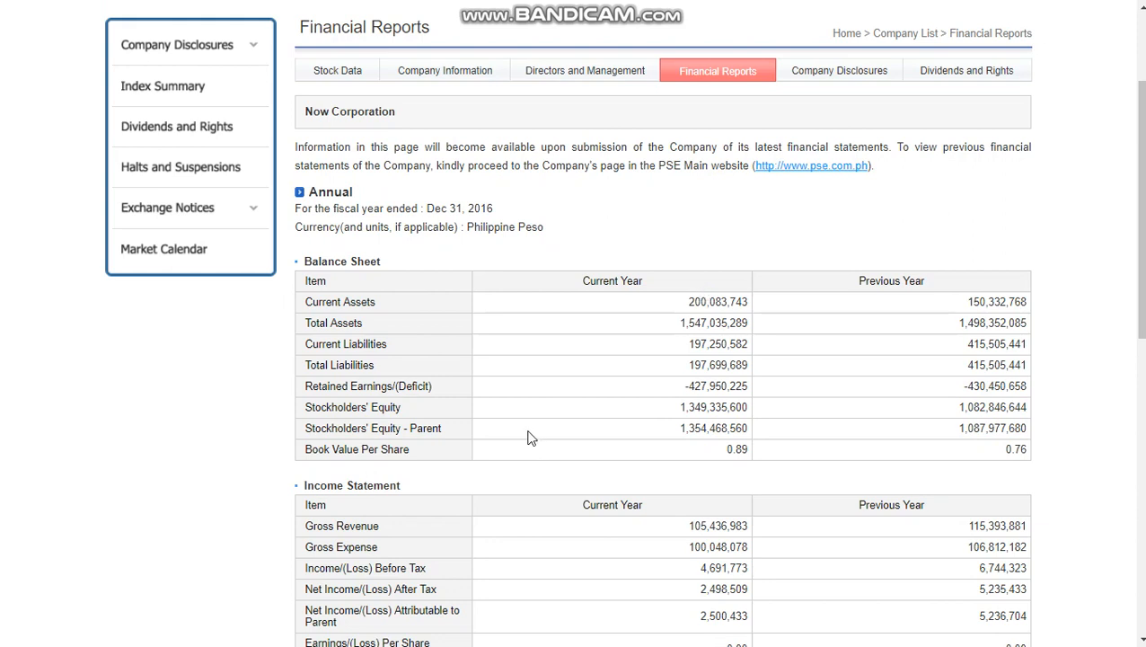
mouse_move(692, 377)
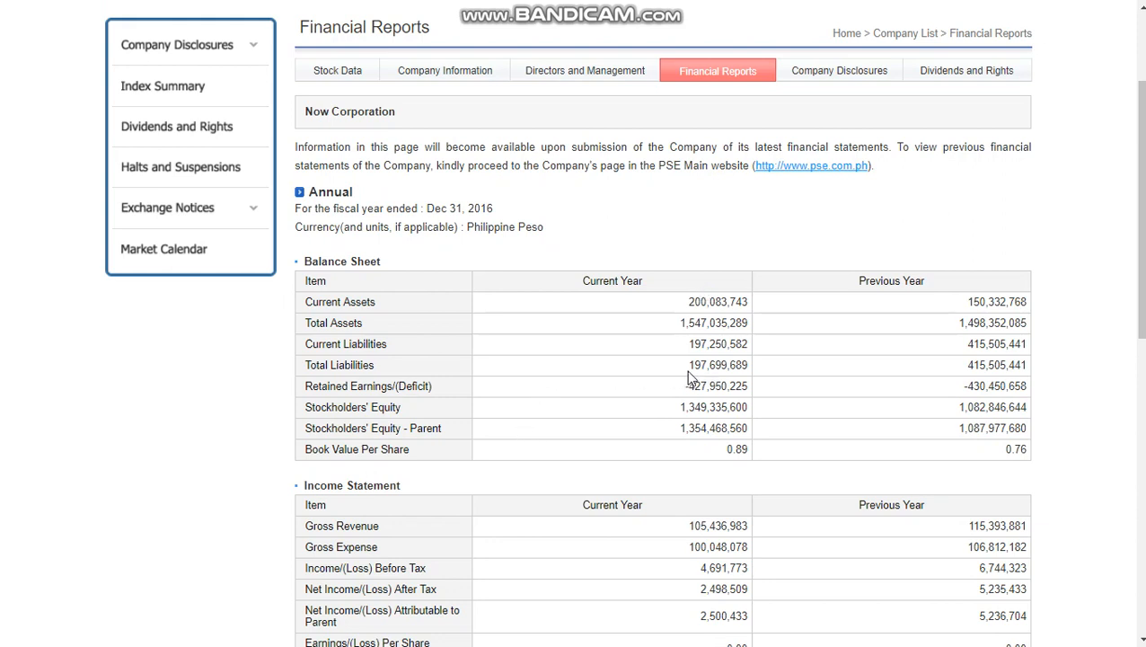
mouse_move(699, 372)
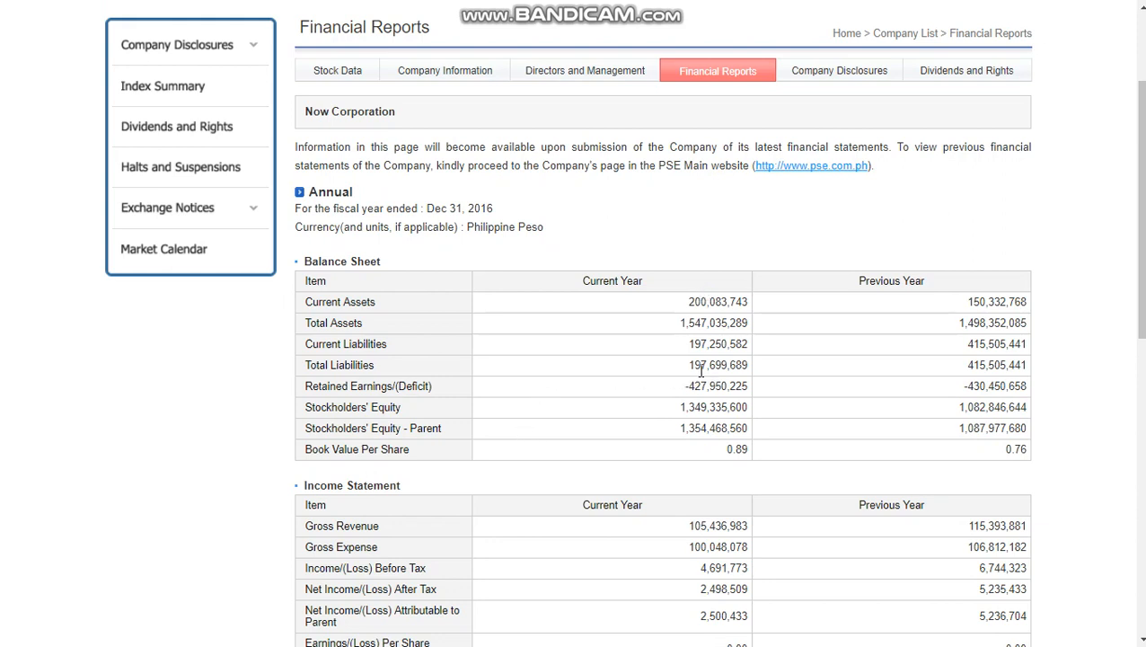
mouse_move(691, 377)
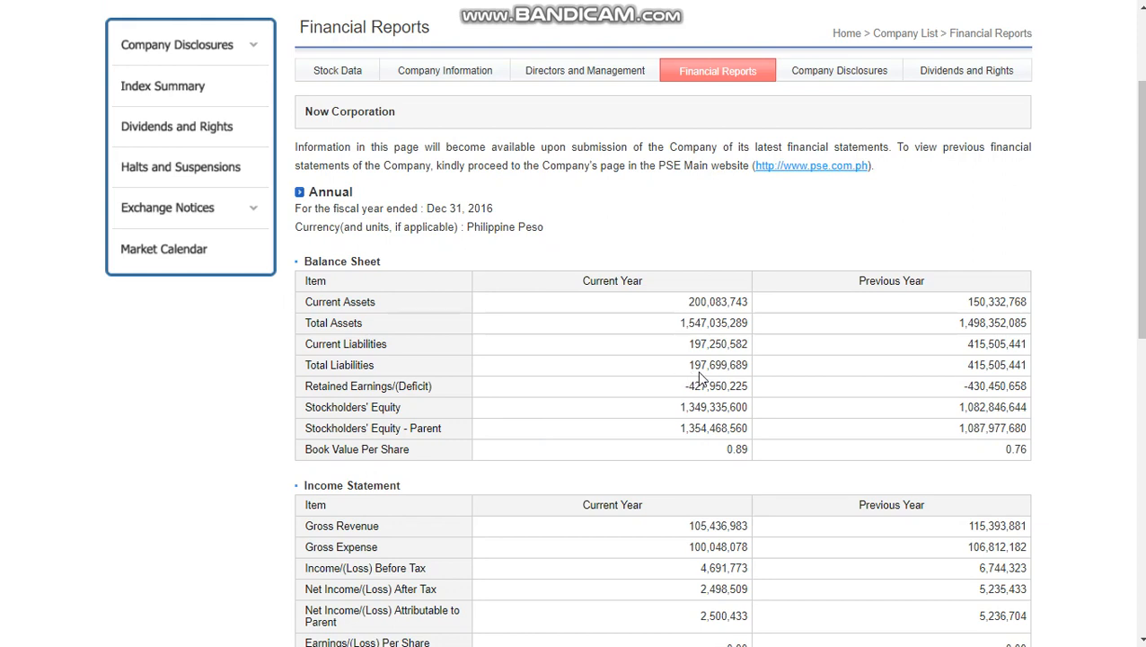
mouse_move(701, 377)
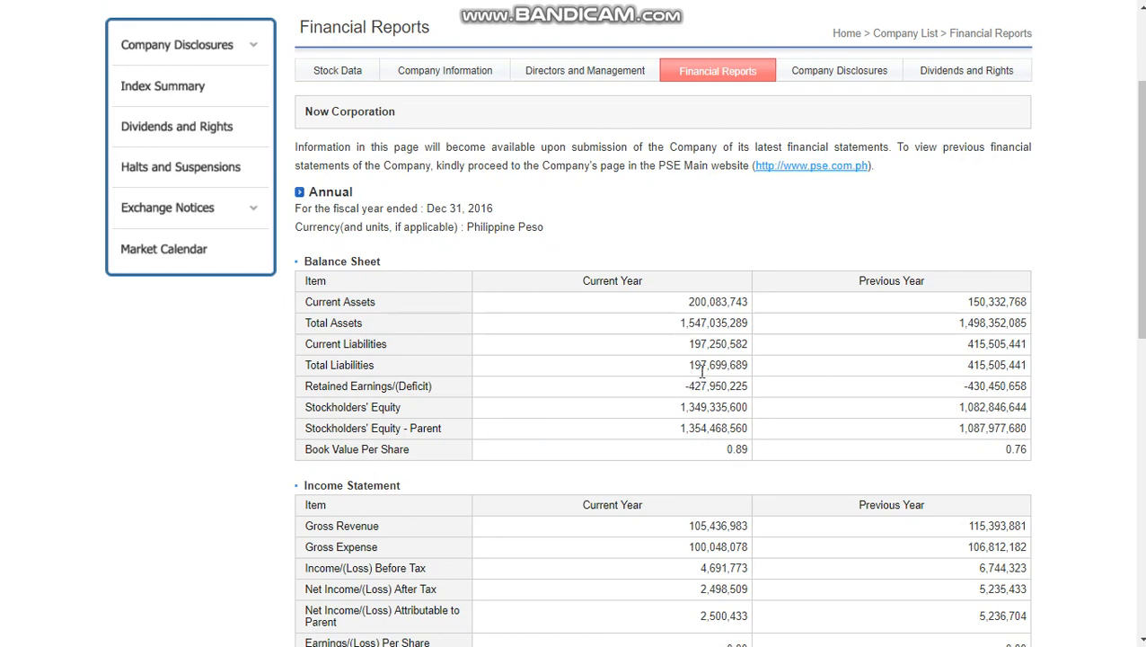
mouse_move(694, 338)
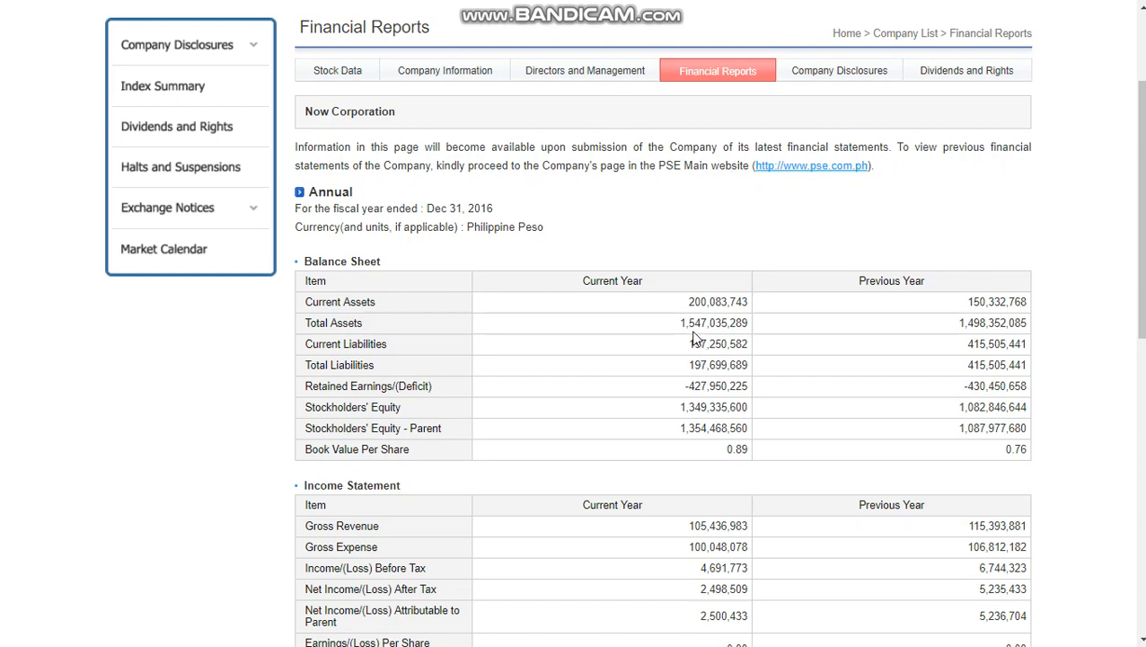
mouse_move(681, 322)
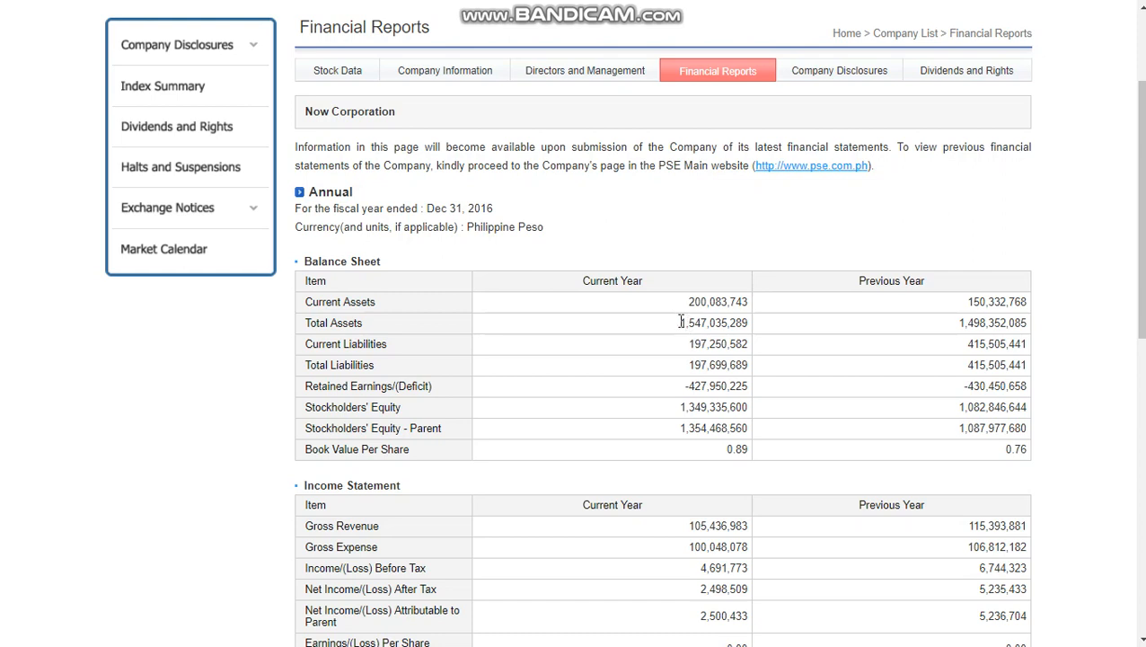
mouse_move(685, 327)
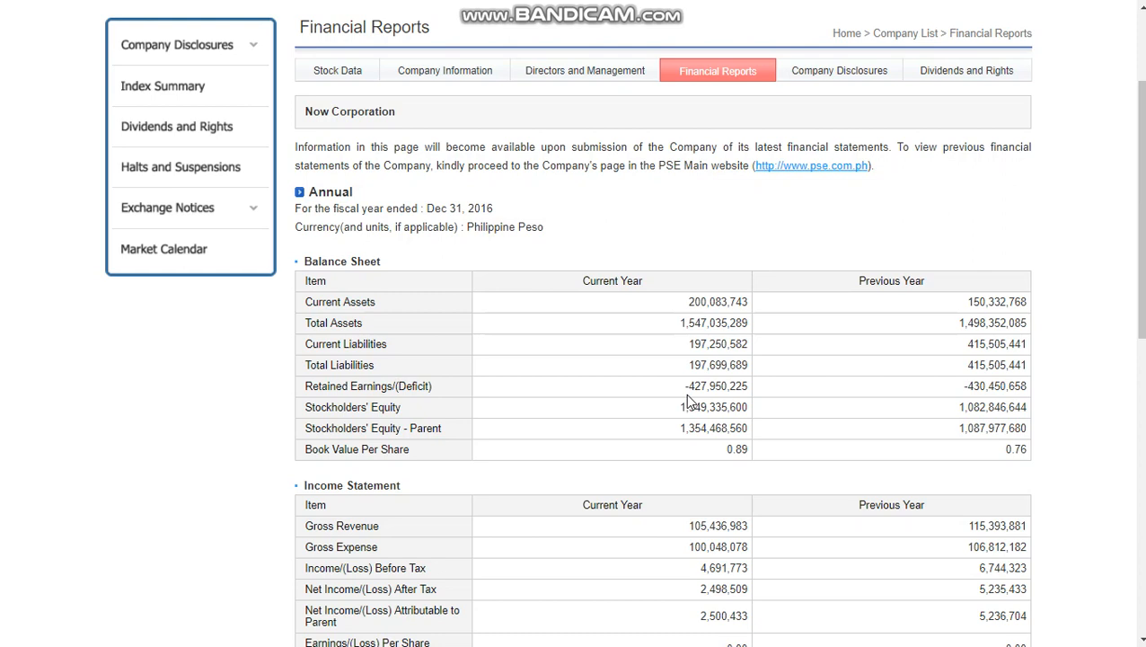
mouse_move(468, 438)
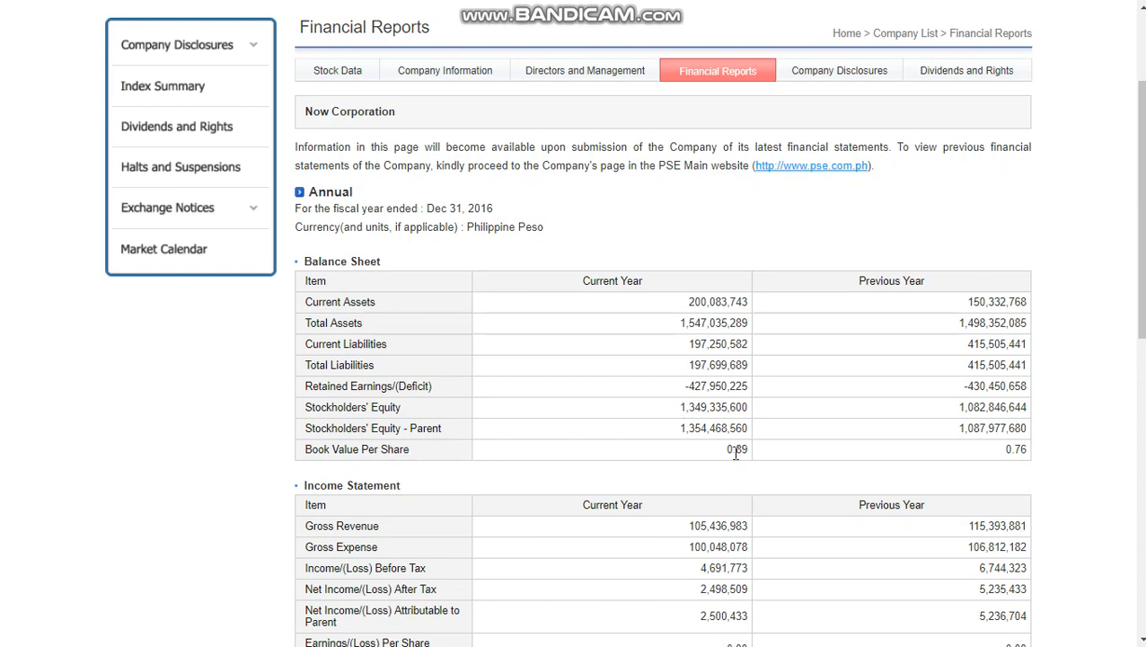
mouse_move(715, 471)
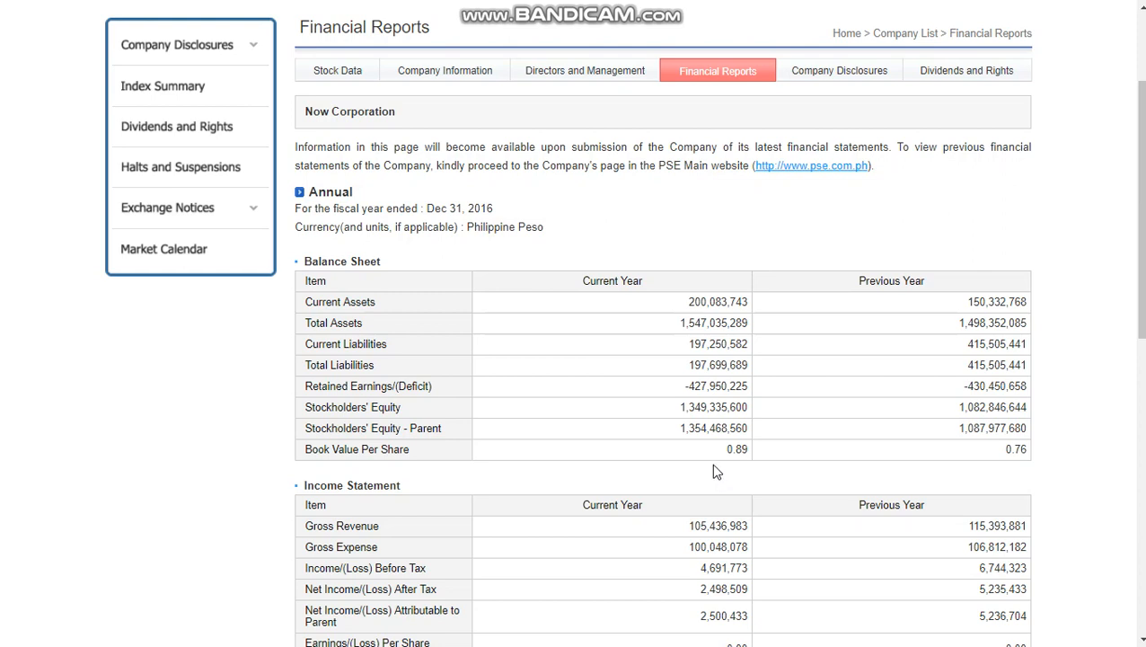
mouse_move(701, 11)
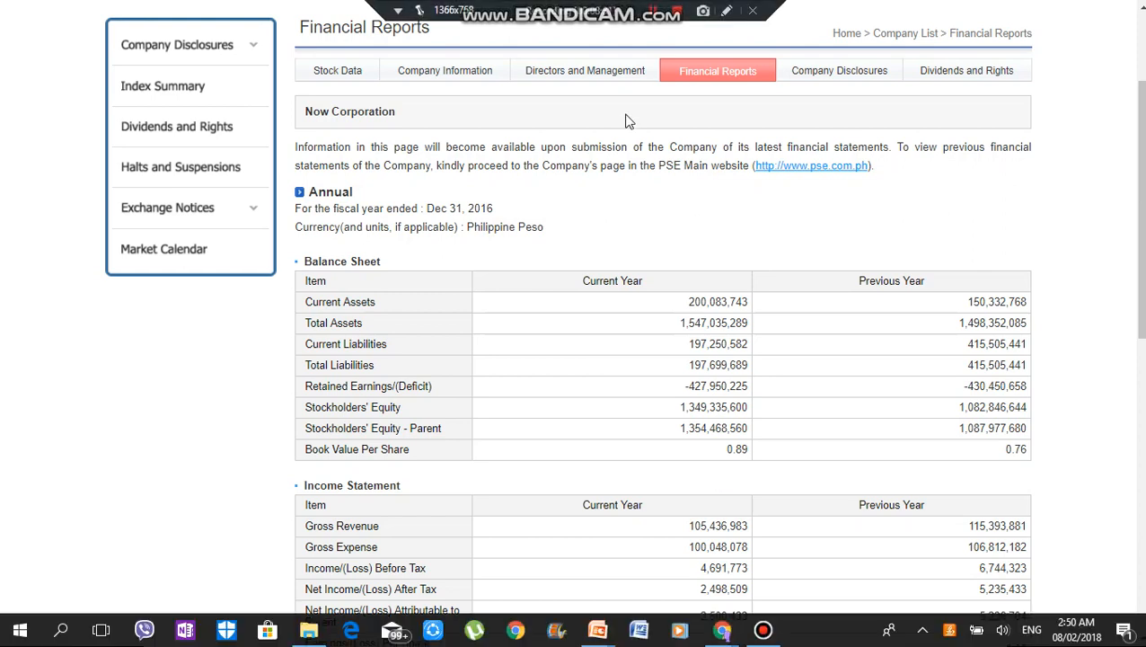
Scroll PLDT Inc.'s 2016 report to show the annual balance sheet and income statement together
scroll("down", 3)
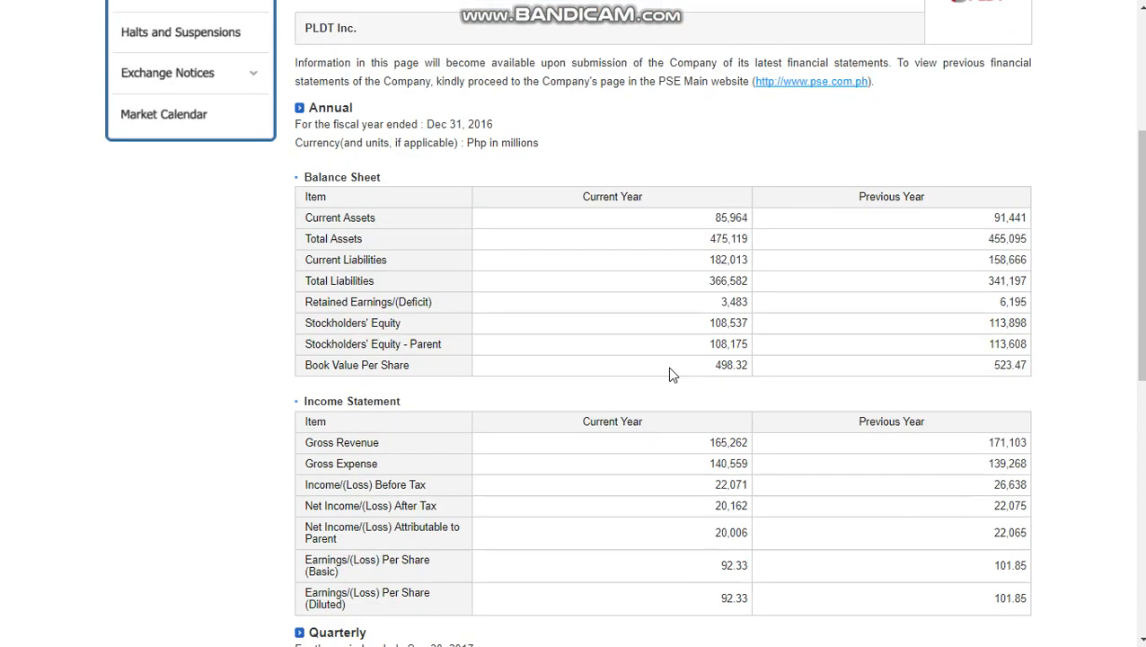
mouse_move(713, 386)
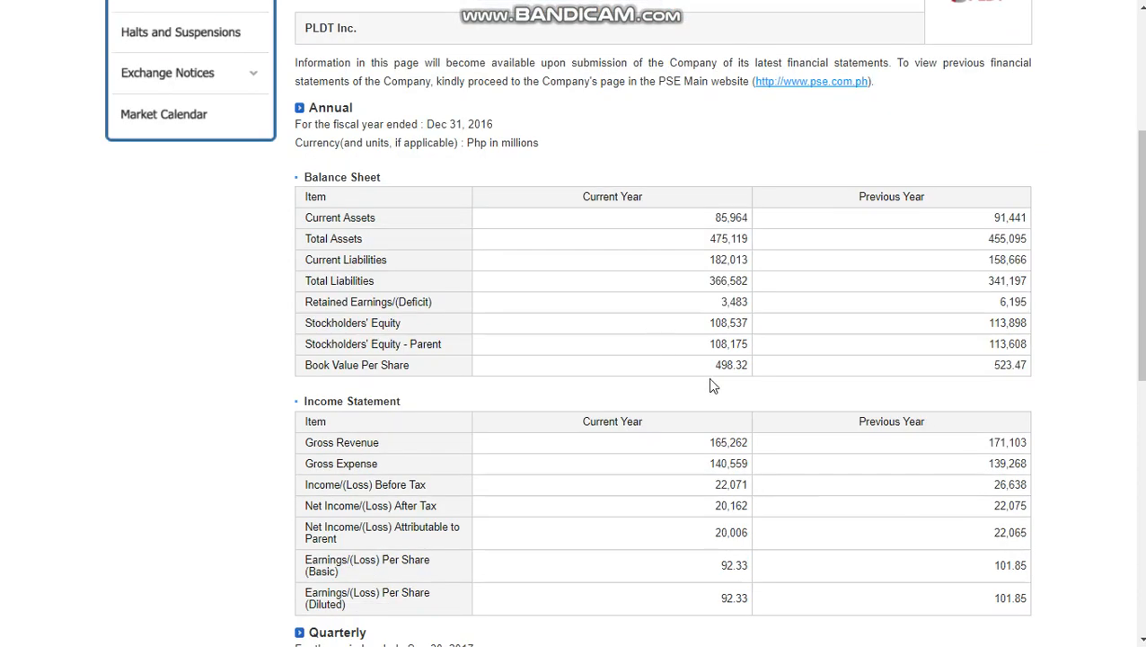
mouse_move(742, 381)
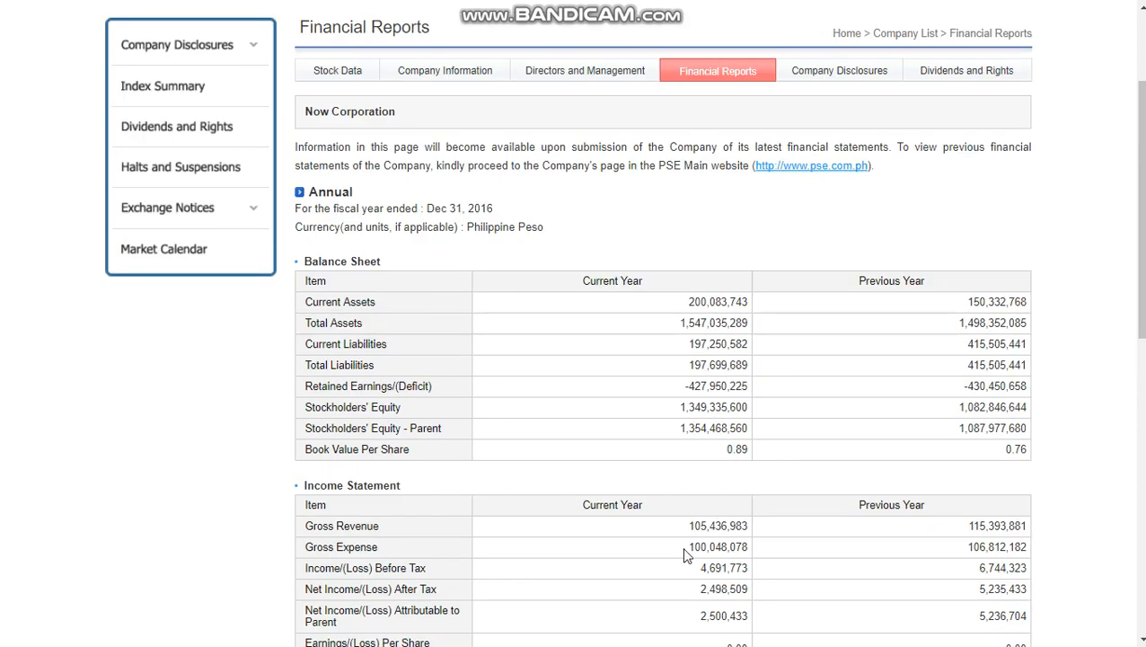
Scroll Now Corporation's 2016 report to its balance sheet and income statement rows in pesos
scroll("down", 3)
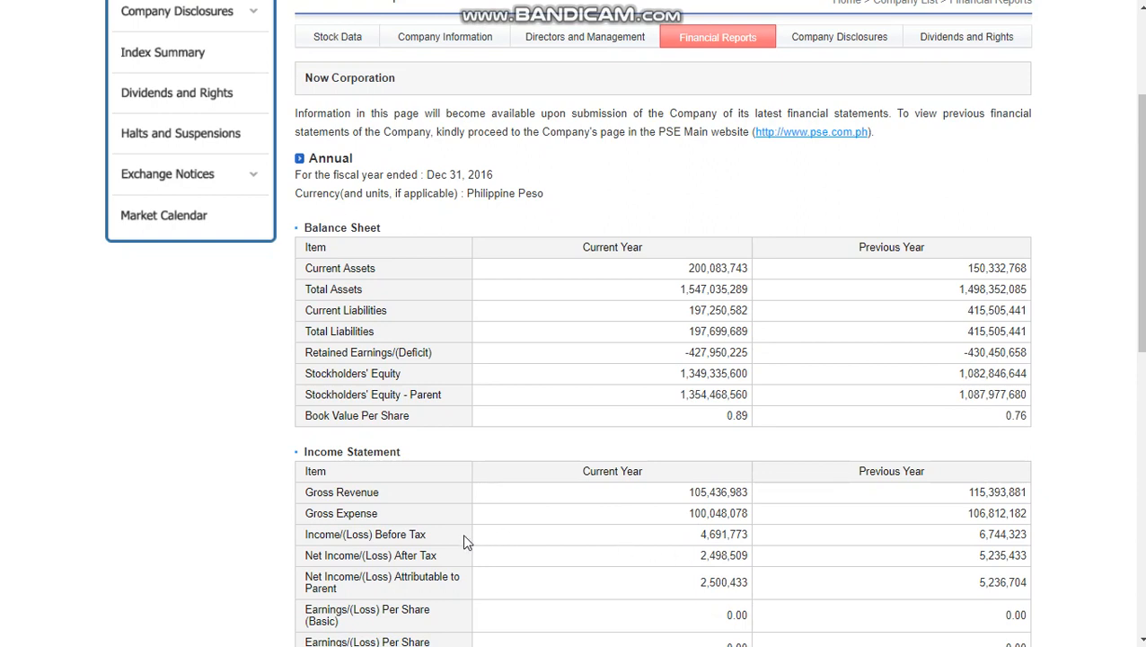
mouse_move(583, 544)
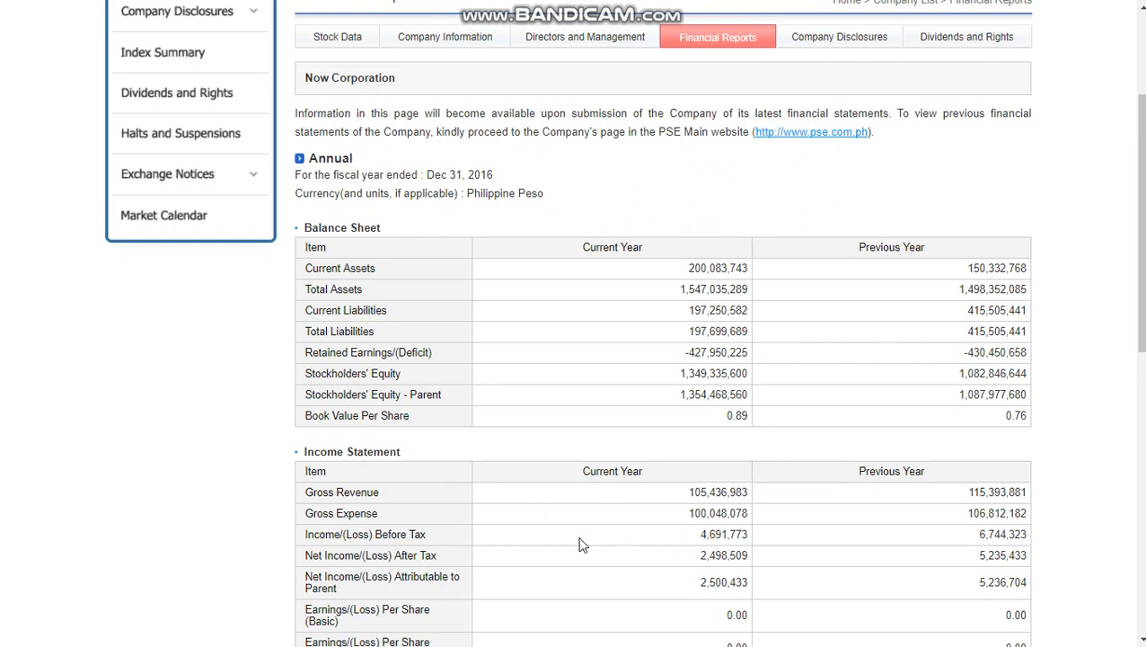
mouse_move(582, 542)
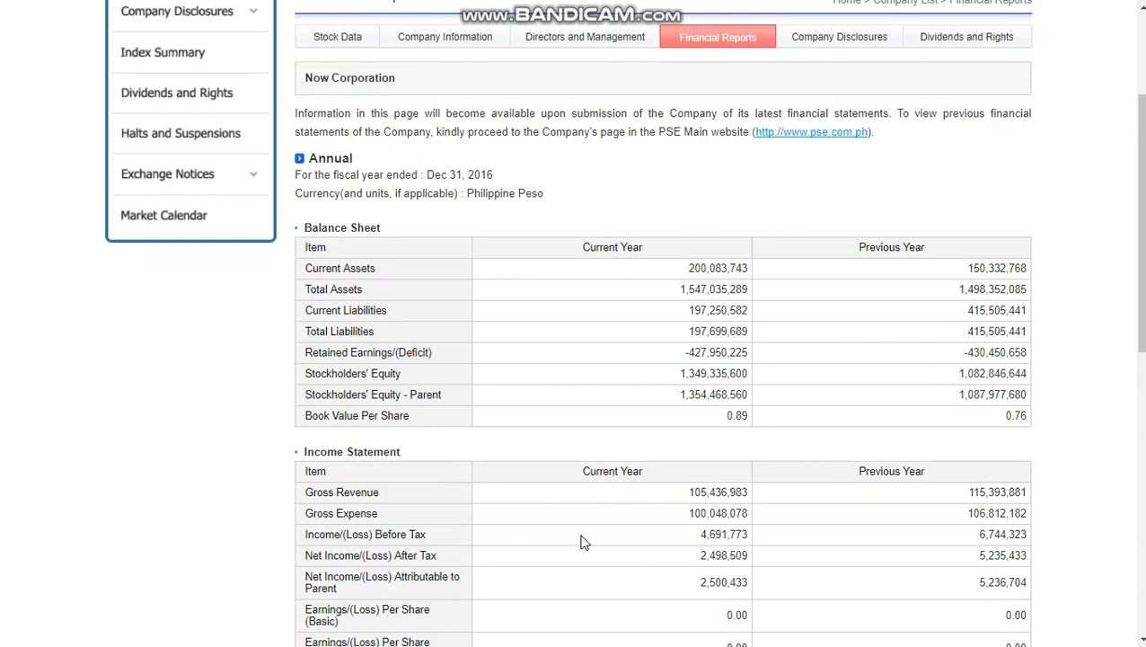
mouse_move(693, 544)
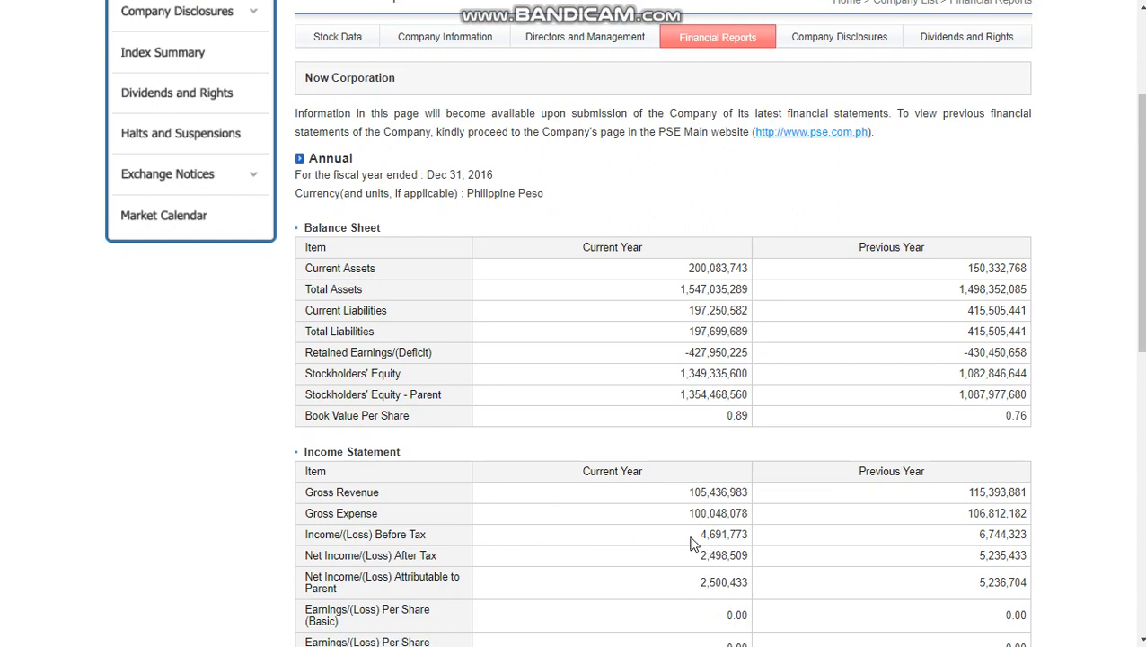
mouse_move(699, 553)
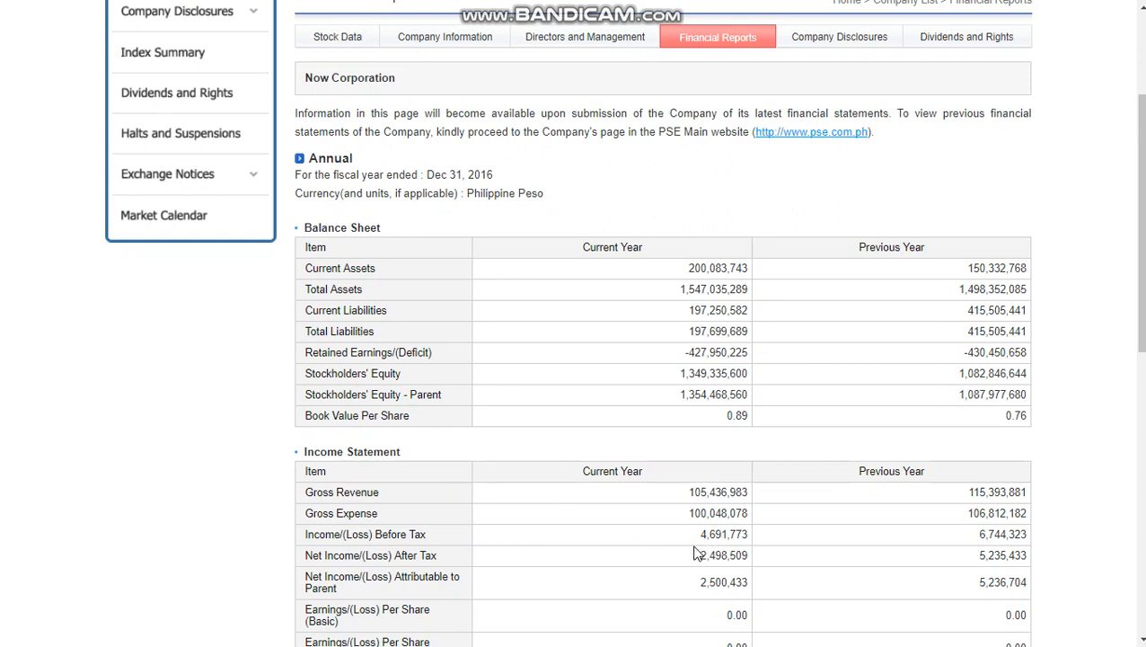
mouse_move(459, 571)
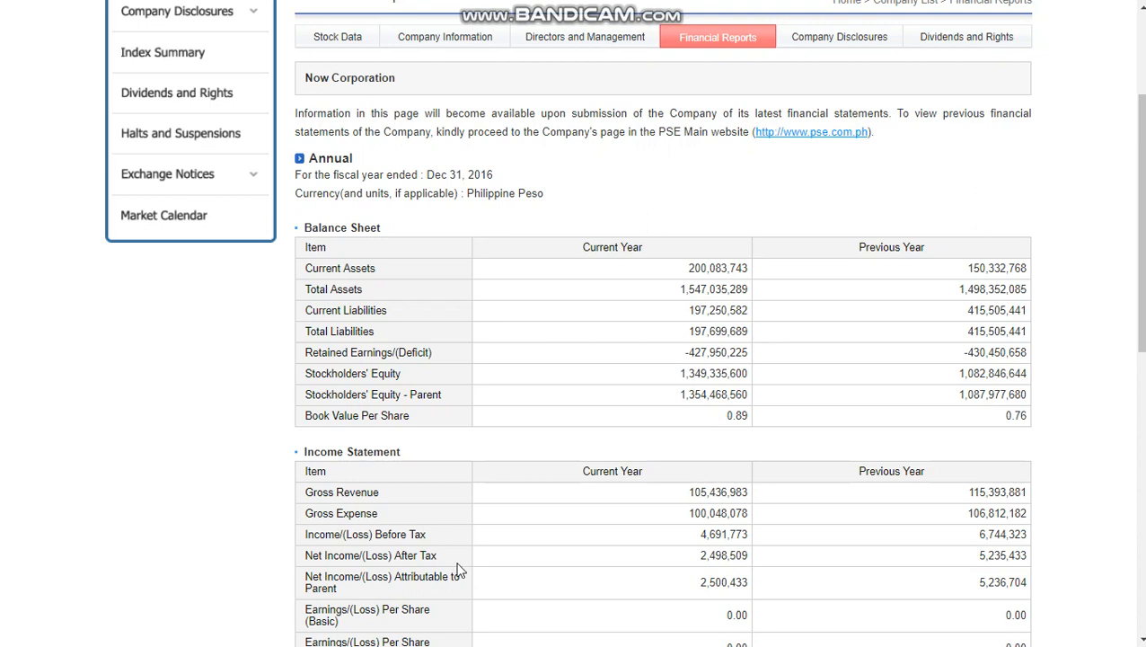
mouse_move(662, 575)
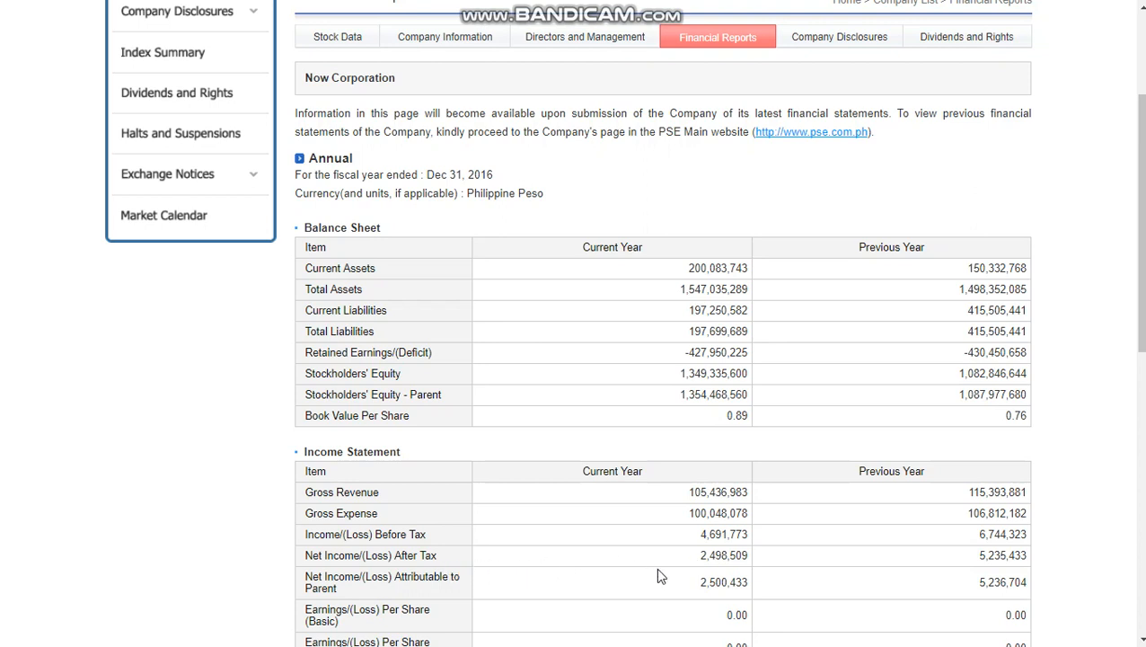
mouse_move(713, 570)
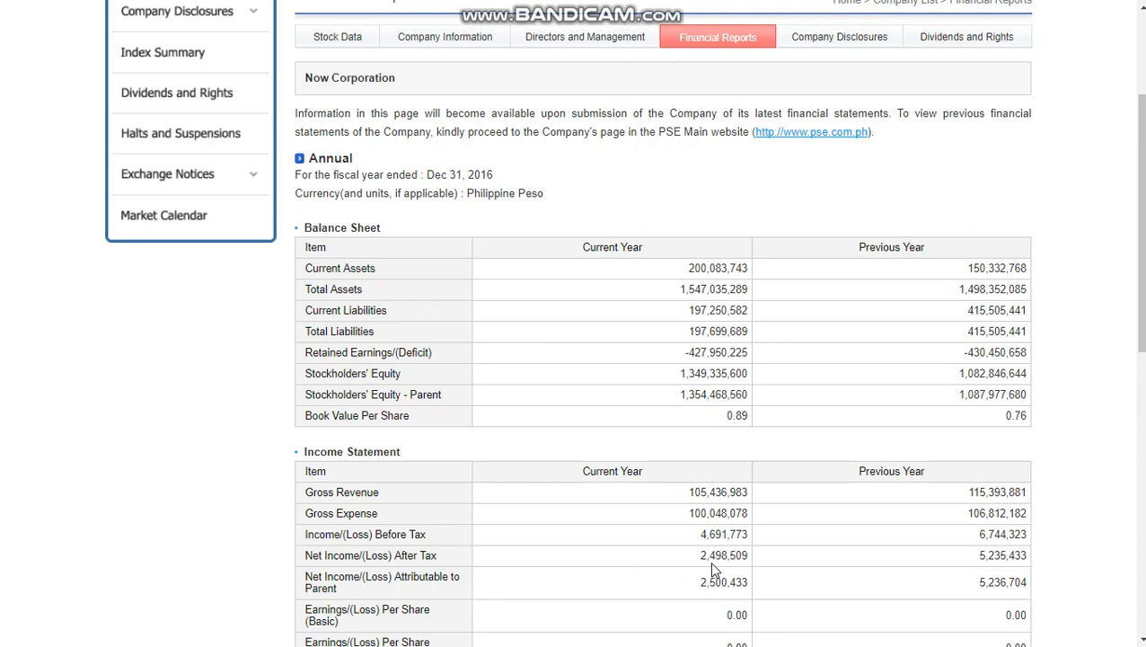
mouse_move(974, 561)
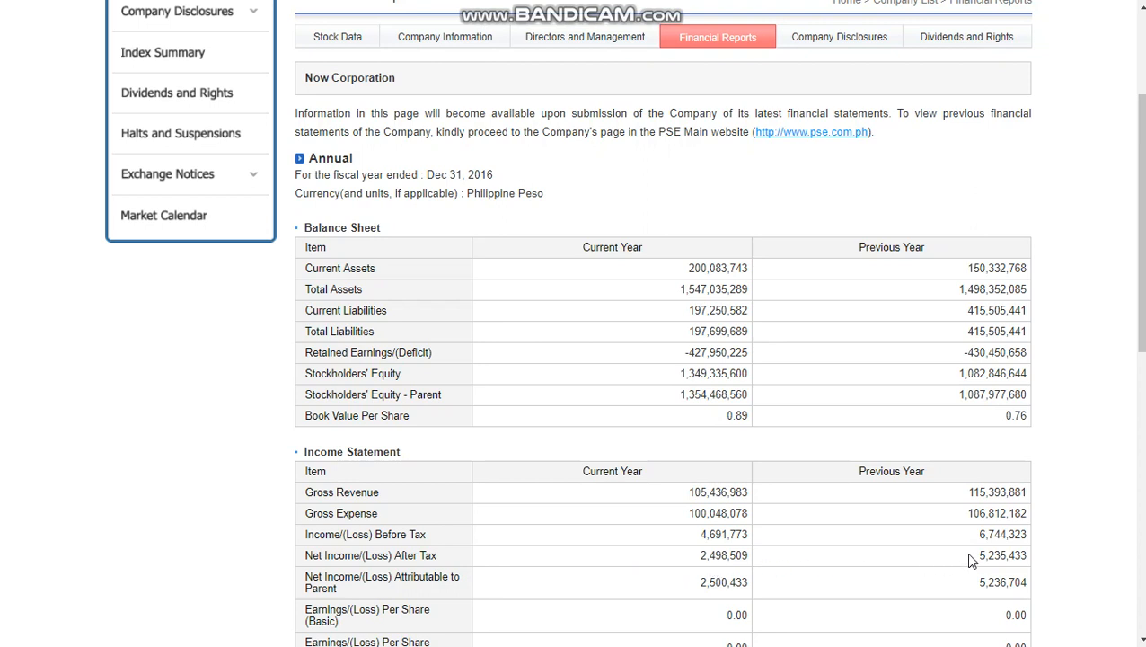
mouse_move(723, 557)
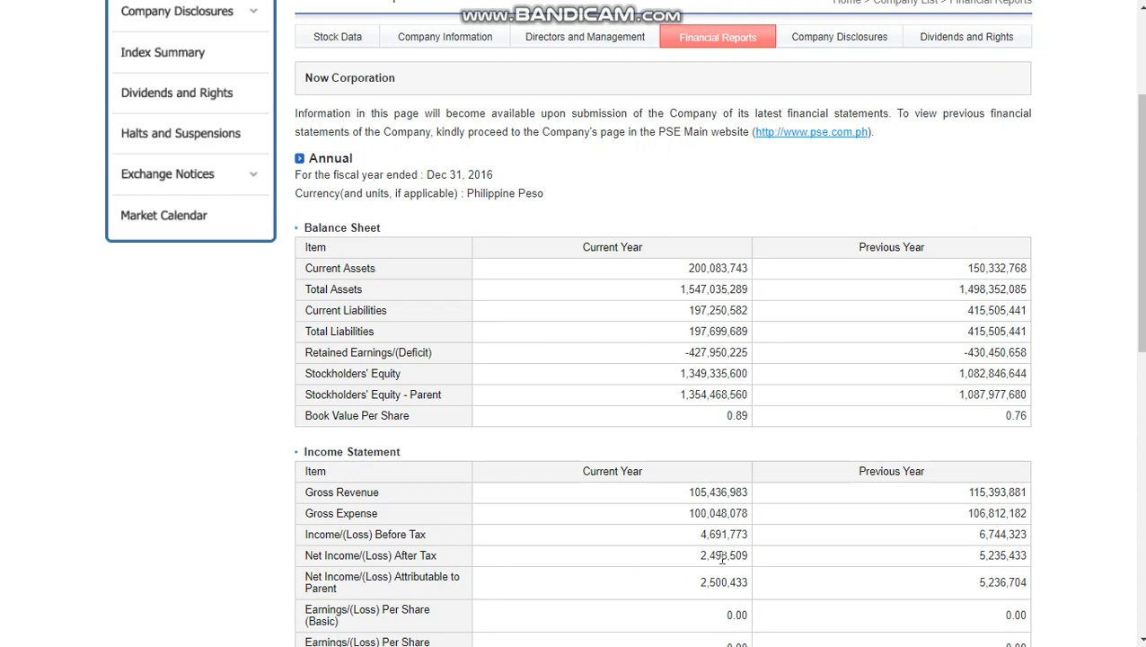
mouse_move(694, 561)
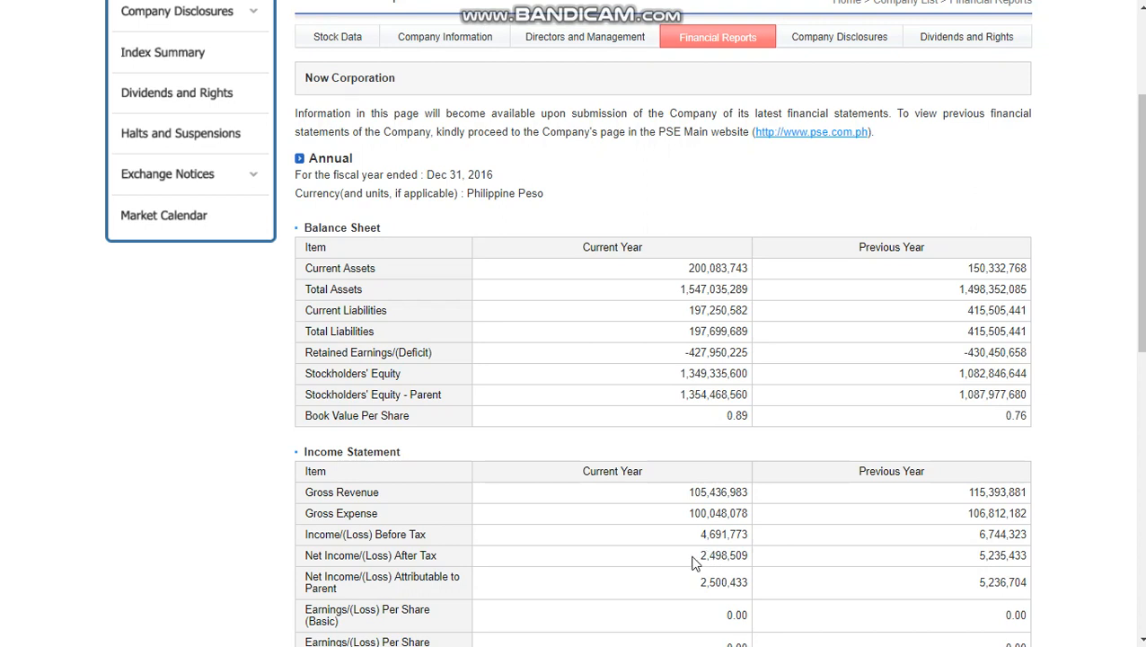
scroll("down", 3)
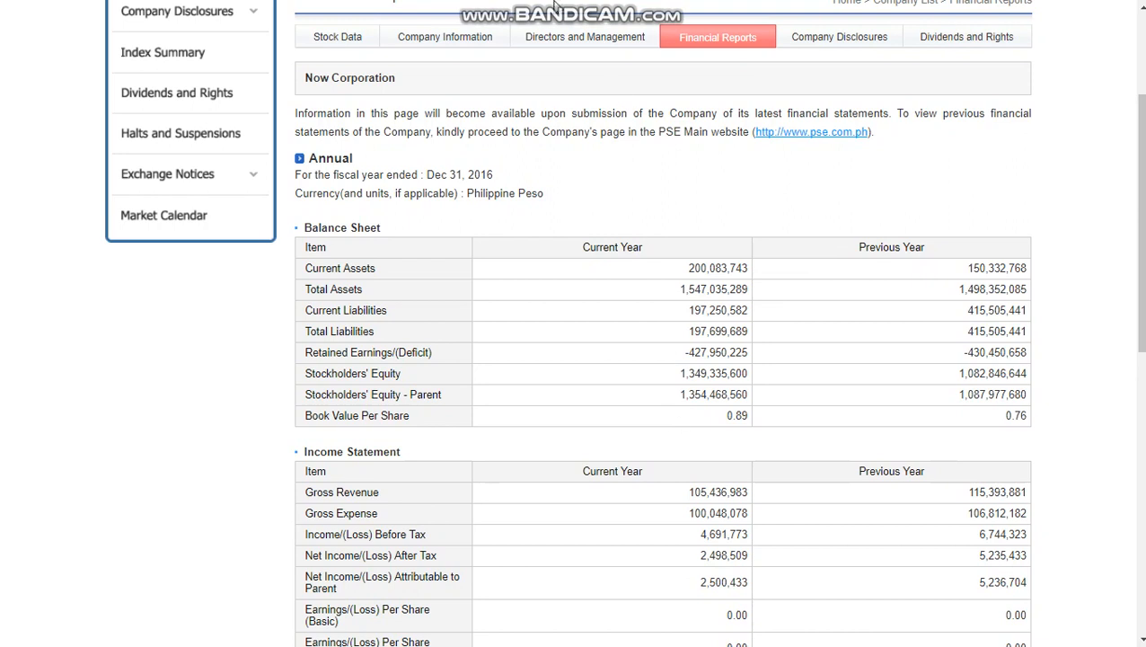
mouse_move(566, 148)
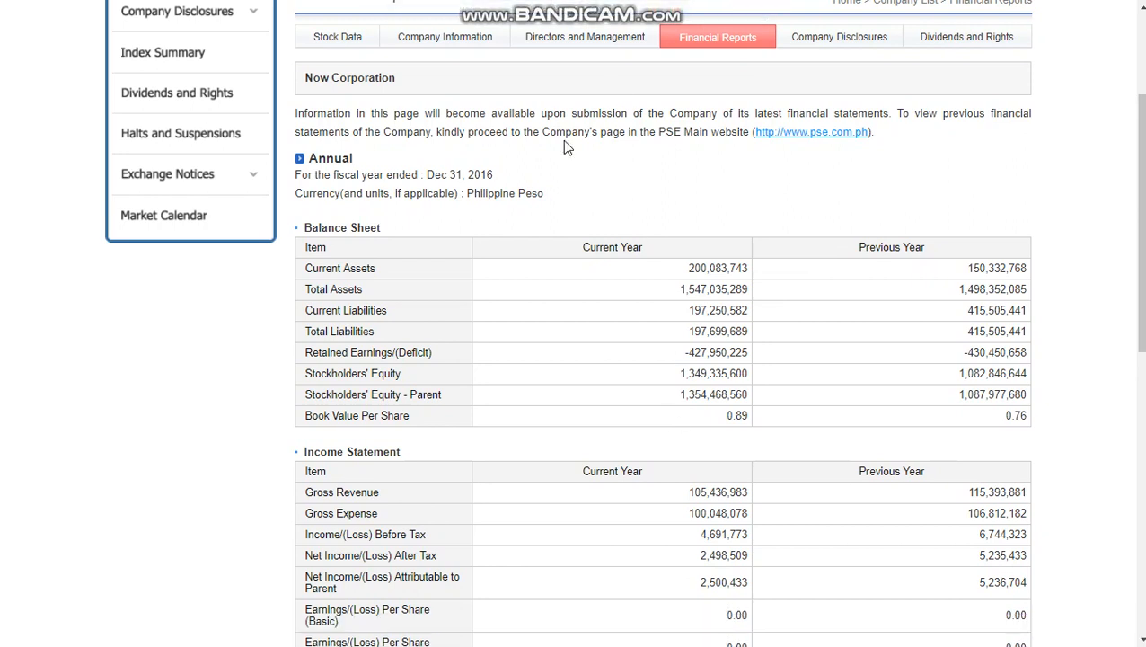